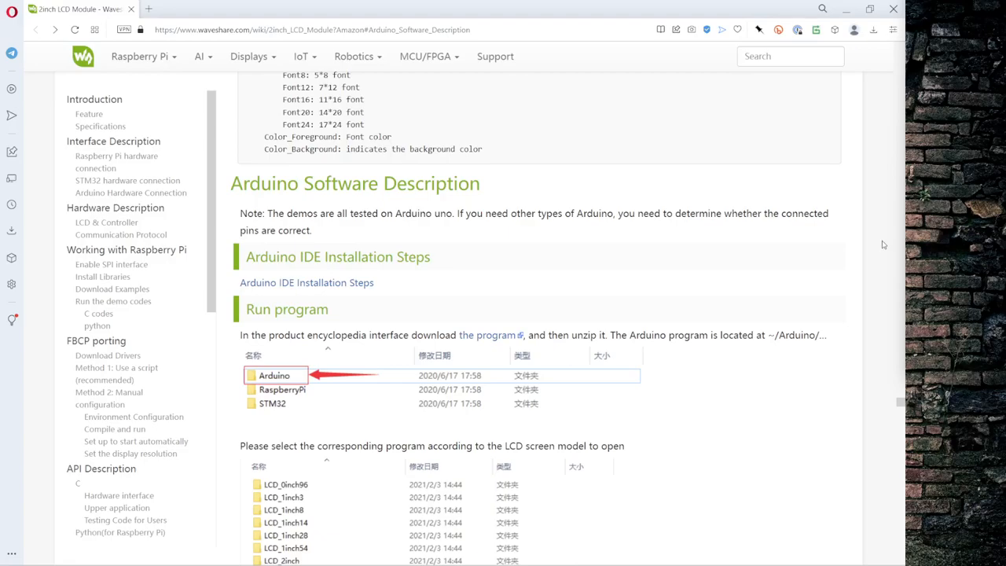
{"action": "mouse_move", "coordinate": [677, 239]}
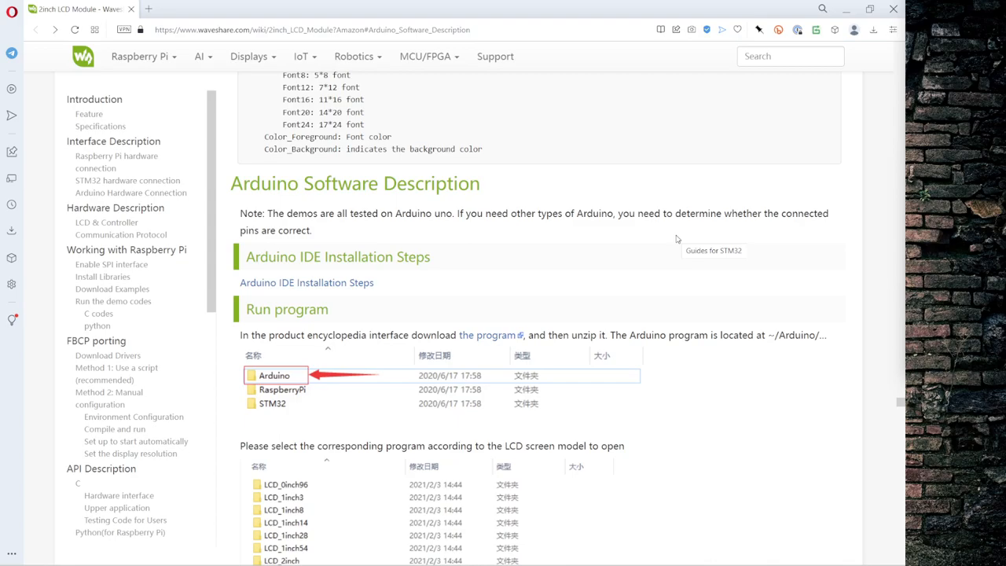
{"action": "mouse_move", "coordinate": [538, 240]}
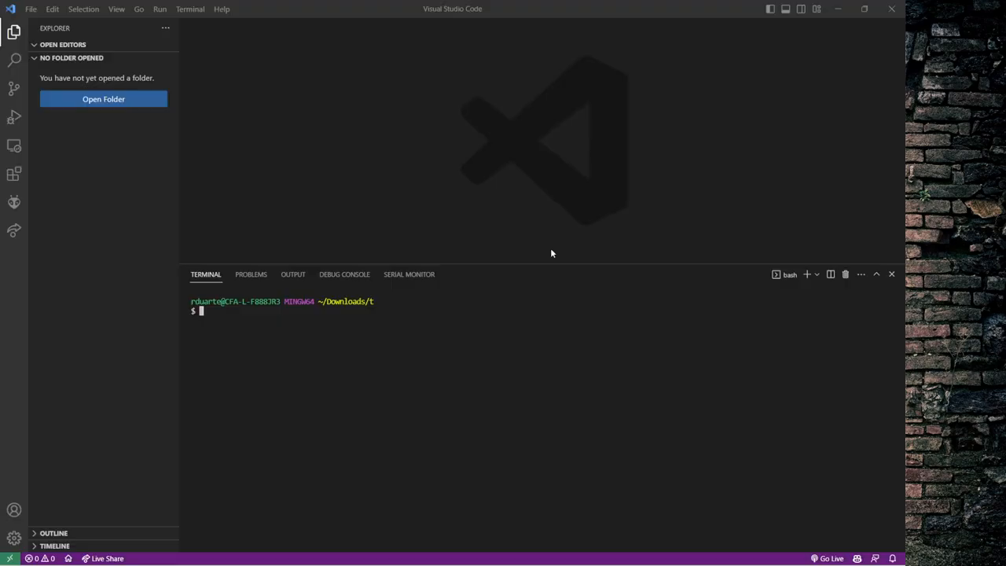
{"action": "mouse_move", "coordinate": [331, 115]}
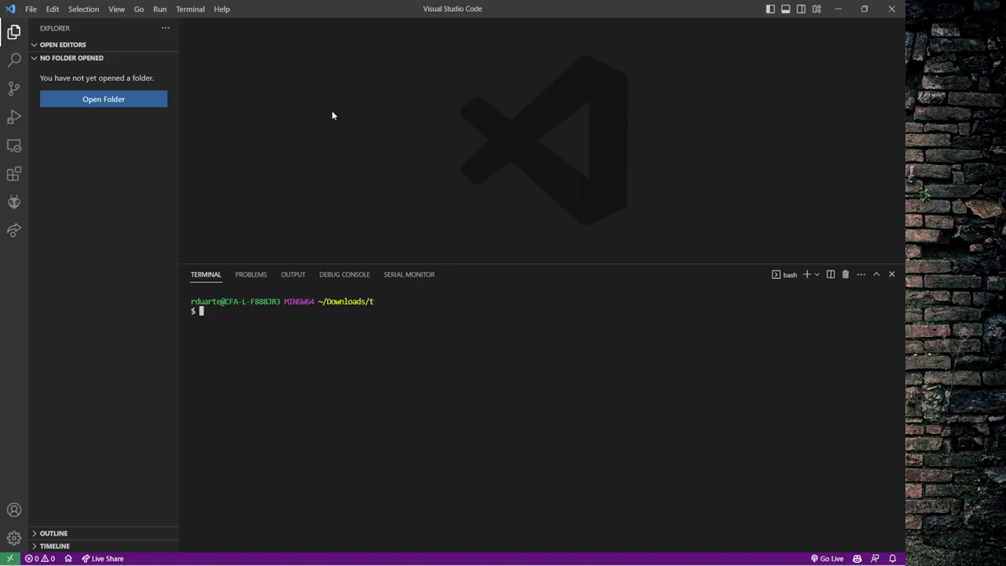
{"action": "mouse_move", "coordinate": [14, 202]}
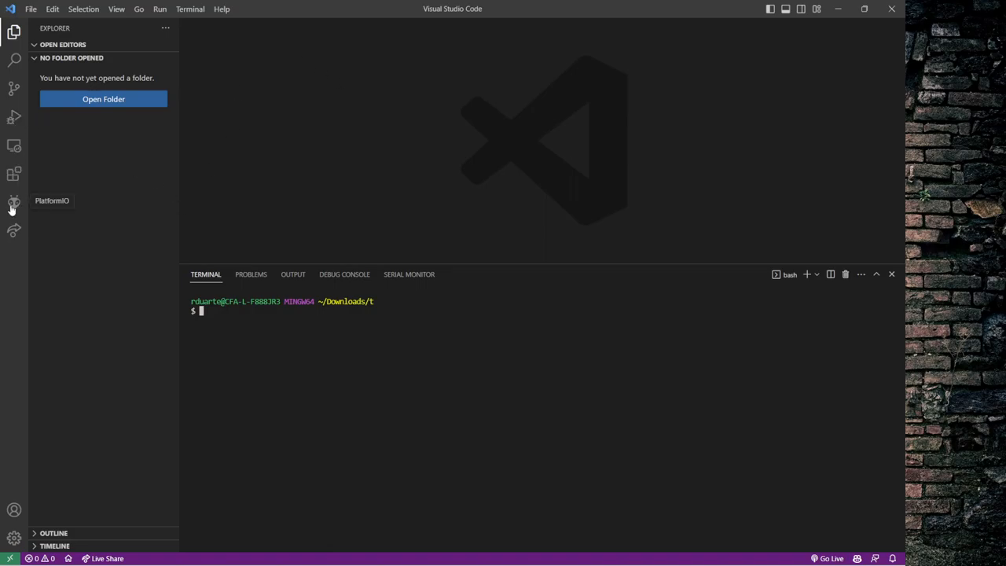
- Open the PlatformIO sidebar to reach its project tasks and quick-access list
{"action": "left_click", "coordinate": [13, 202]}
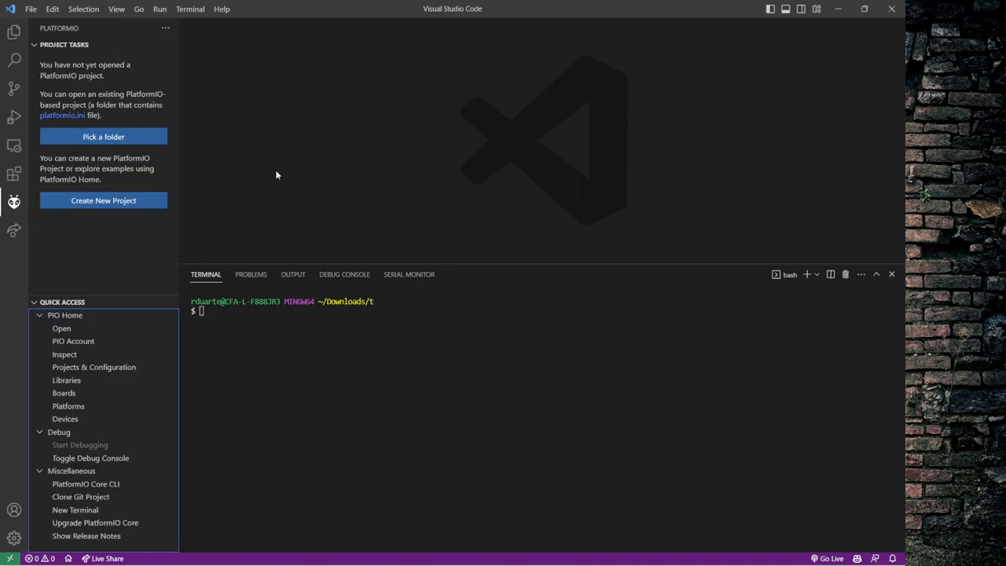
{"action": "mouse_move", "coordinate": [318, 193]}
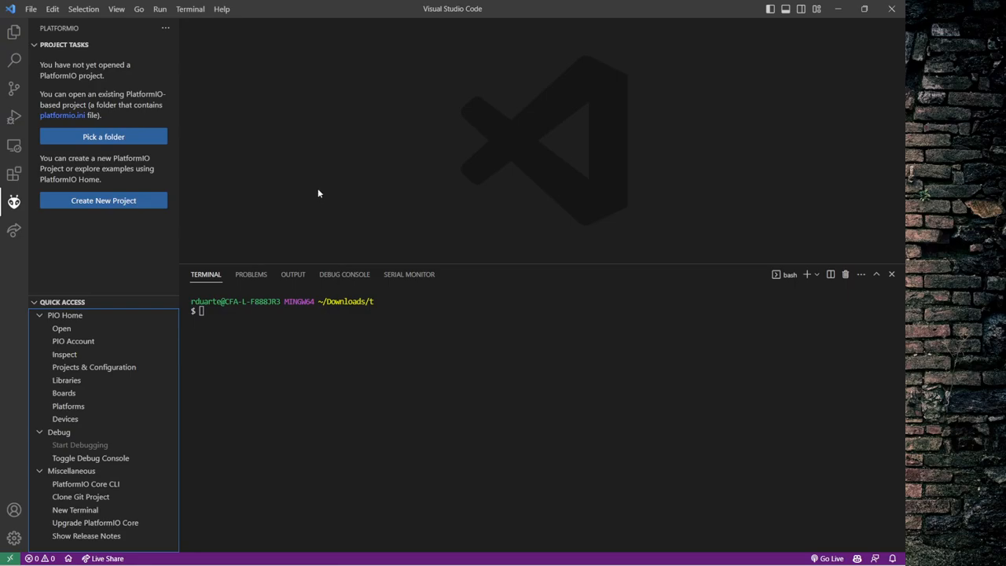
{"action": "mouse_move", "coordinate": [328, 199]}
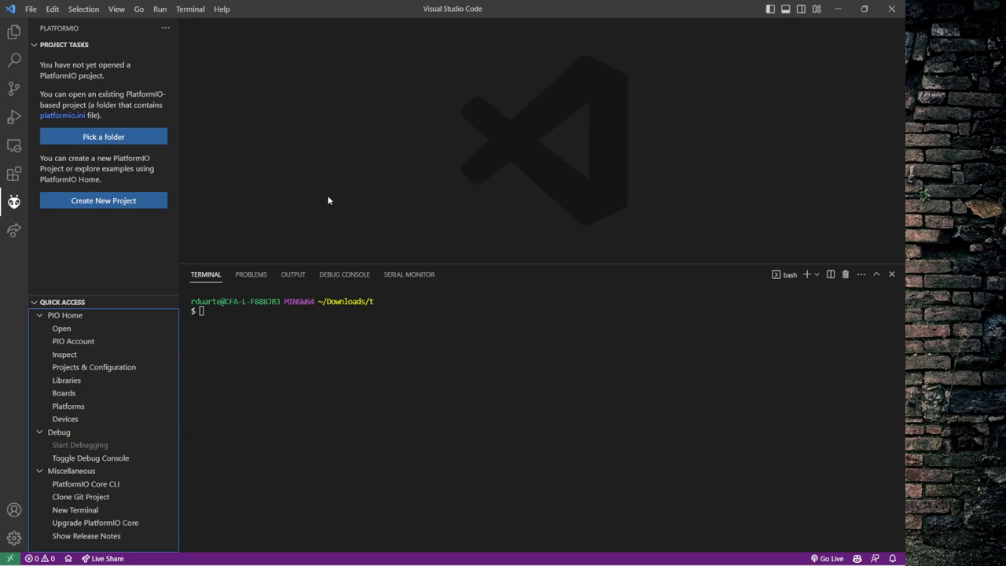
{"action": "mouse_move", "coordinate": [313, 159]}
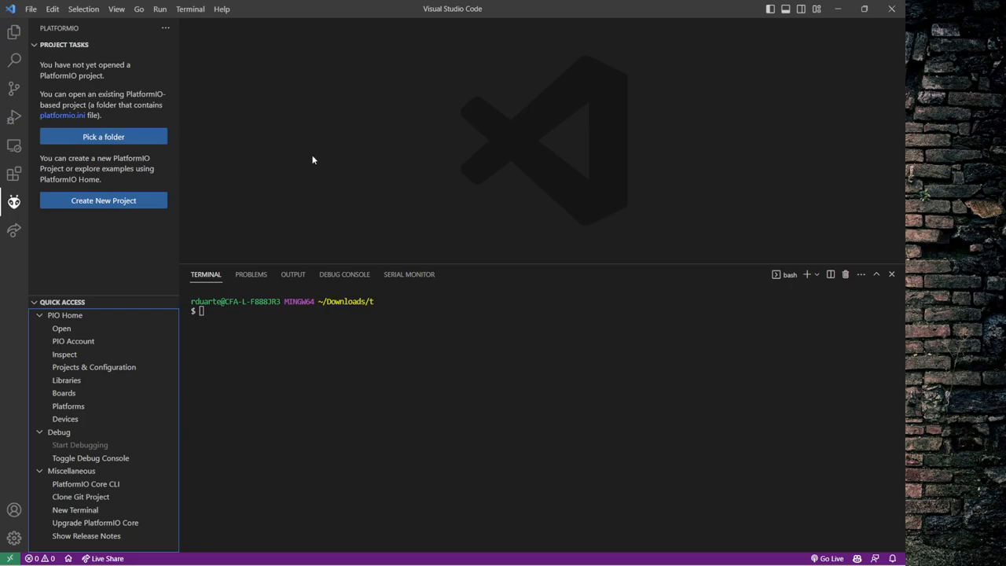
{"action": "mouse_move", "coordinate": [349, 92]}
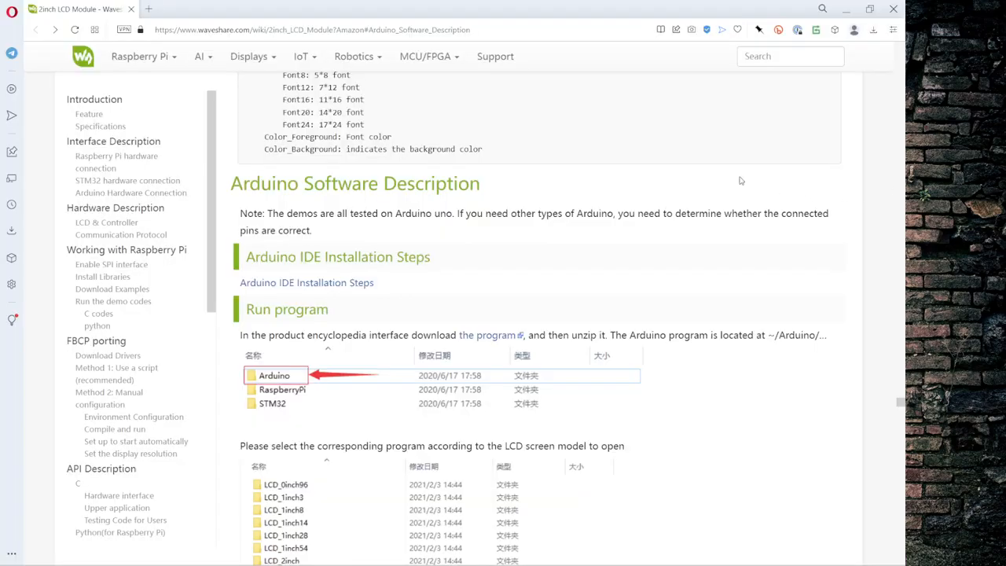
{"action": "scroll", "scroll_direction": "up", "scroll_amount": 3}
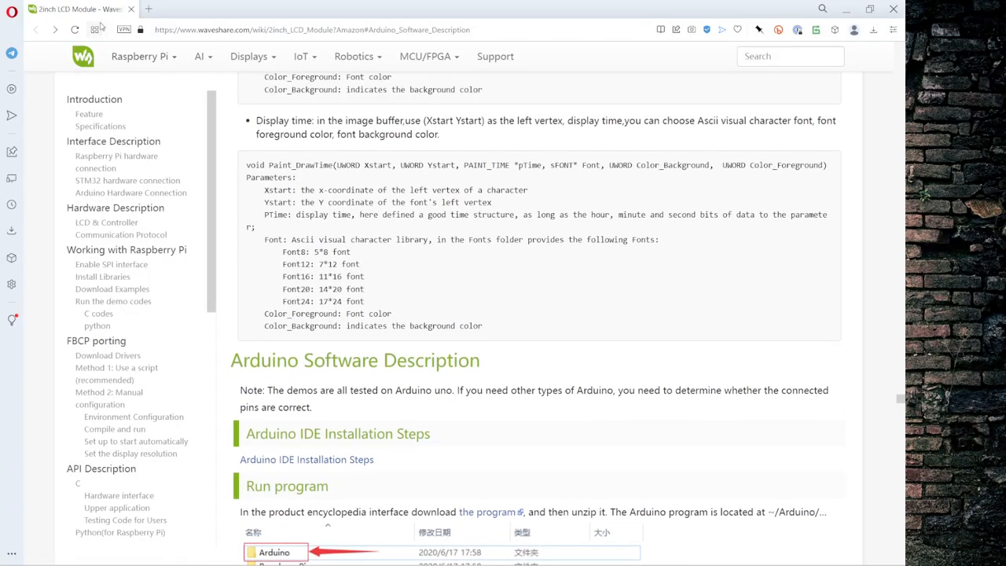
{"action": "scroll", "scroll_direction": "down", "scroll_amount": 3}
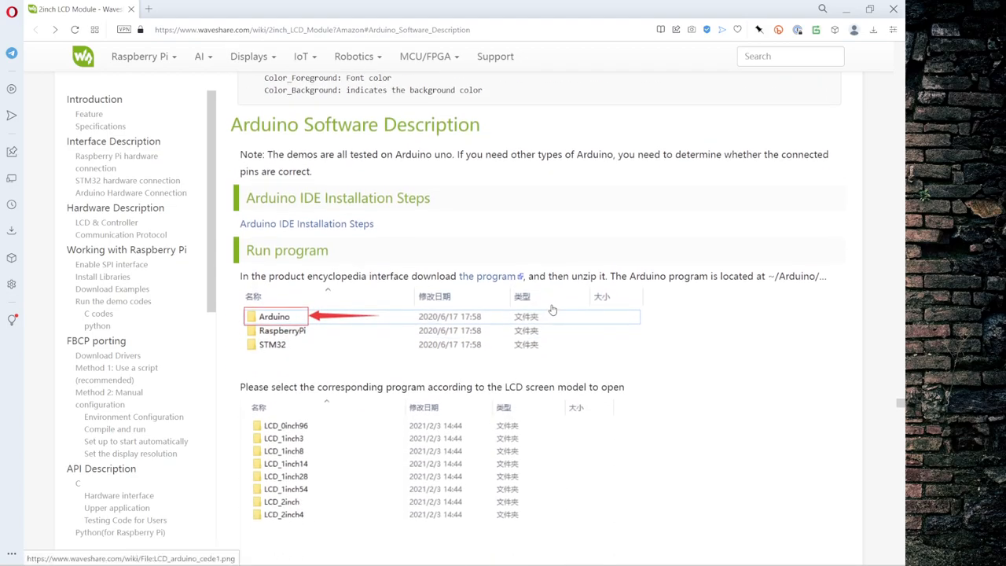
{"action": "mouse_move", "coordinate": [533, 259]}
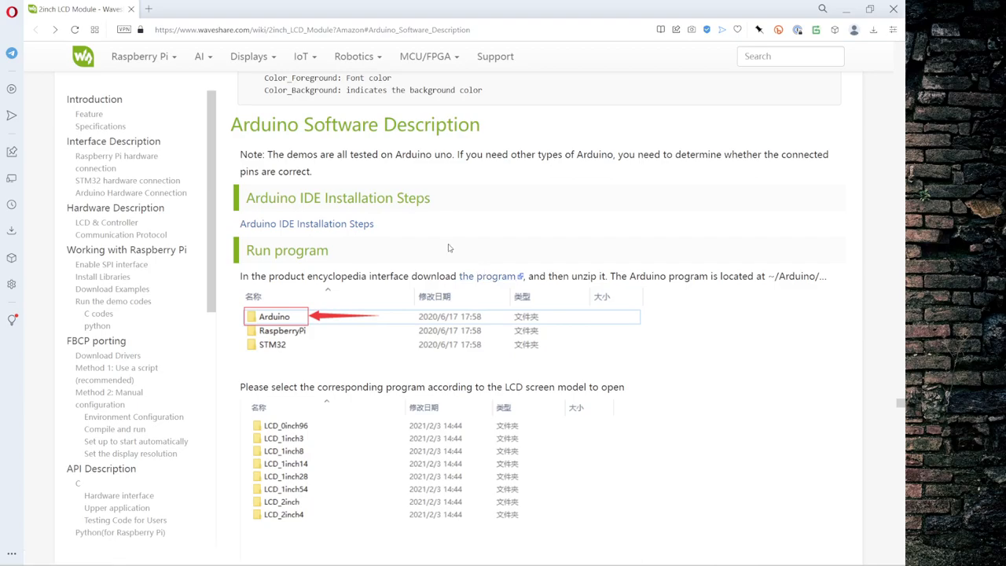
{"action": "mouse_move", "coordinate": [507, 221]}
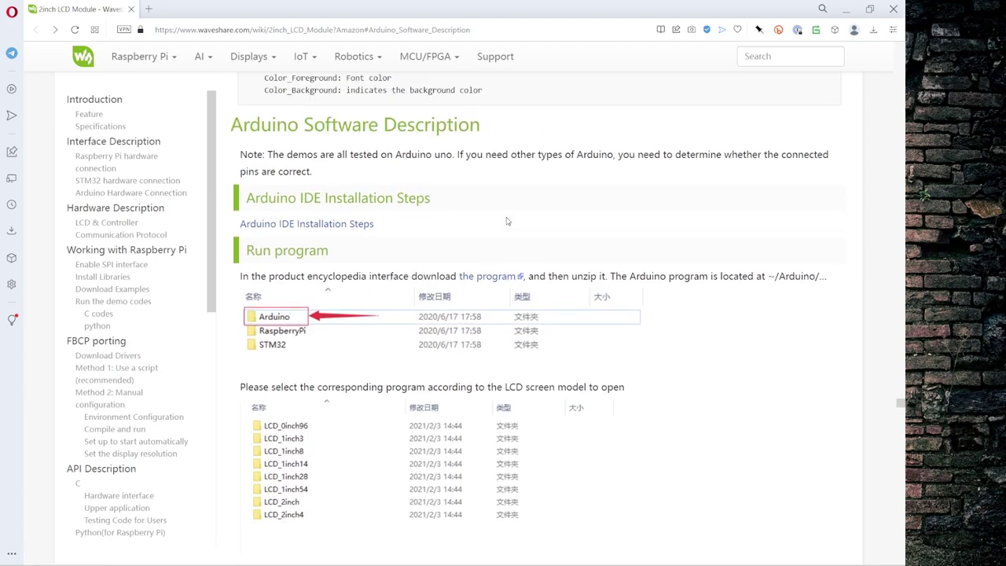
{"action": "mouse_move", "coordinate": [282, 263]}
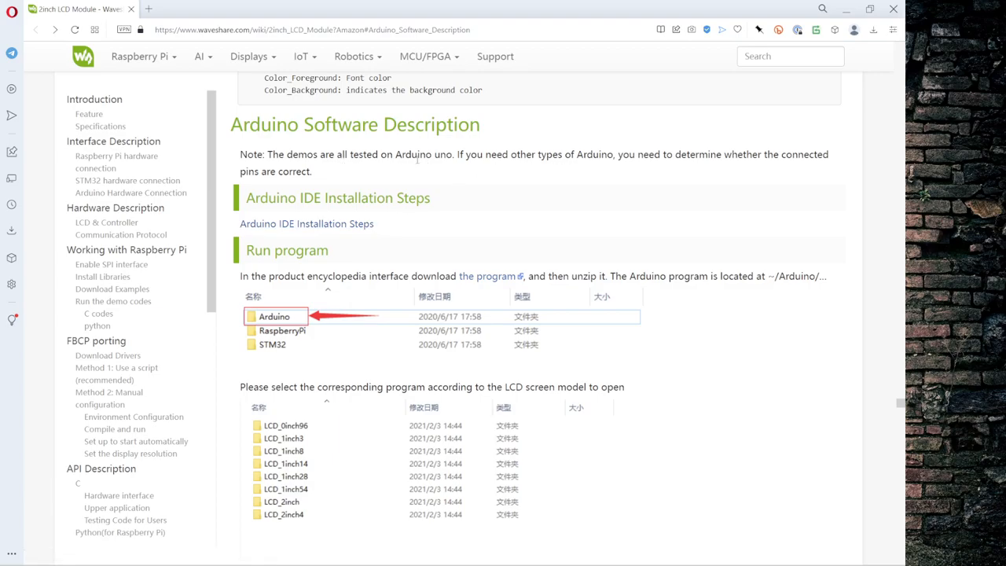
{"action": "mouse_move", "coordinate": [326, 228]}
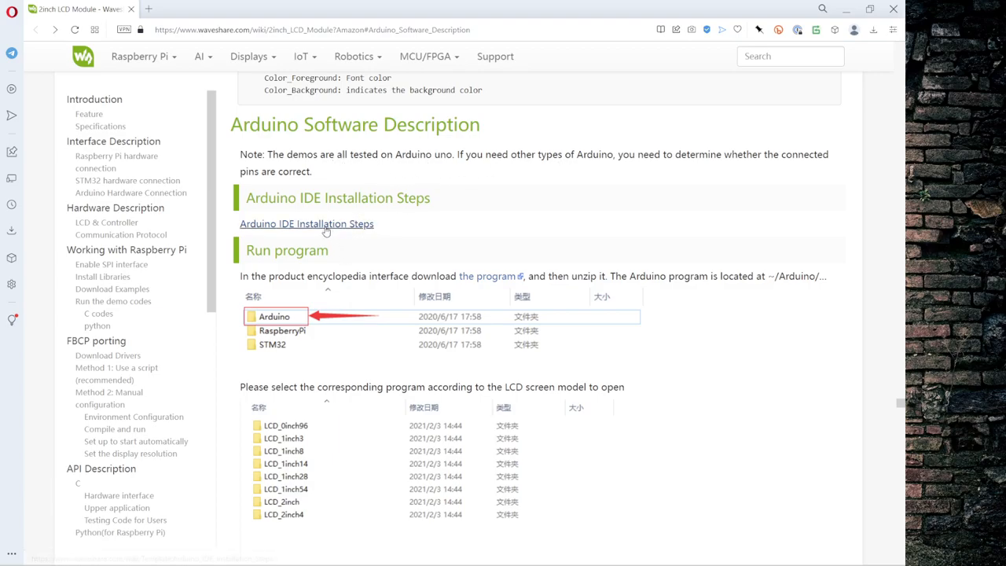
{"action": "mouse_move", "coordinate": [299, 339]}
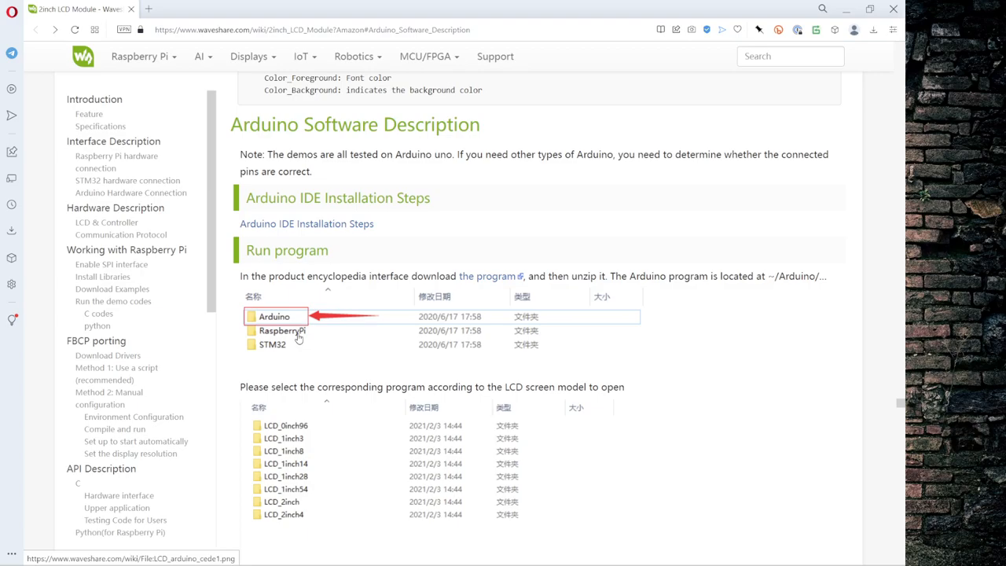
{"action": "mouse_move", "coordinate": [276, 349]}
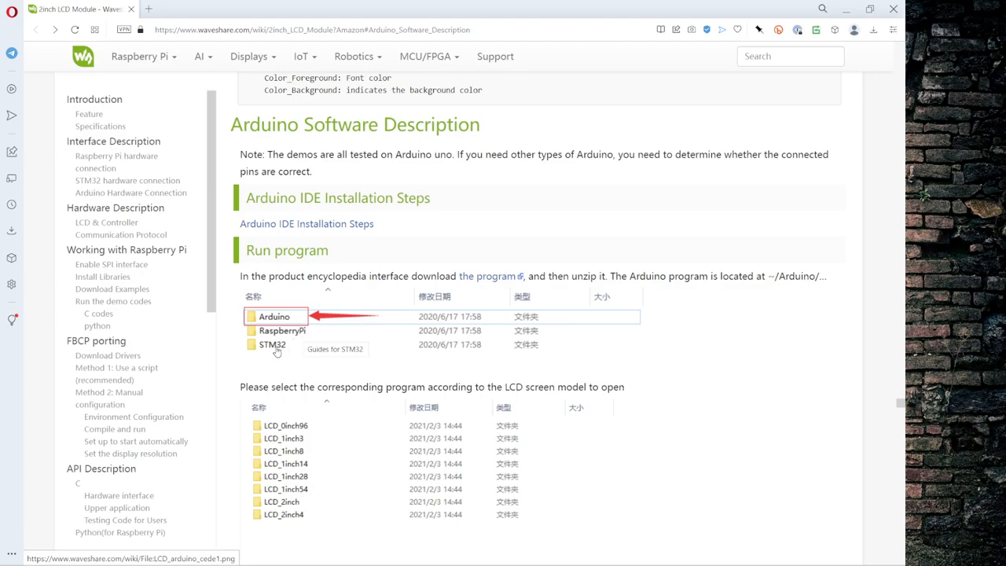
{"action": "scroll", "scroll_direction": "down", "scroll_amount": 3}
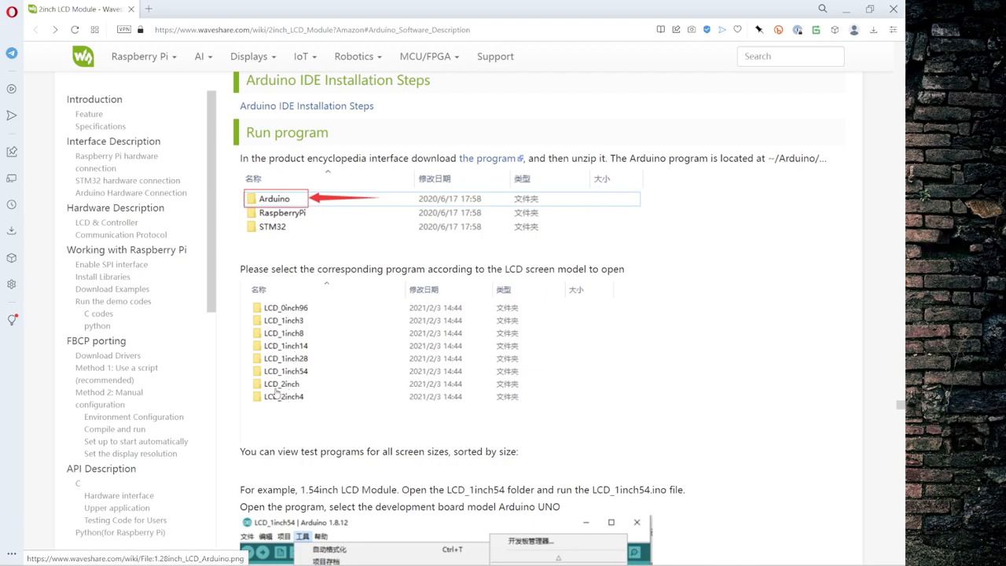
{"action": "mouse_move", "coordinate": [354, 410]}
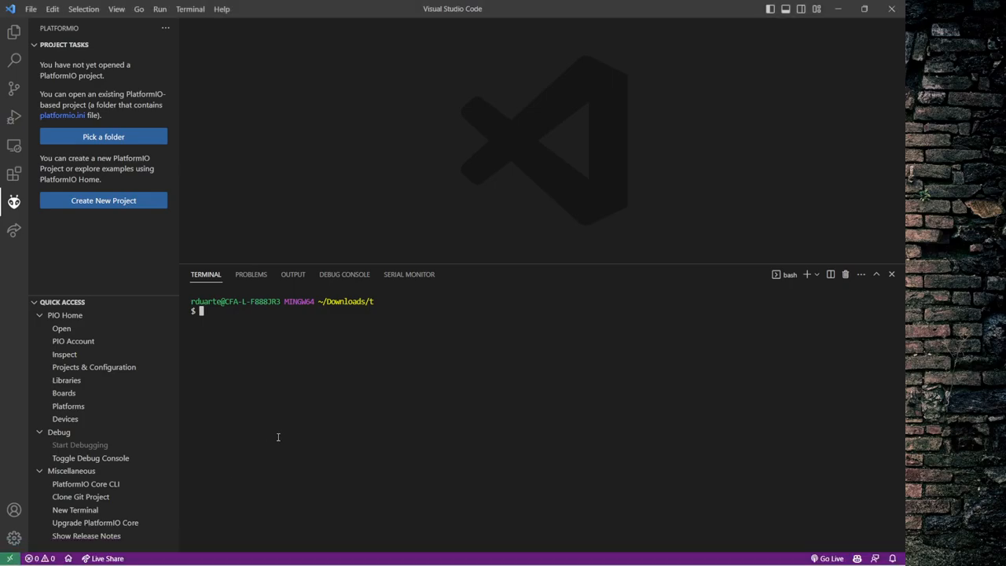
- In the terminal, enter Arduino/LCD_2inch, list its files, and select LCD_2inch.ino
{"action": "key", "text": "Return"}
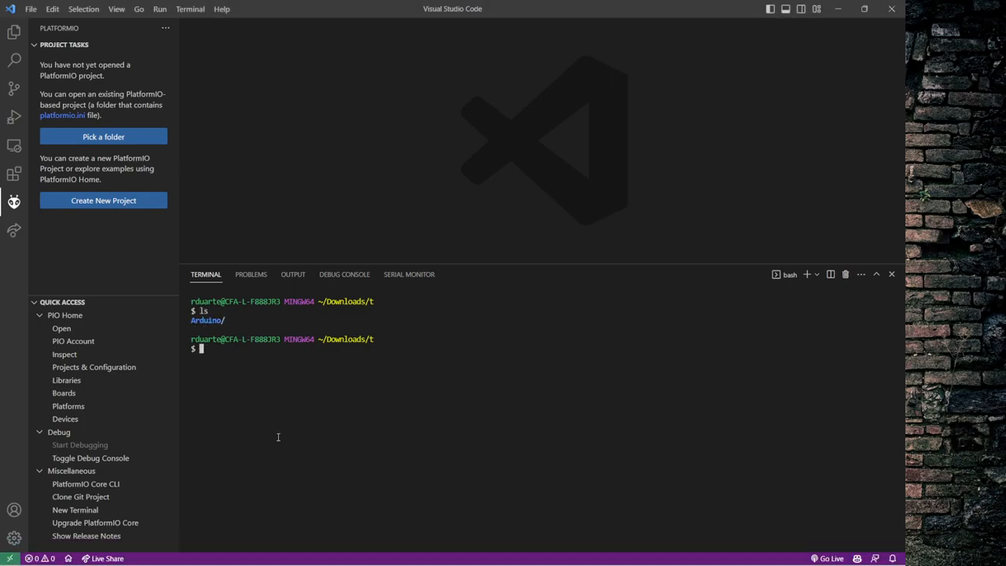
{"action": "type", "text": "cd Arduino/"}
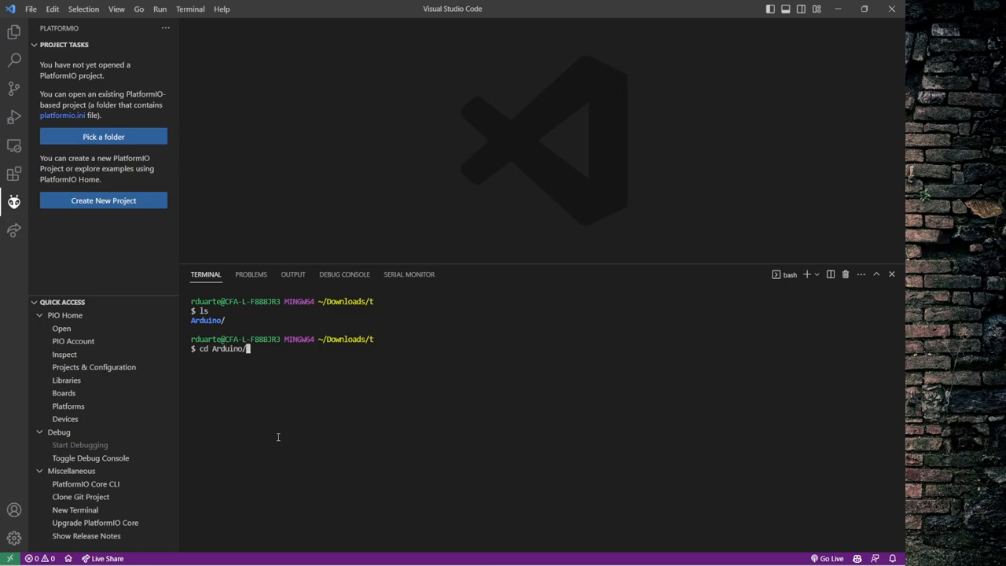
{"action": "key", "text": "Return"}
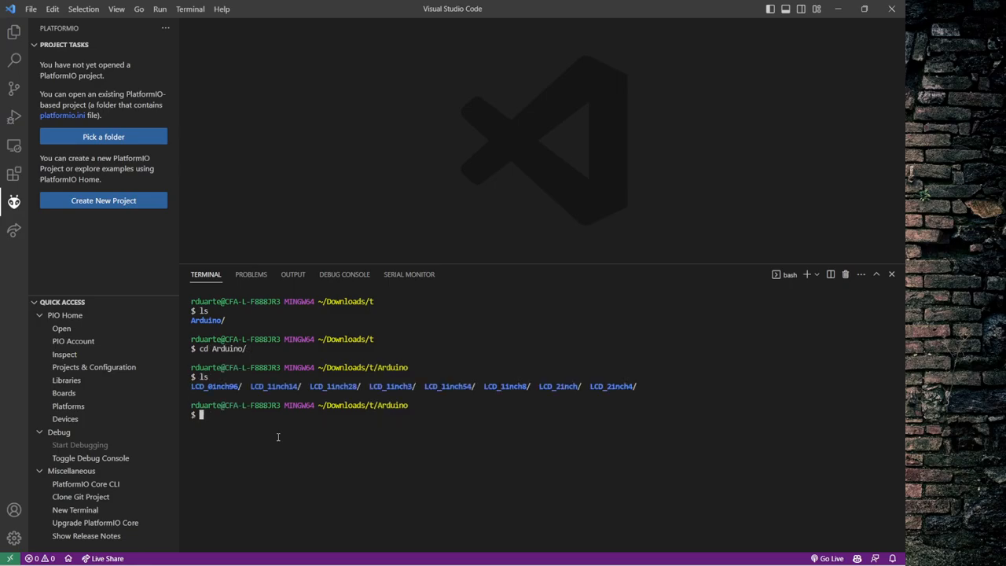
{"action": "mouse_move", "coordinate": [572, 436]}
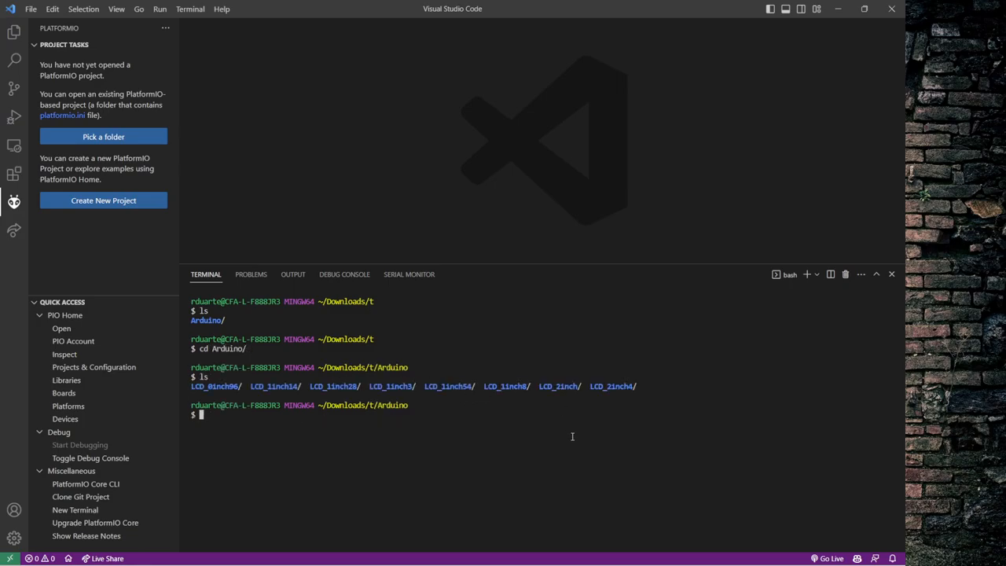
{"action": "type", "text": "cd LCD_"}
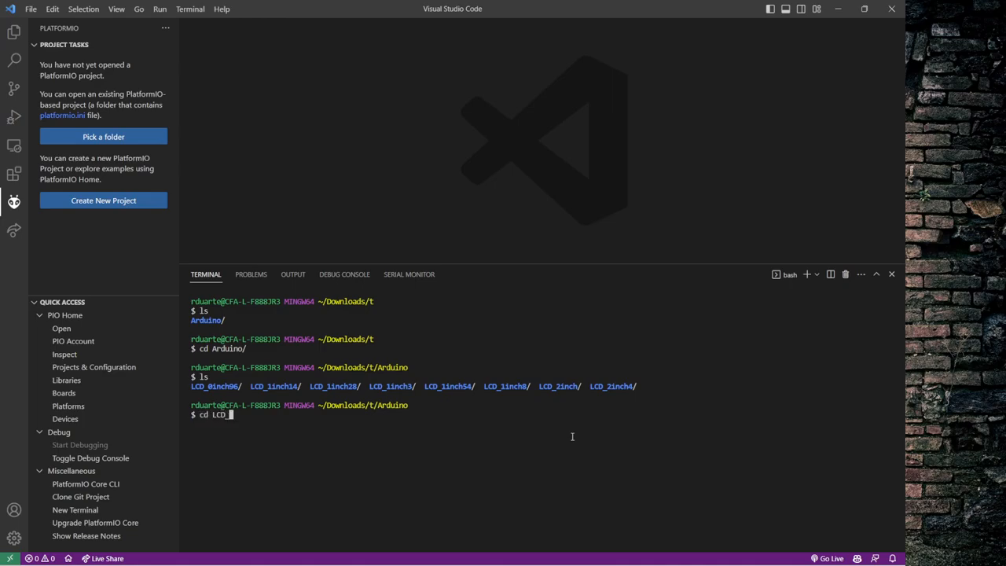
{"action": "key", "text": "Return"}
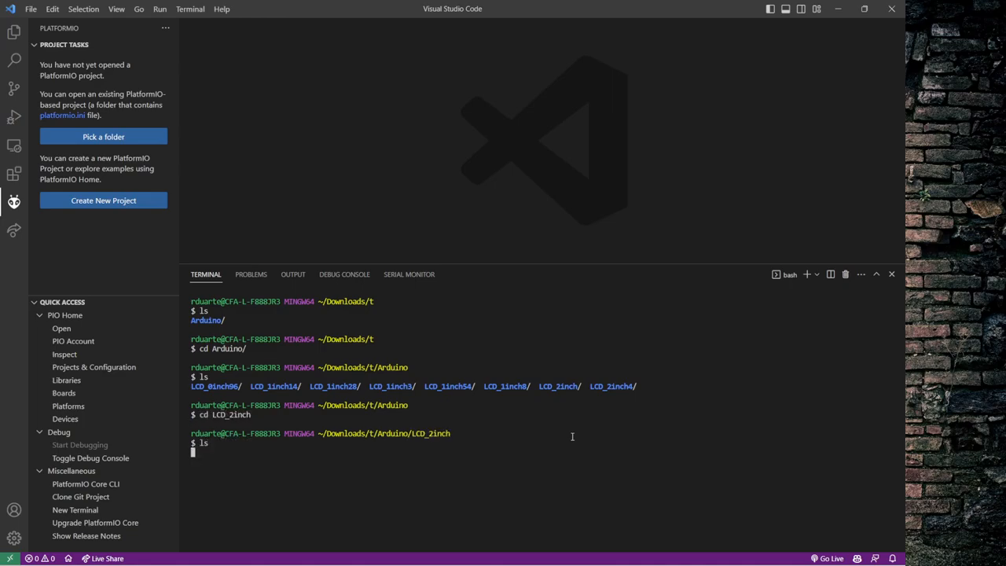
{"action": "key", "text": "Return"}
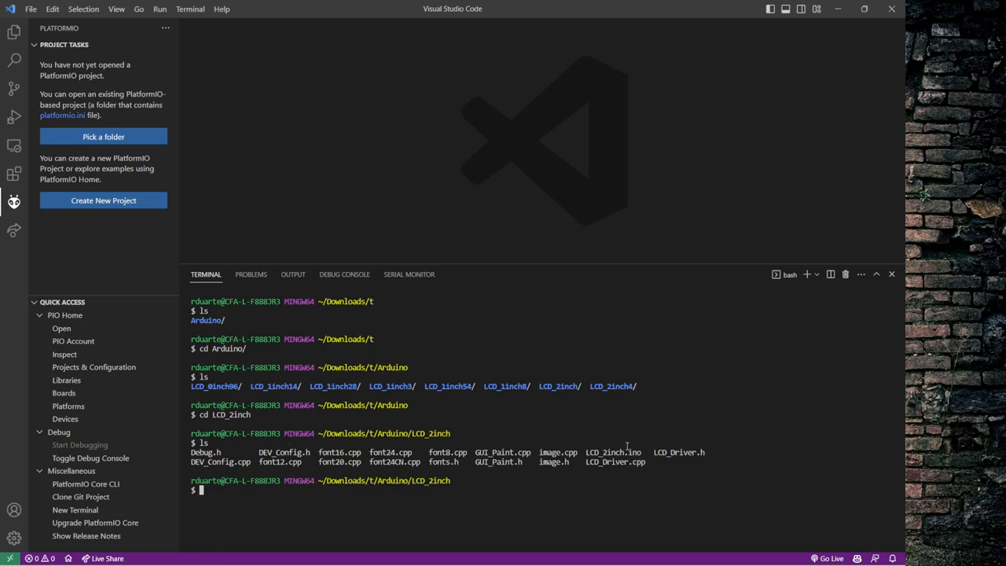
{"action": "double_click", "coordinate": [613, 452]}
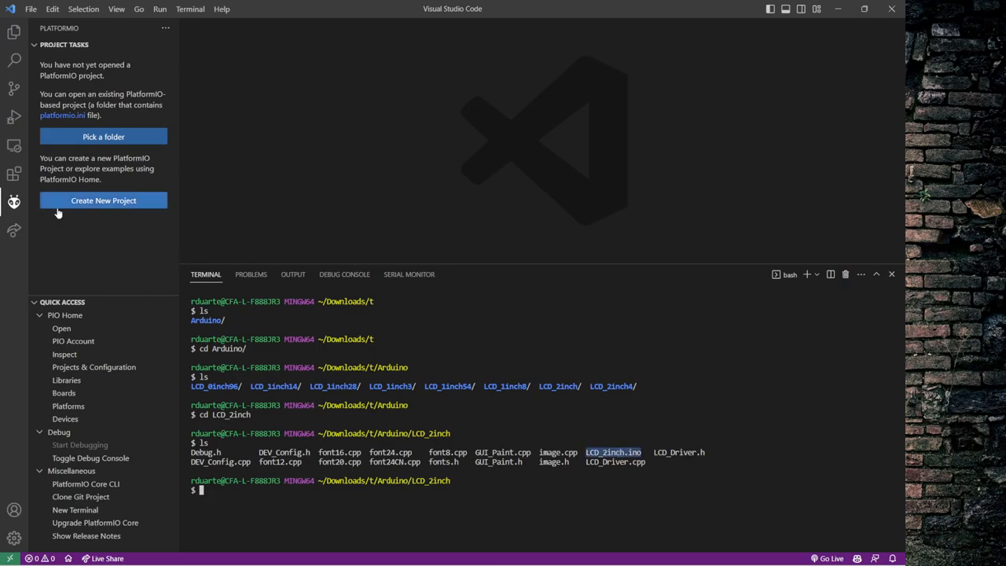
- Create PlatformIO project '2inchlcdtest' for board Arduino Uno with the Arduino Framework
{"action": "left_click", "coordinate": [103, 200]}
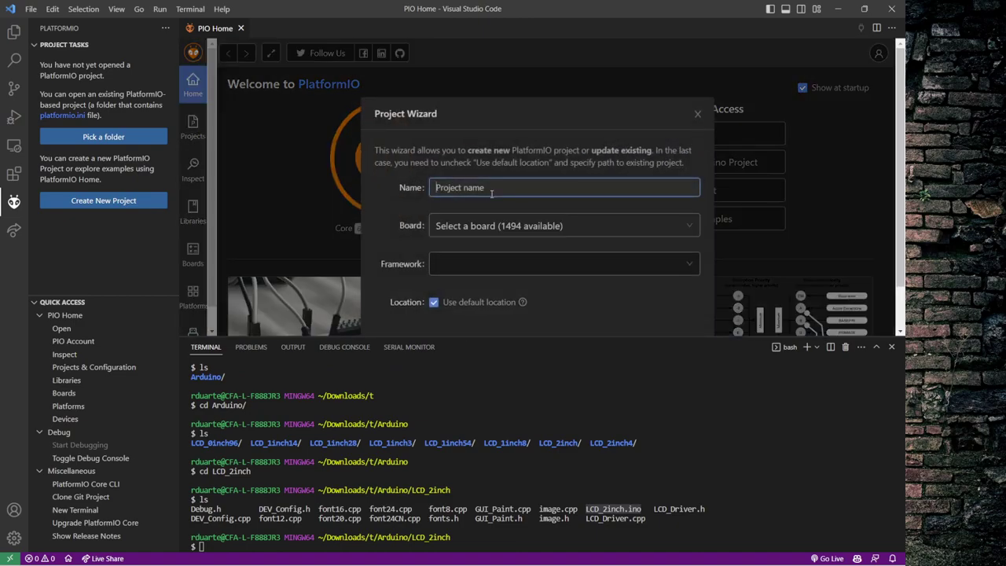
{"action": "type", "text": "2inch"}
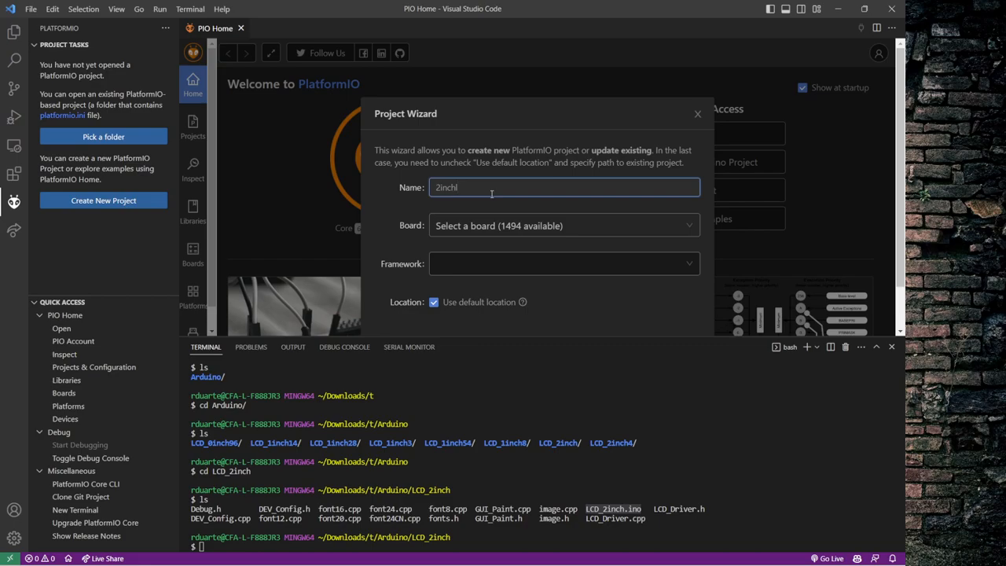
{"action": "type", "text": "lcdtest"}
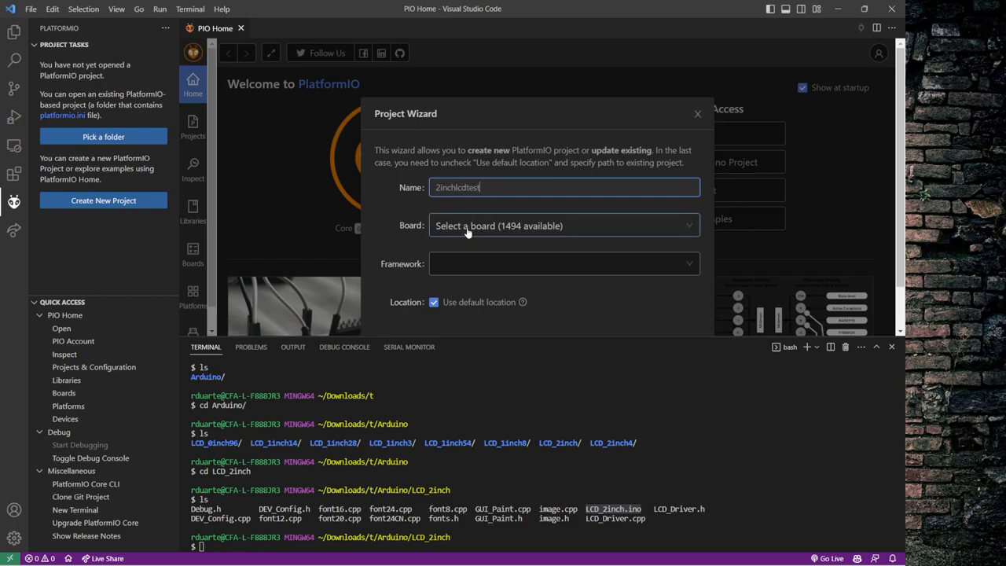
{"action": "type", "text": "arduino un"}
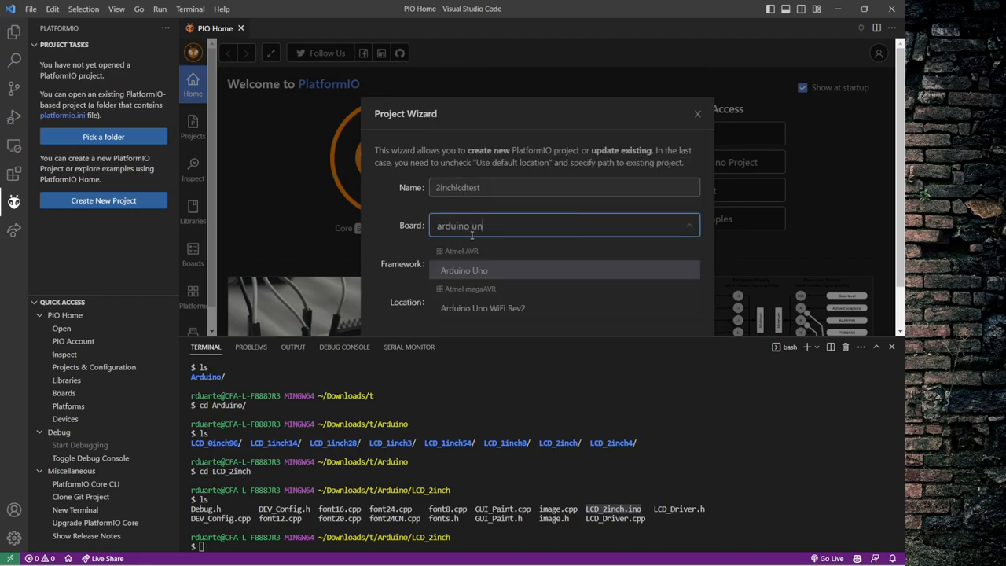
{"action": "left_click", "coordinate": [464, 269]}
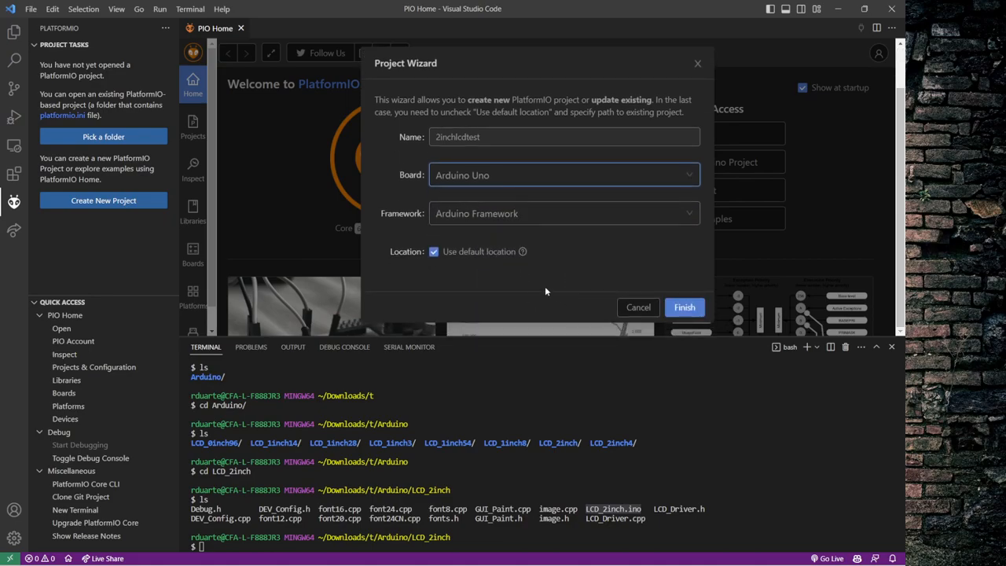
{"action": "left_click", "coordinate": [684, 307]}
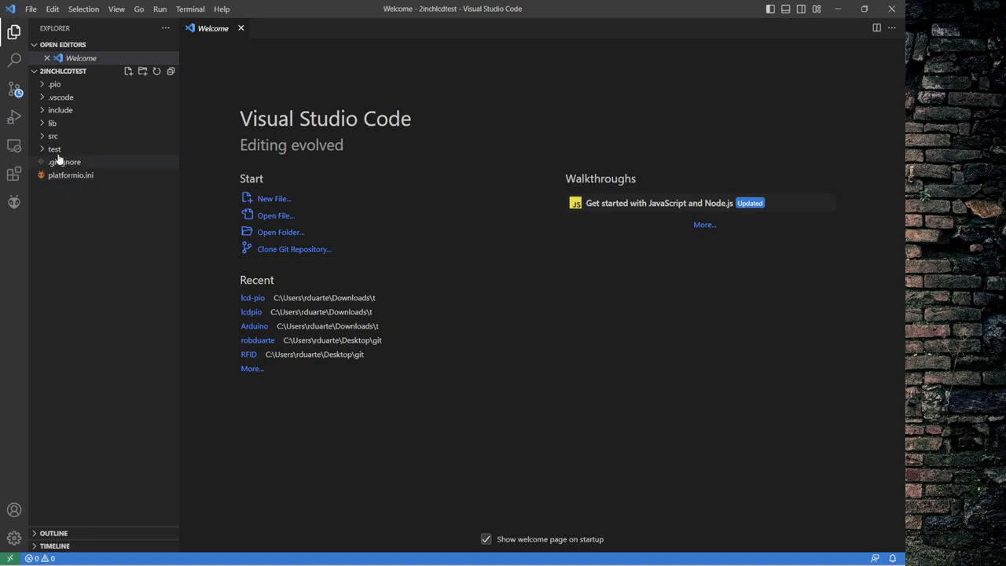
- Expand the src folder and open main.cpp of 2inchlcdtest
{"action": "left_click", "coordinate": [52, 136]}
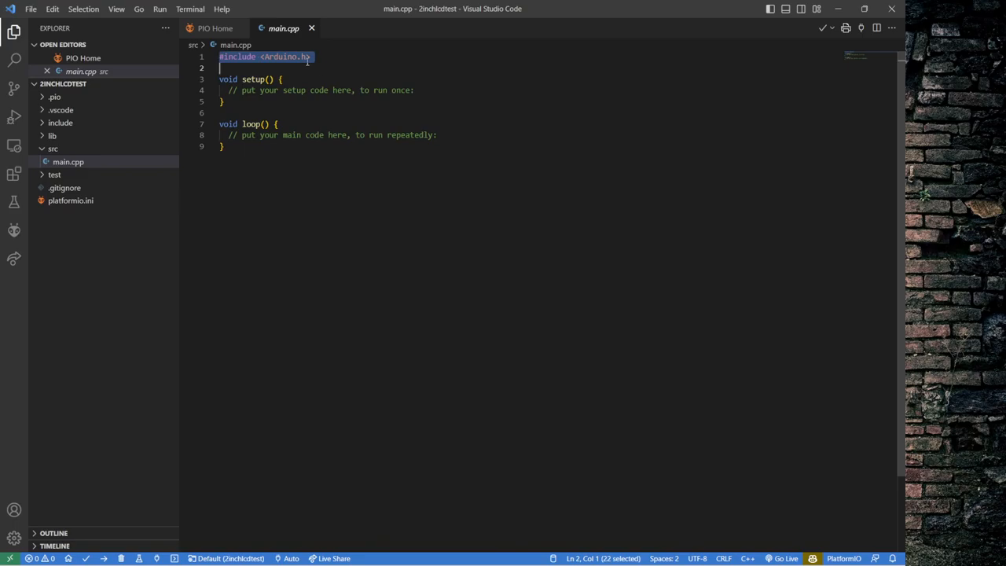
{"action": "mouse_move", "coordinate": [315, 74]}
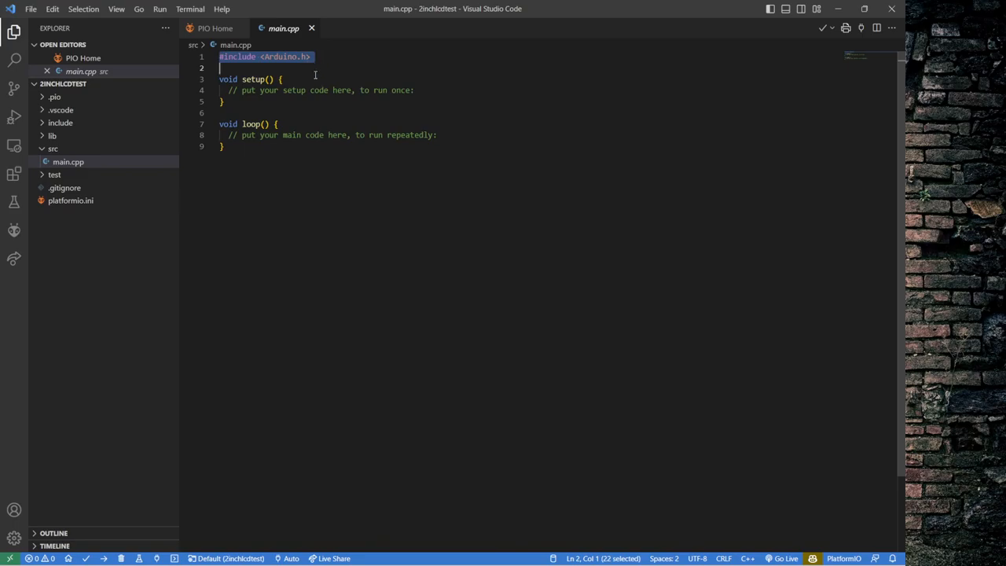
{"action": "left_click", "coordinate": [310, 57]}
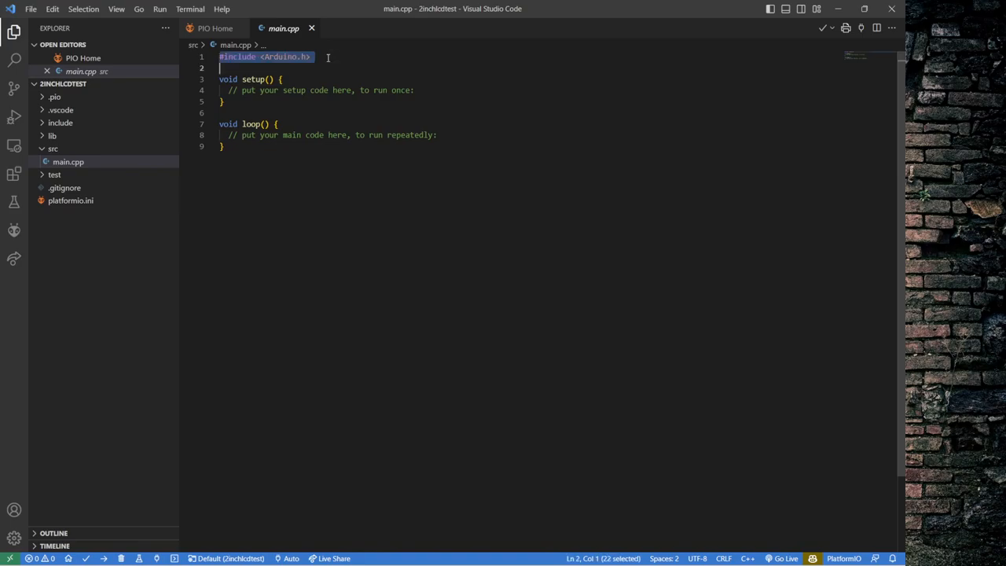
{"action": "mouse_move", "coordinate": [393, 91]}
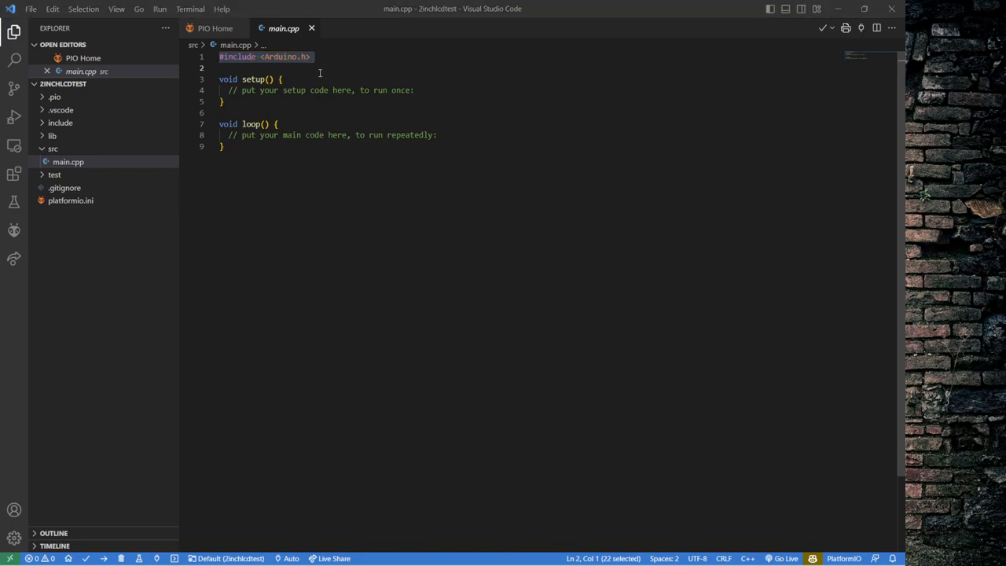
{"action": "mouse_move", "coordinate": [804, 128]}
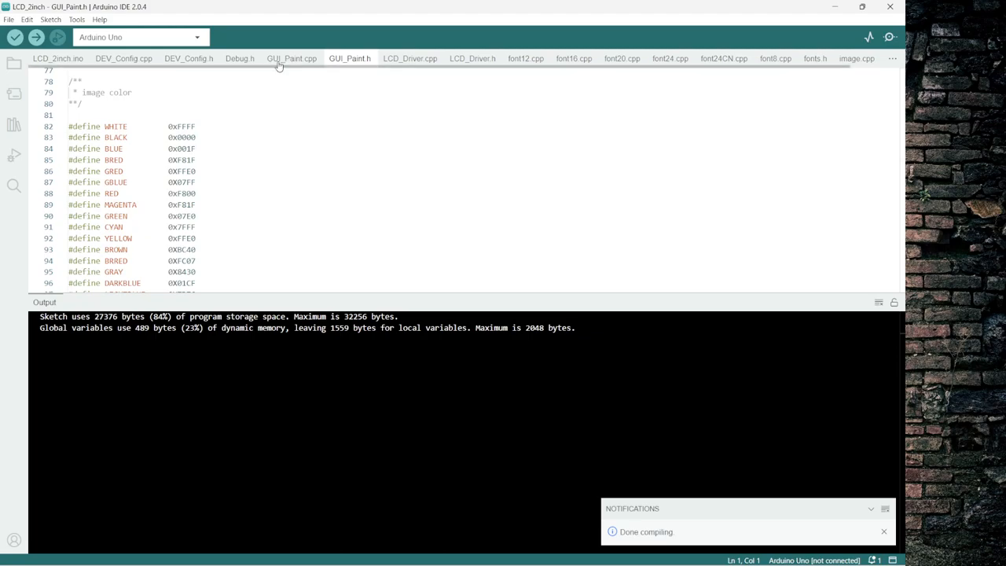
- Look over DEV_Config.cpp, LCD_Driver.h and font24CN.cpp, then return to LCD_2inch.ino
{"action": "left_click", "coordinate": [57, 58]}
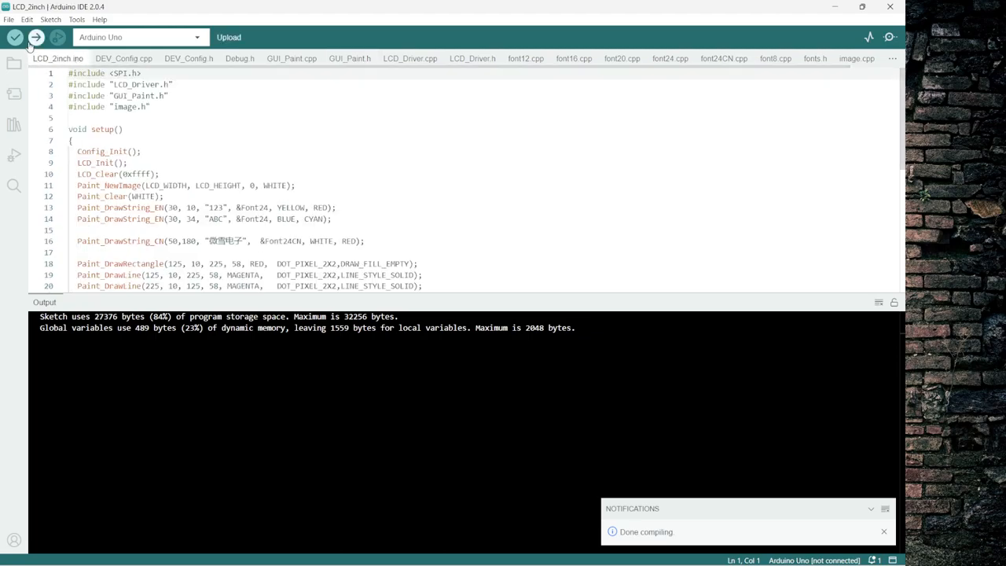
{"action": "left_click", "coordinate": [14, 37]}
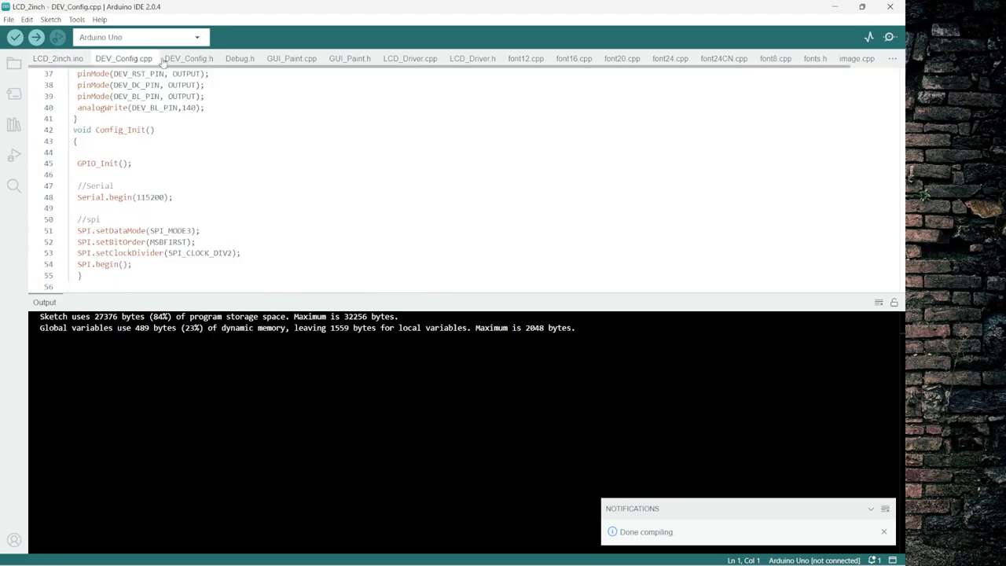
{"action": "left_click", "coordinate": [291, 58]}
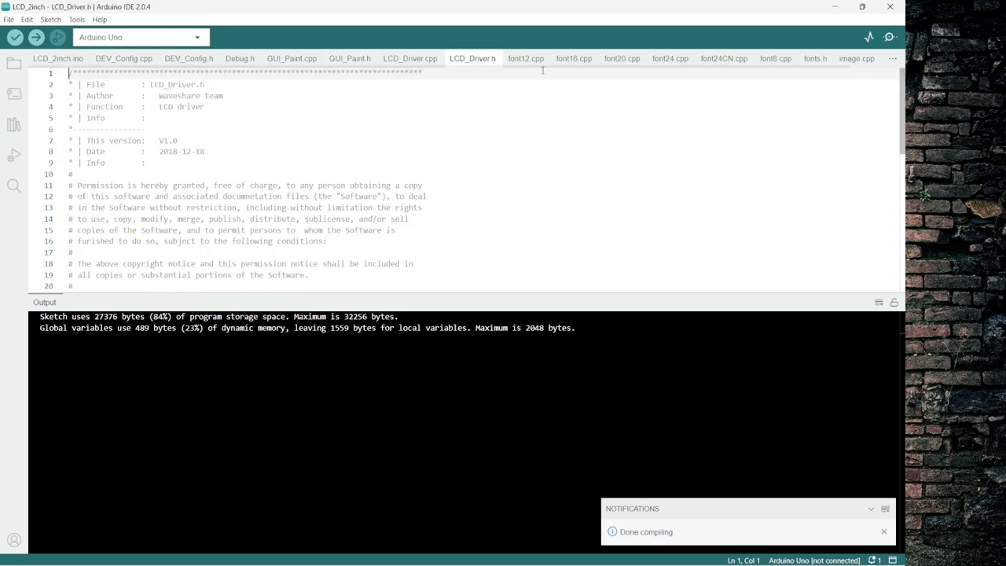
{"action": "left_click", "coordinate": [723, 59]}
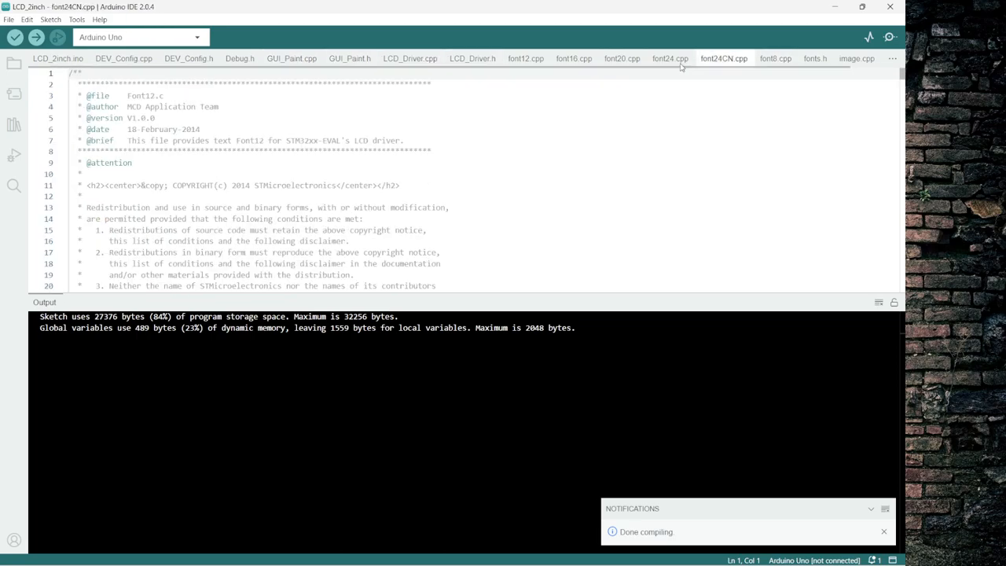
{"action": "left_click", "coordinate": [57, 58]}
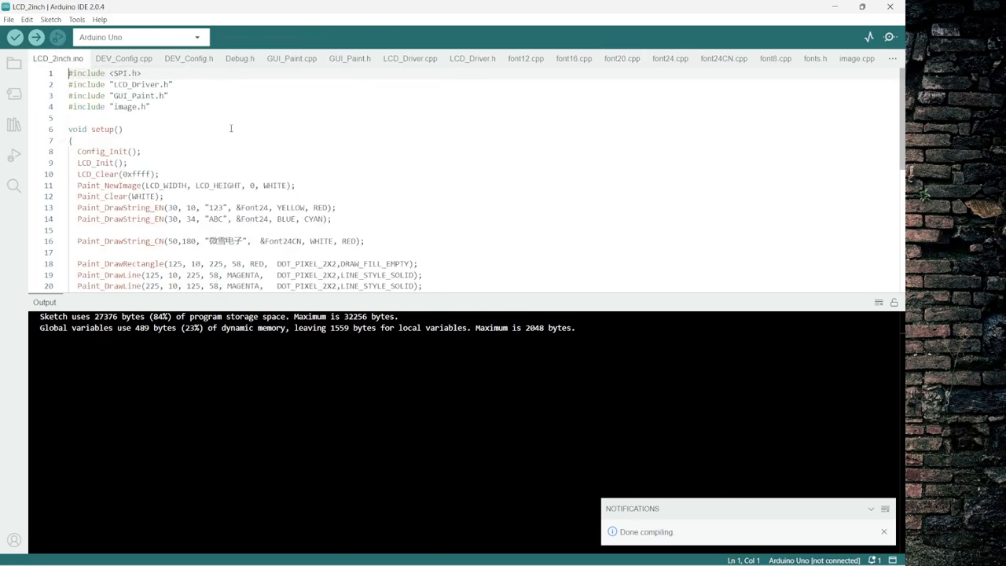
{"action": "mouse_move", "coordinate": [238, 131]}
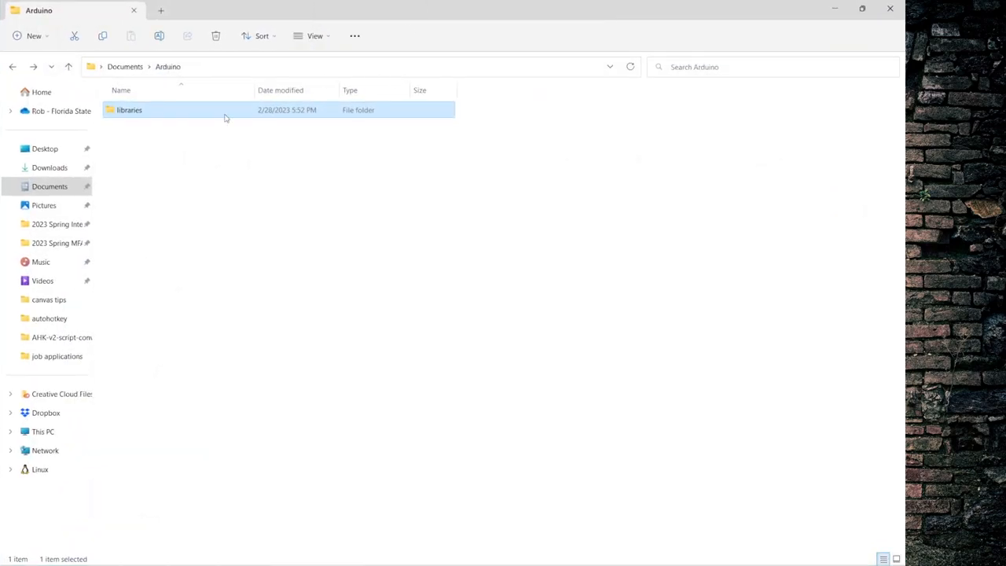
{"action": "mouse_move", "coordinate": [129, 109]}
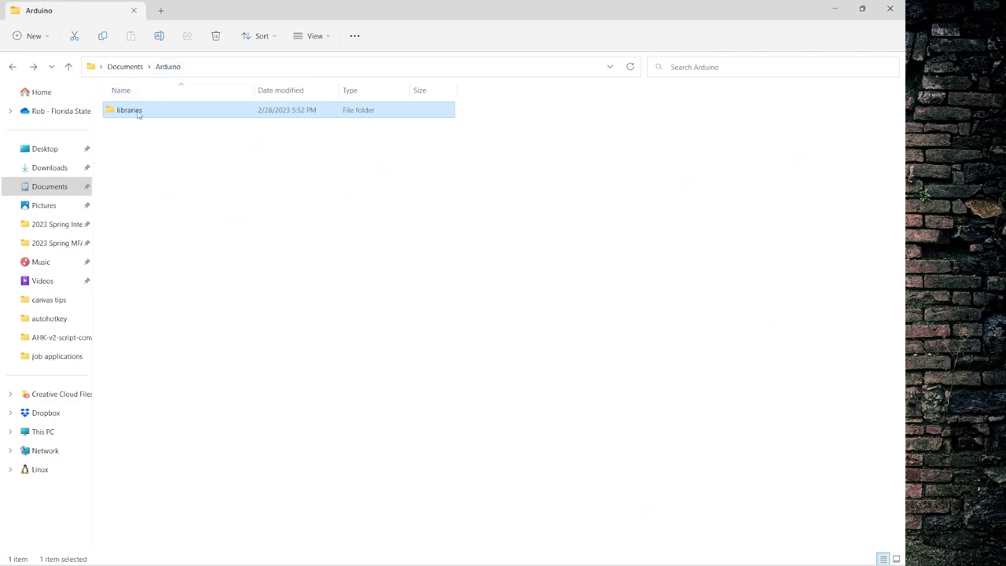
- Open the Arduino libraries folder and inspect the RTCZero and Arduino_Low_Power folders
{"action": "double_click", "coordinate": [128, 110]}
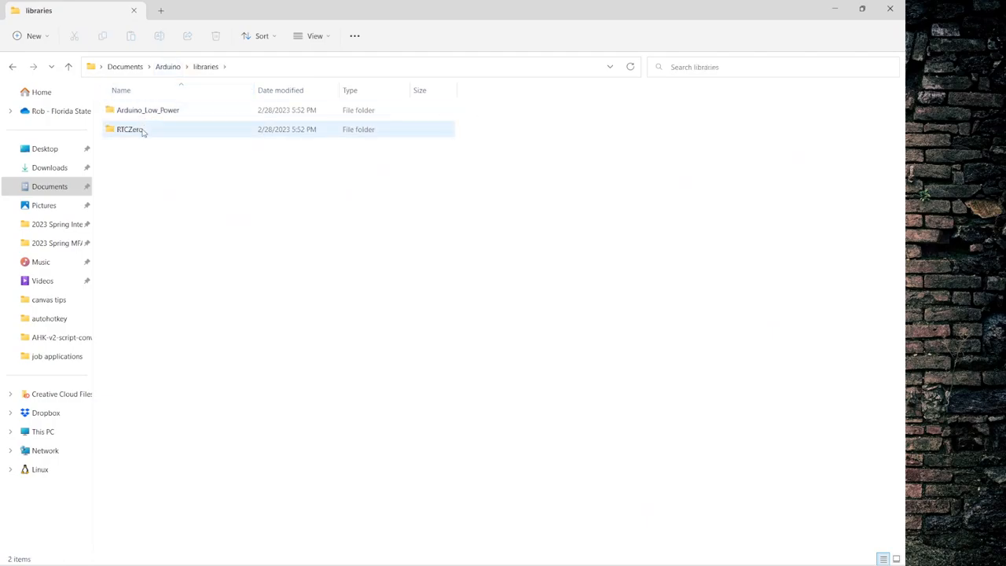
{"action": "mouse_move", "coordinate": [129, 129]}
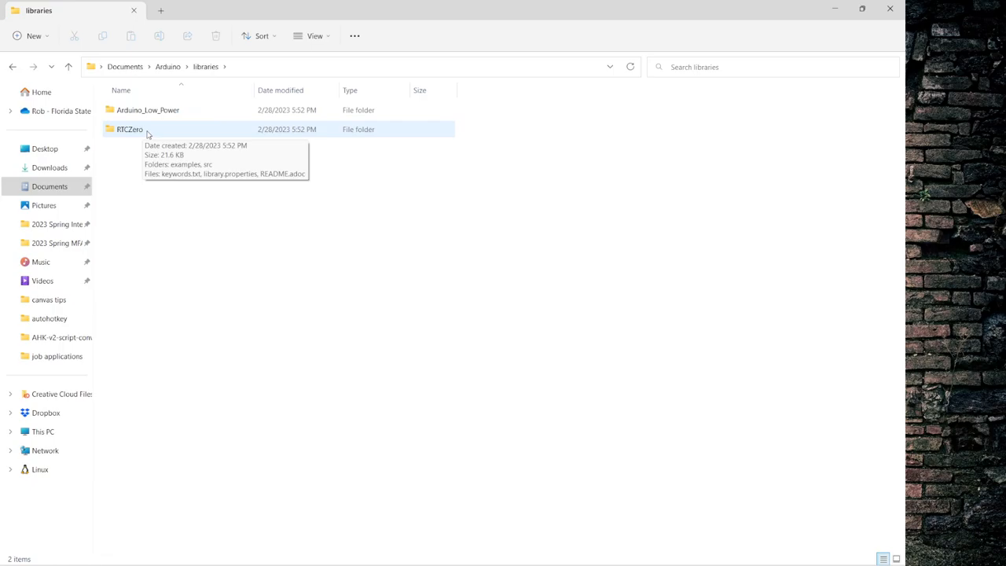
{"action": "double_click", "coordinate": [129, 129]}
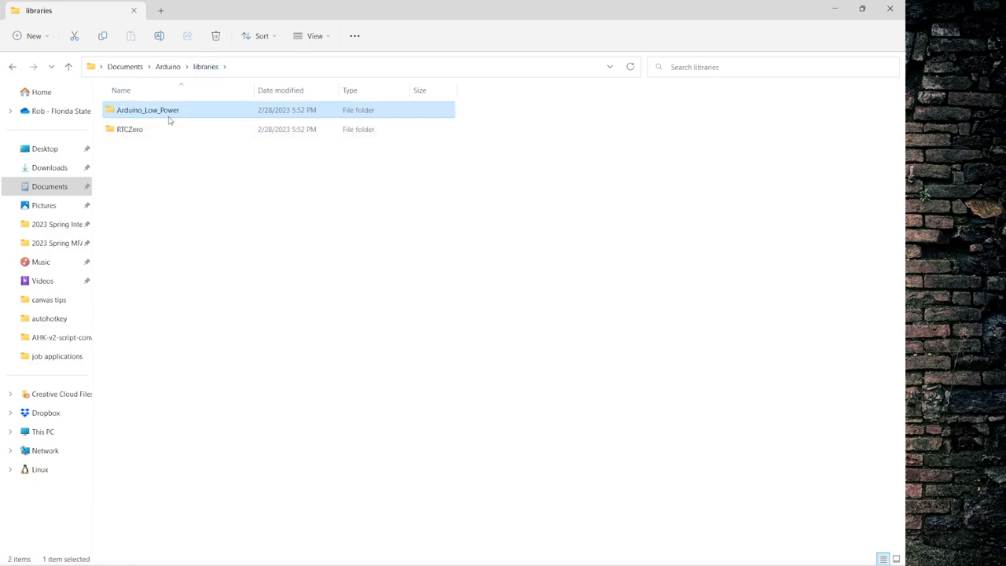
{"action": "double_click", "coordinate": [147, 109]}
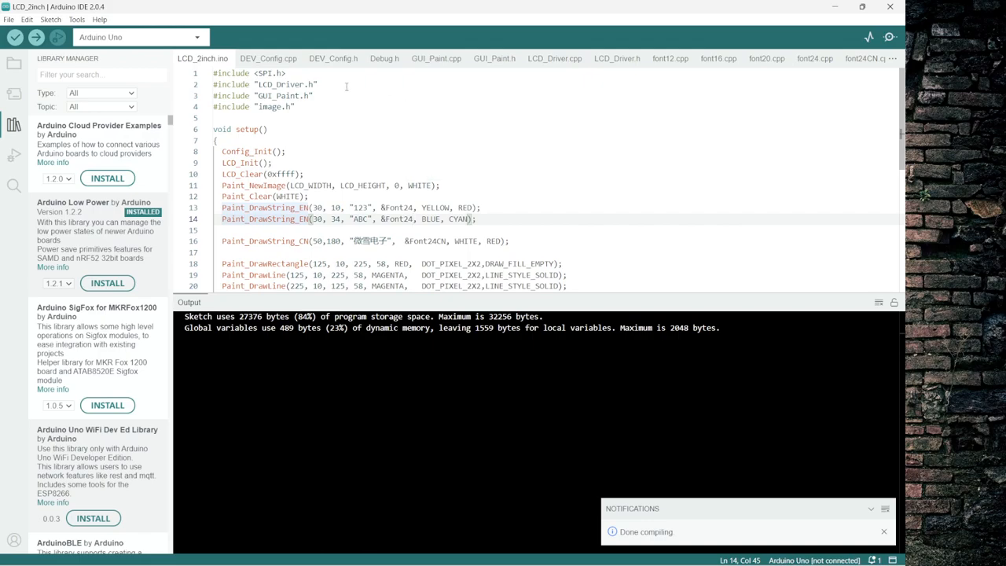
{"action": "mouse_move", "coordinate": [436, 58]}
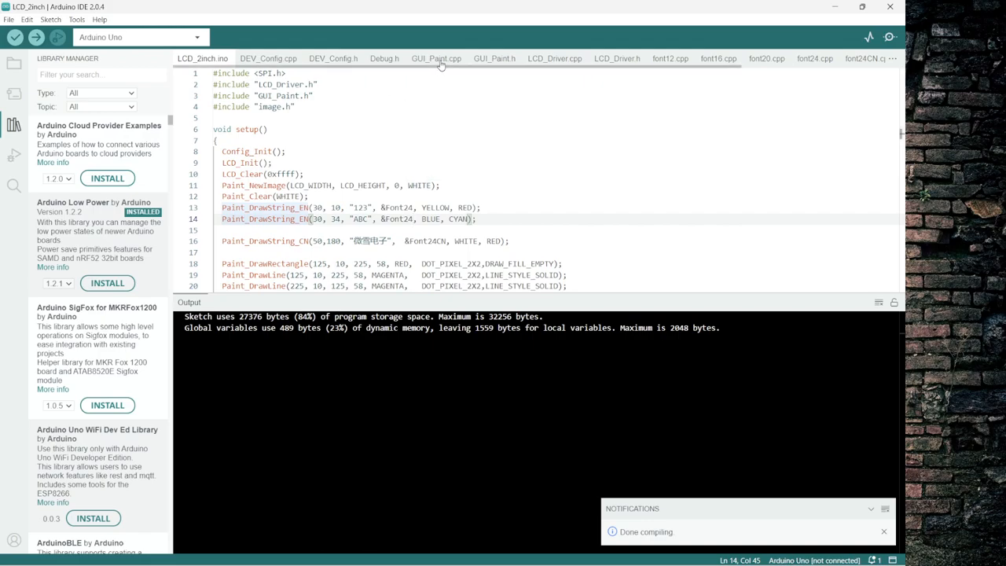
{"action": "mouse_move", "coordinate": [515, 65]}
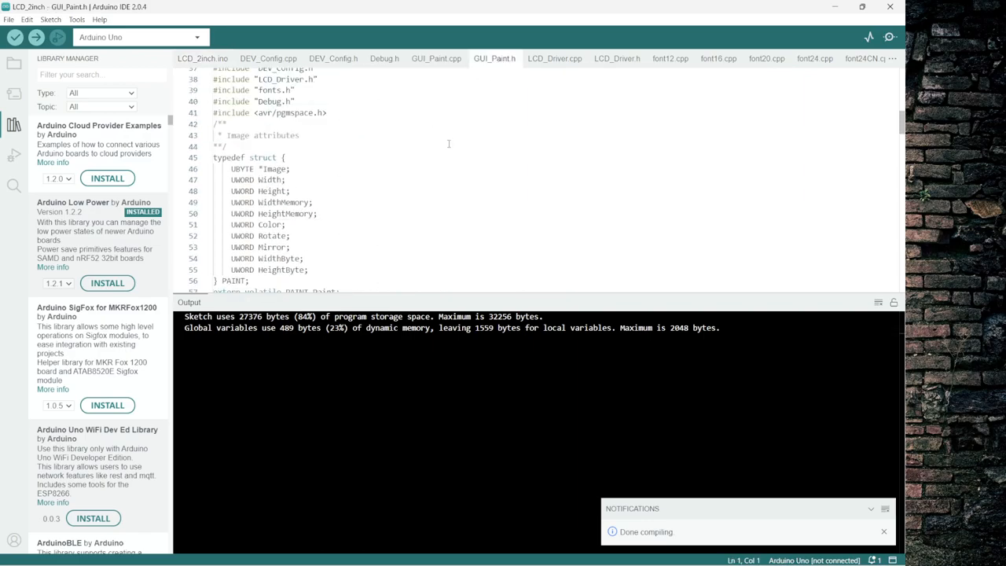
- Scroll through GUI_Paint.h colour definitions and GUI_Paint.cpp, then return to LCD_2inch.ino
{"action": "scroll", "scroll_direction": "down", "scroll_amount": 3}
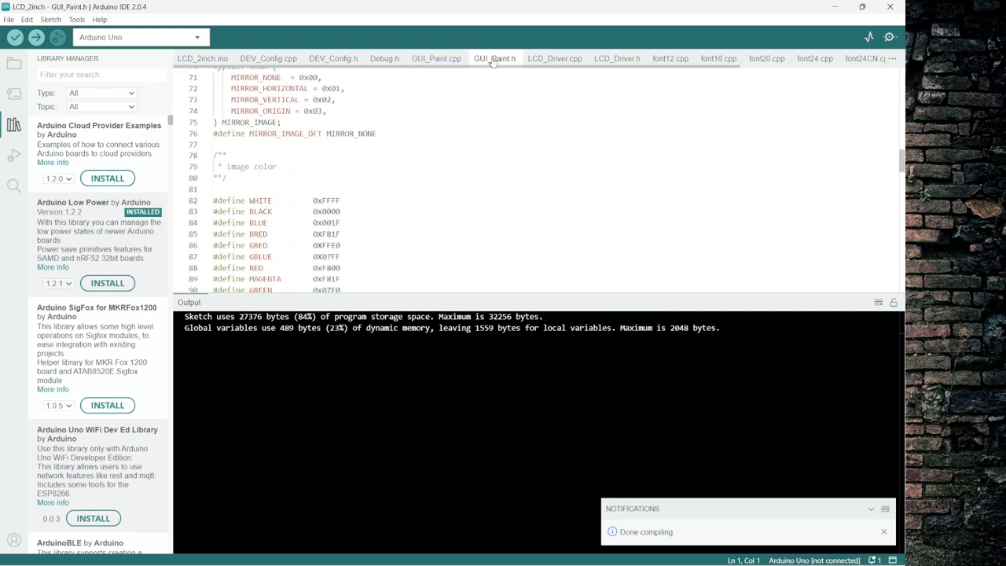
{"action": "scroll", "scroll_direction": "down", "scroll_amount": 3}
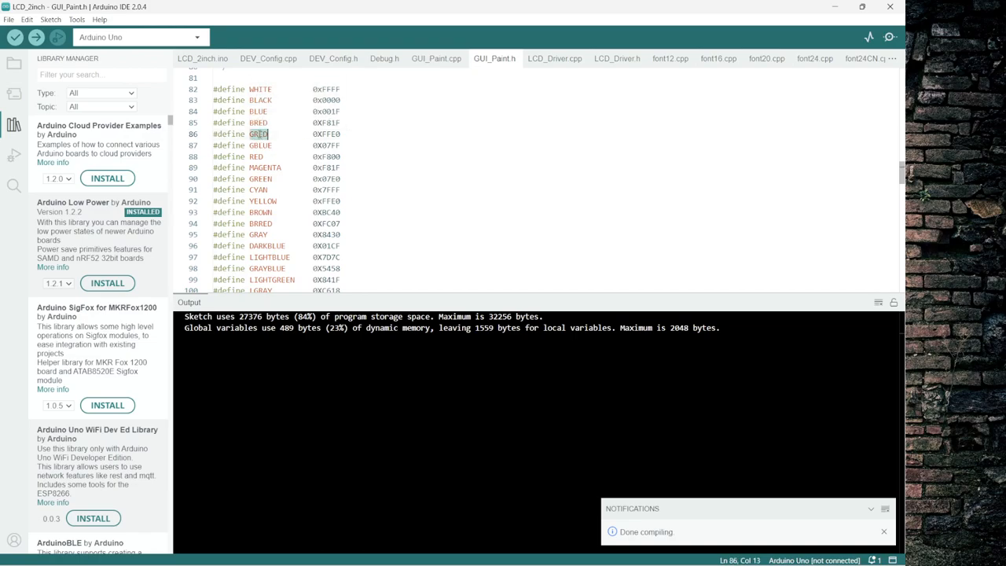
{"action": "left_click", "coordinate": [263, 145]}
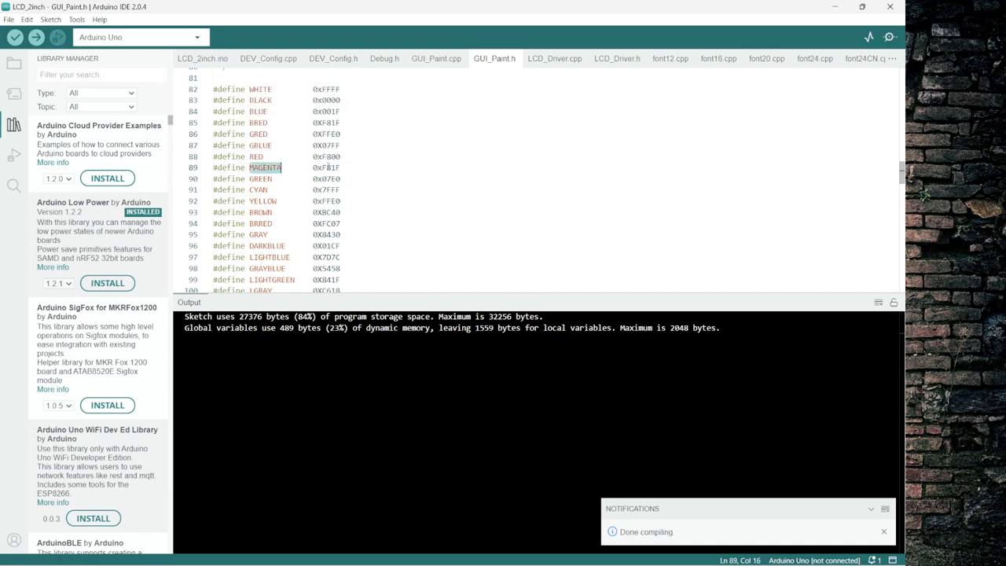
{"action": "scroll", "scroll_direction": "down", "scroll_amount": 3}
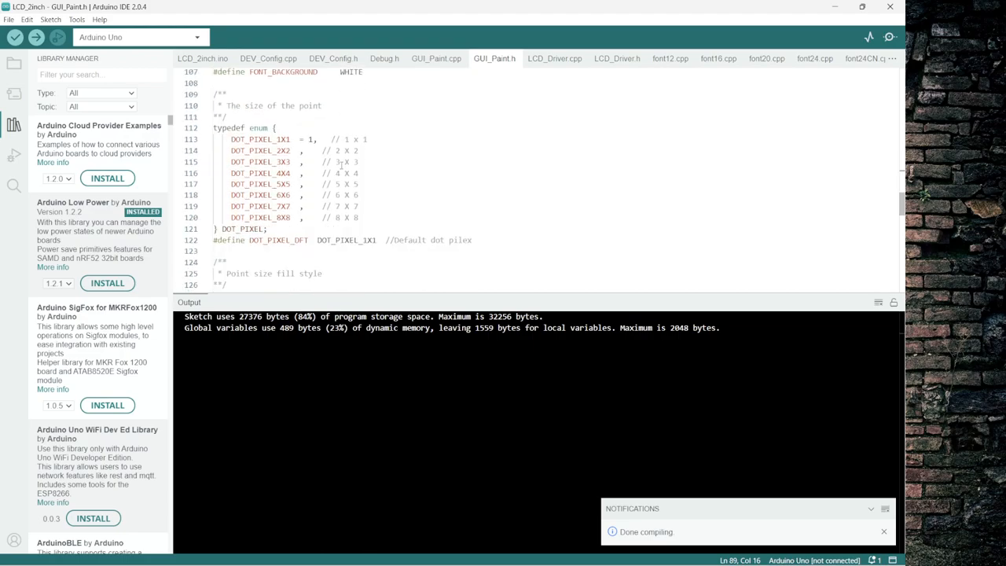
{"action": "scroll", "scroll_direction": "down", "scroll_amount": 3}
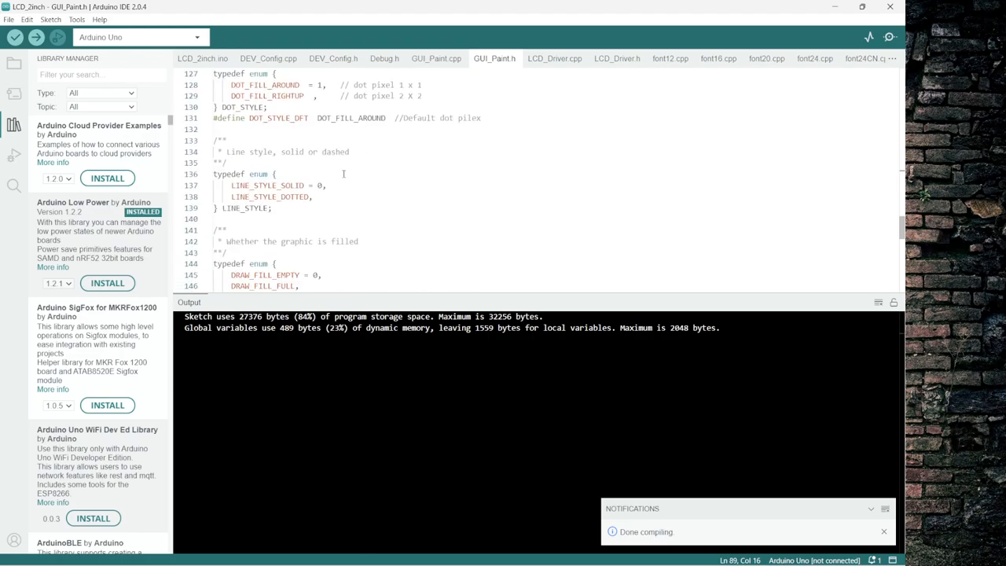
{"action": "scroll", "scroll_direction": "down", "scroll_amount": 3}
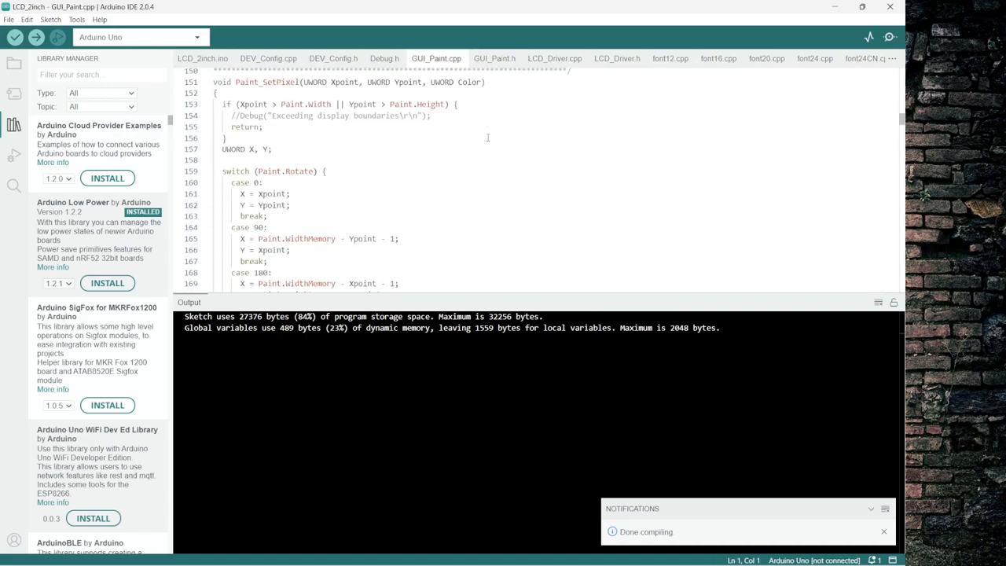
{"action": "scroll", "scroll_direction": "down", "scroll_amount": 3}
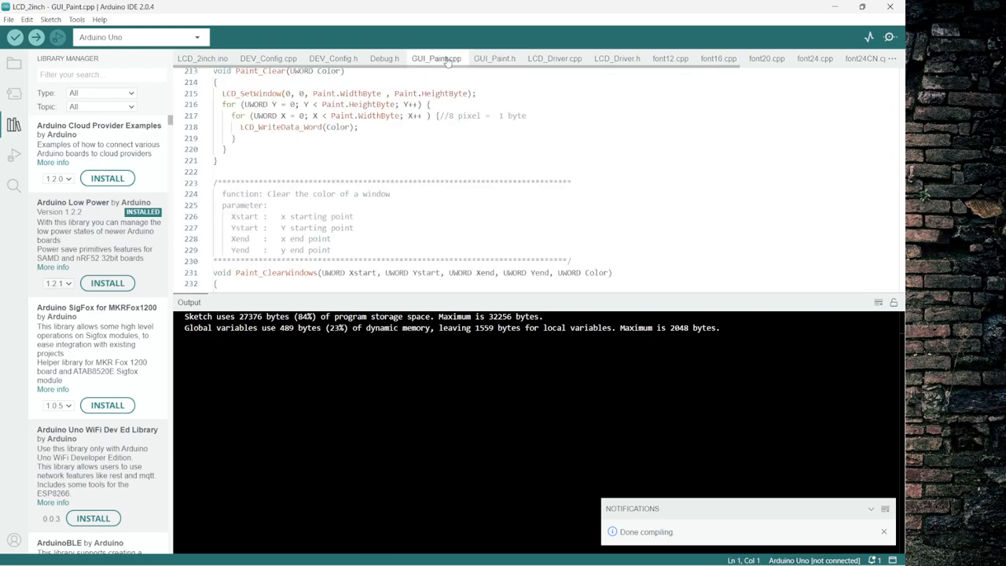
{"action": "scroll", "scroll_direction": "down", "scroll_amount": 3}
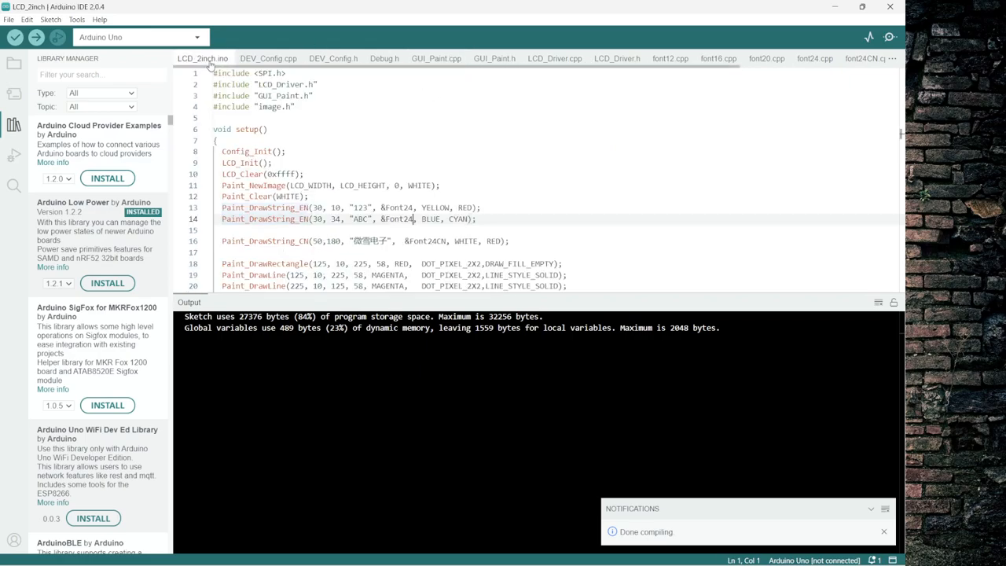
{"action": "left_click", "coordinate": [393, 147]}
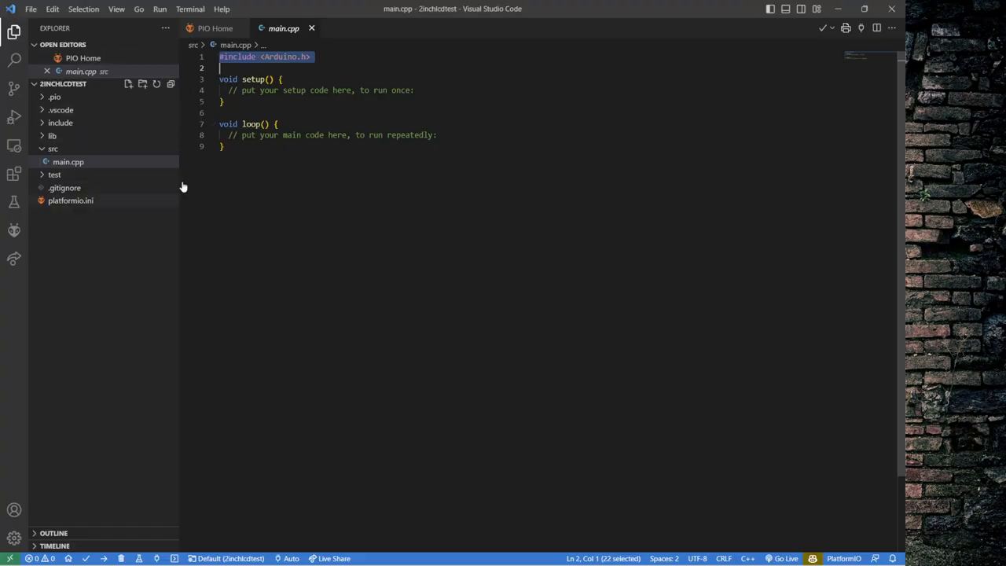
{"action": "mouse_move", "coordinate": [125, 201]}
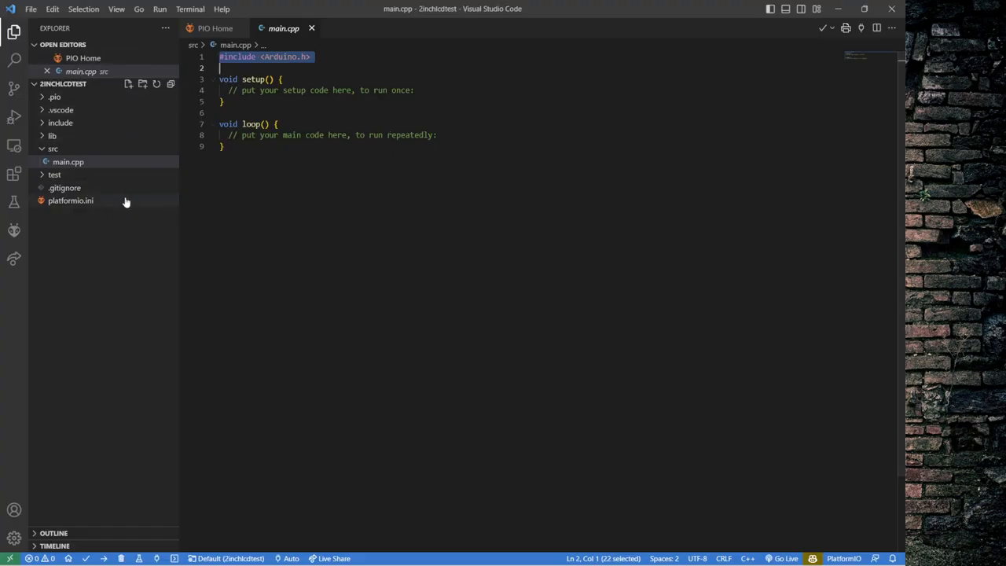
{"action": "mouse_move", "coordinate": [212, 246]}
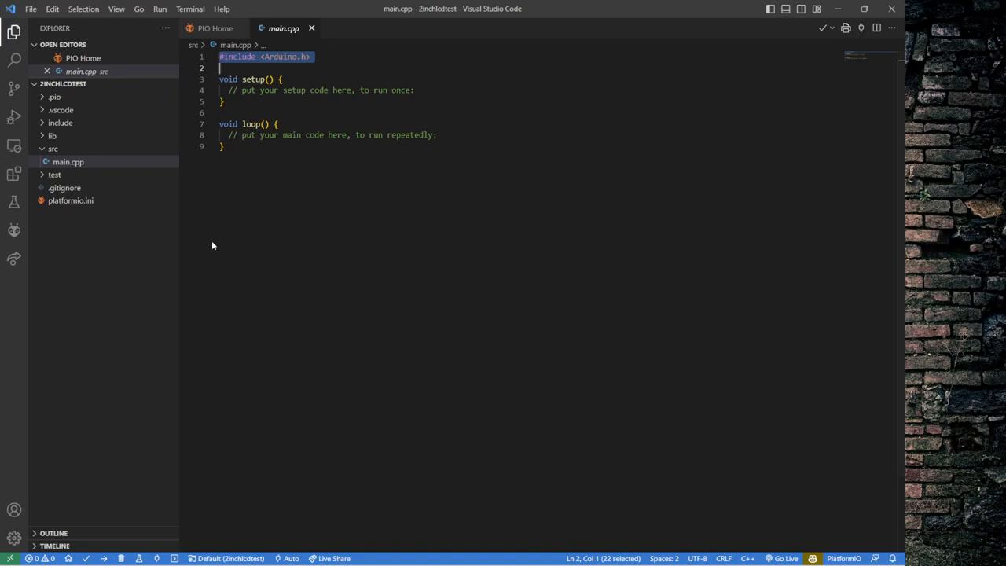
- Replace the main.cpp setup/loop template with the copied LCD_2inch sketch code
{"action": "left_click", "coordinate": [364, 69]}
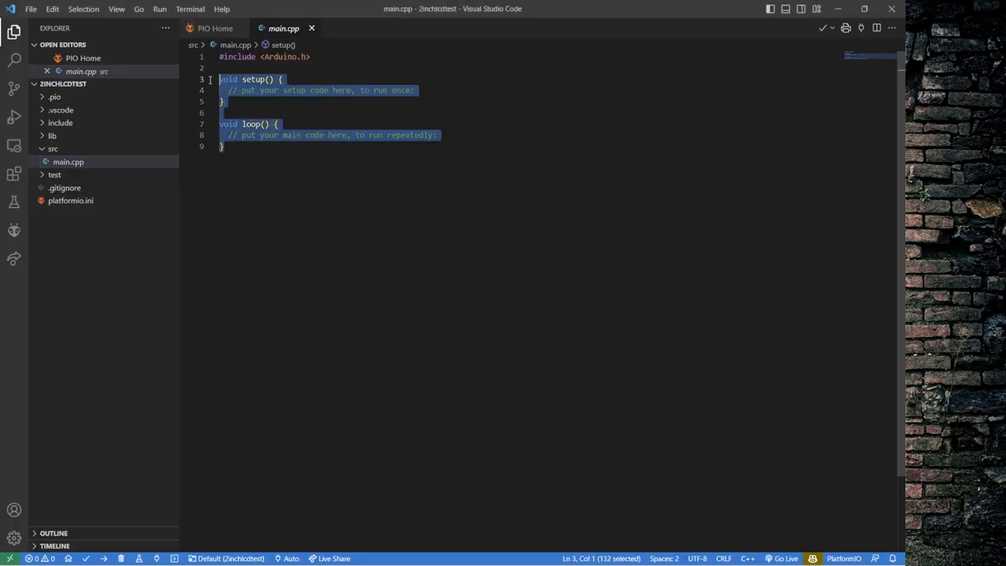
{"action": "key", "text": "Delete"}
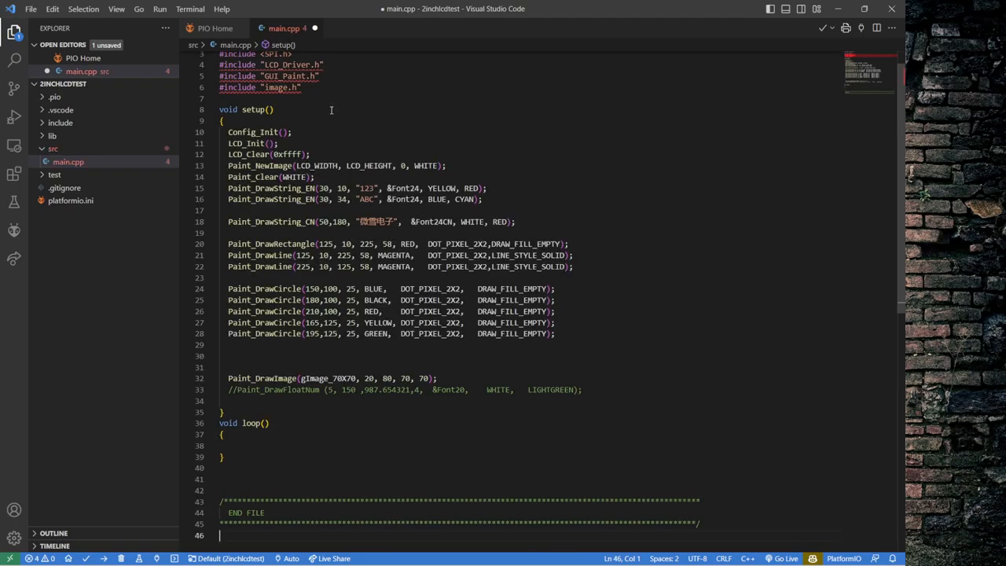
{"action": "scroll", "scroll_direction": "up", "scroll_amount": 3}
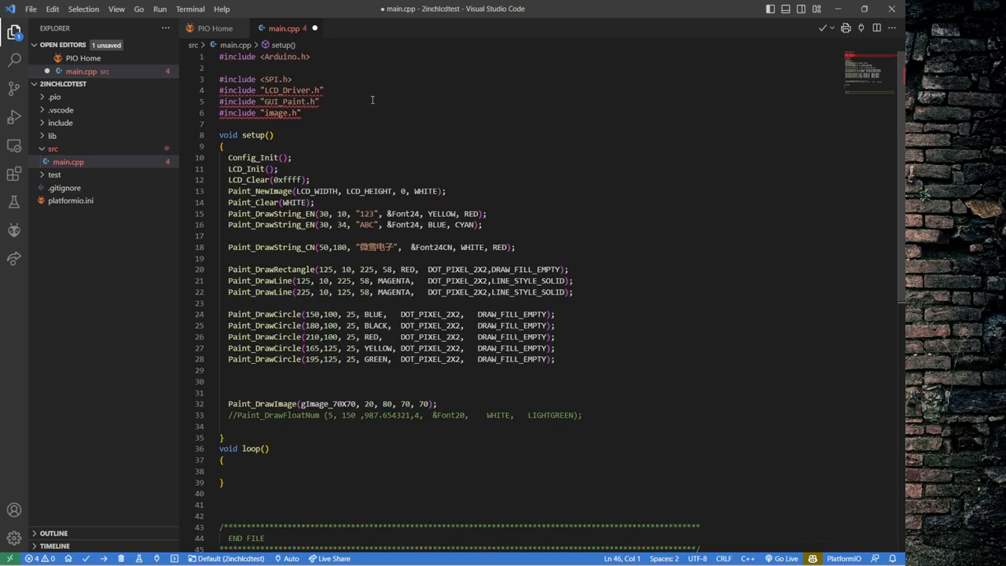
{"action": "mouse_move", "coordinate": [283, 89]}
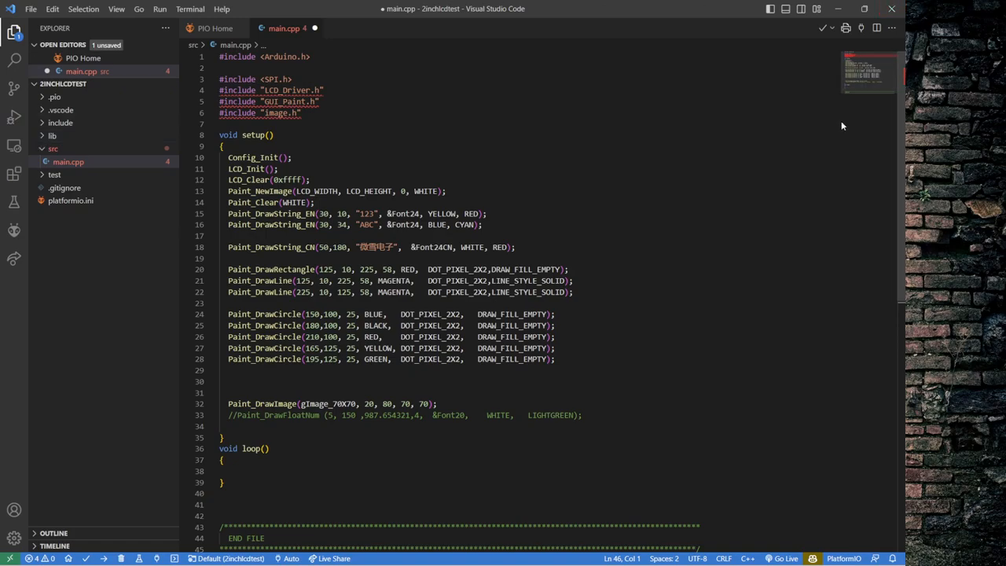
{"action": "scroll", "scroll_direction": "down", "scroll_amount": 3}
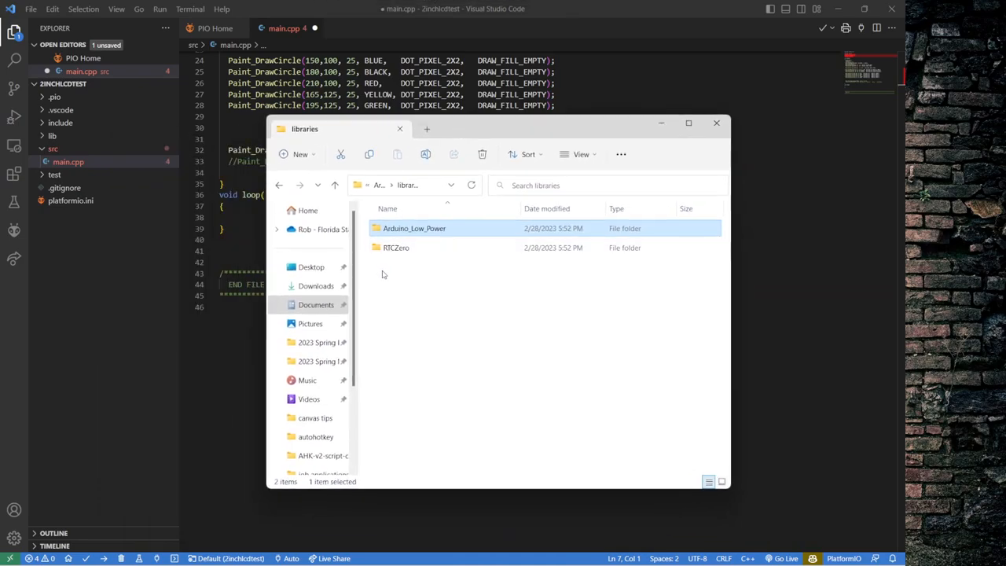
{"action": "mouse_move", "coordinate": [114, 199]}
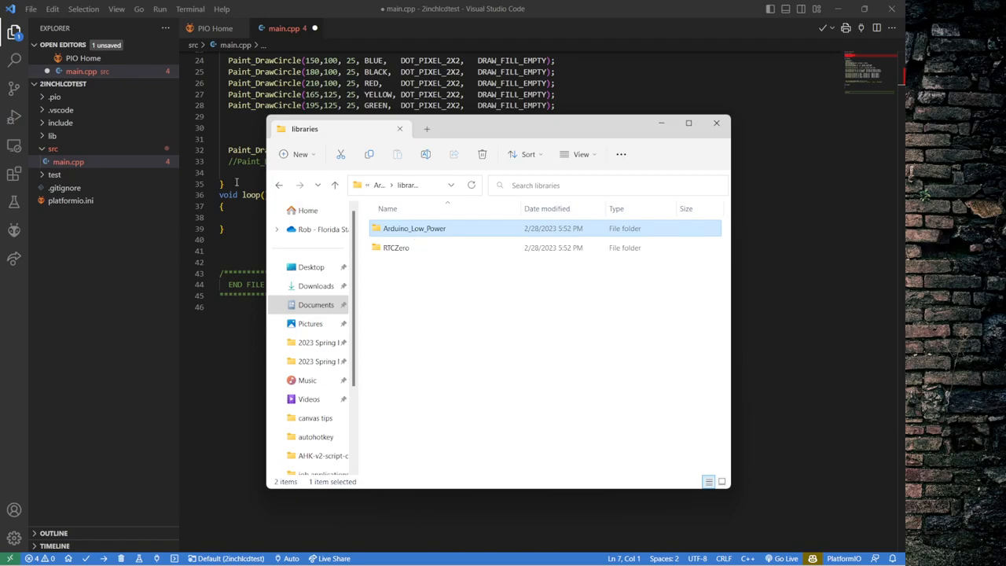
{"action": "mouse_move", "coordinate": [52, 136]}
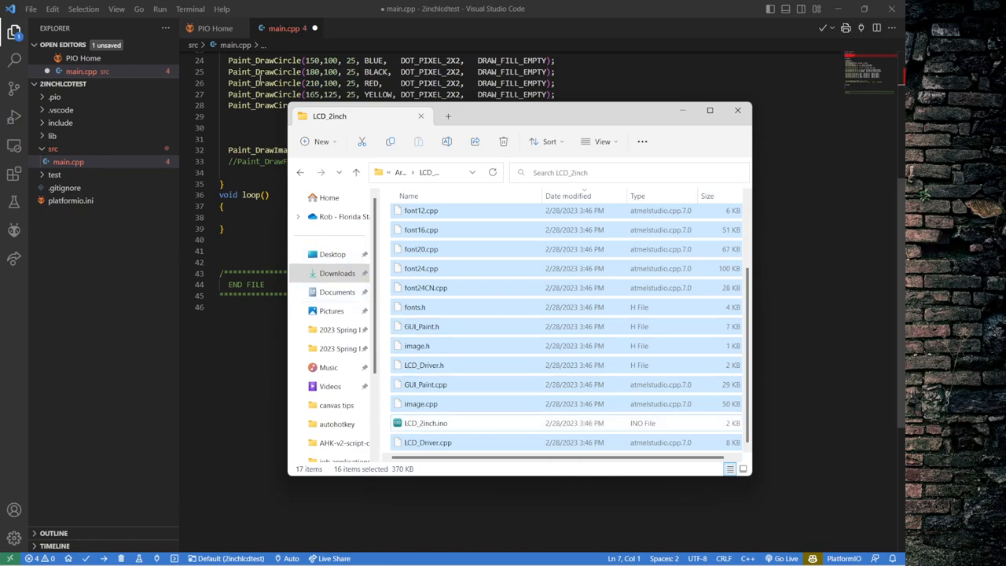
{"action": "mouse_move", "coordinate": [426, 330]}
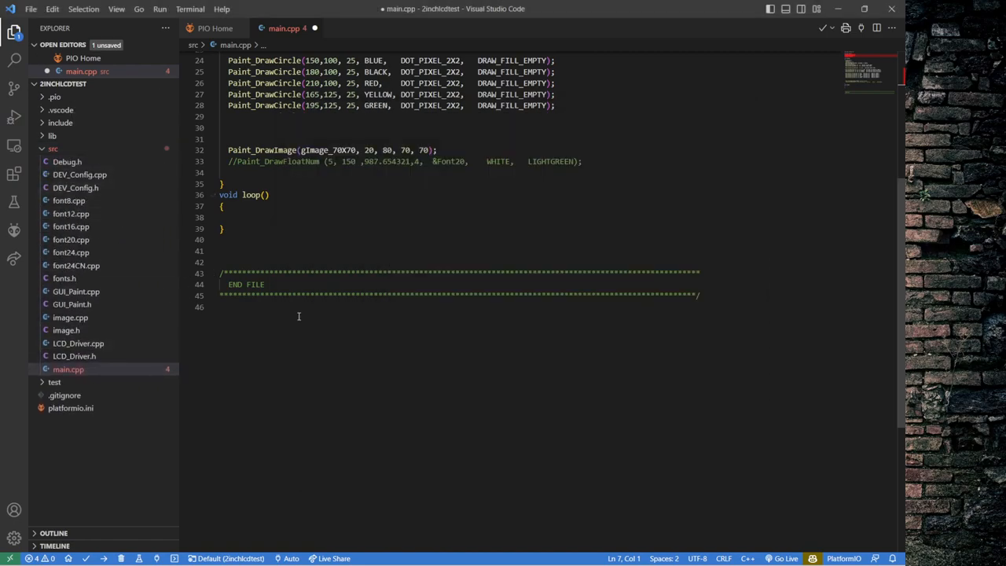
- Prefix the LCD_Driver.h, GUI_Paint.h and image.h includes with './'
{"action": "scroll", "scroll_direction": "up", "scroll_amount": 3}
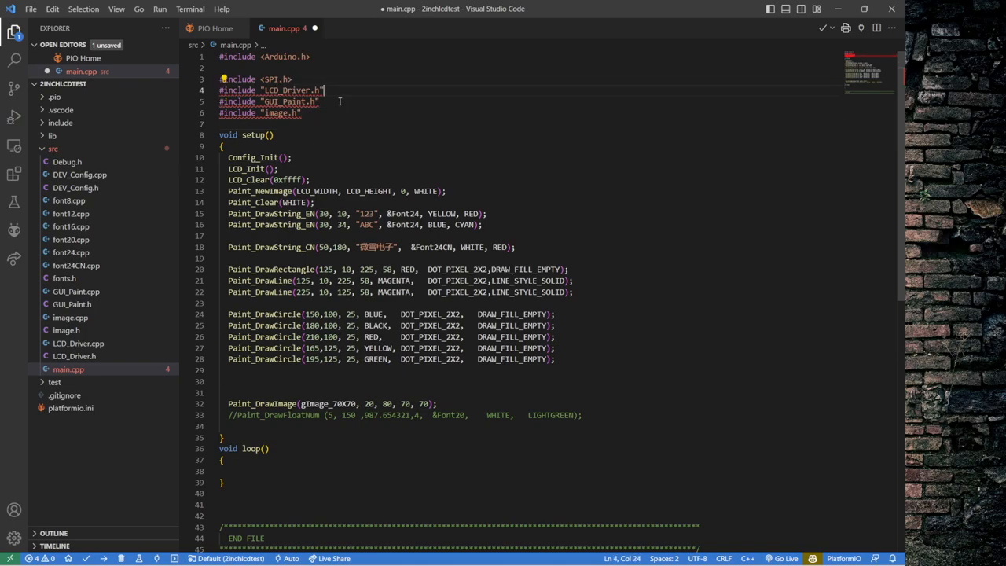
{"action": "mouse_move", "coordinate": [282, 90]}
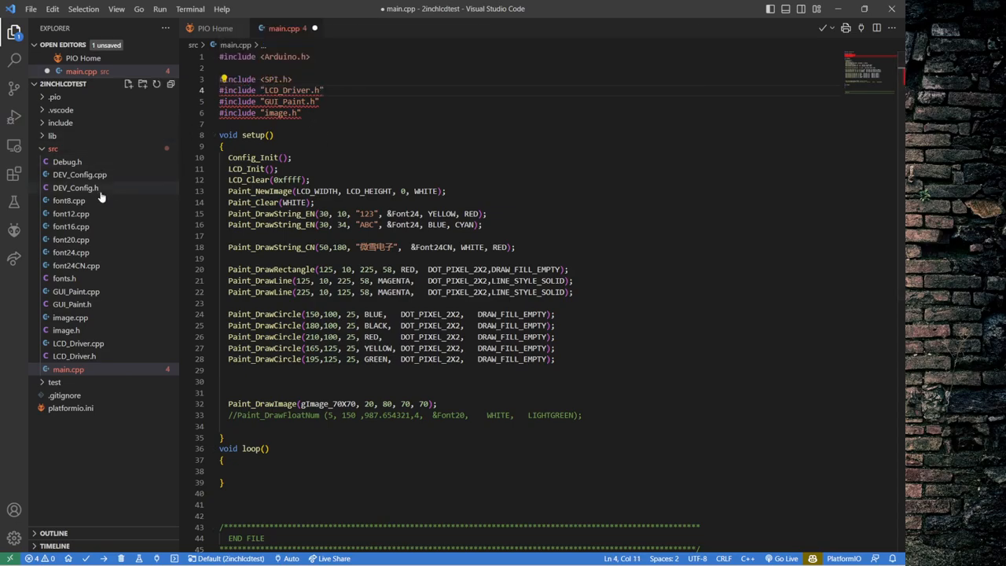
{"action": "type", "text": "./"}
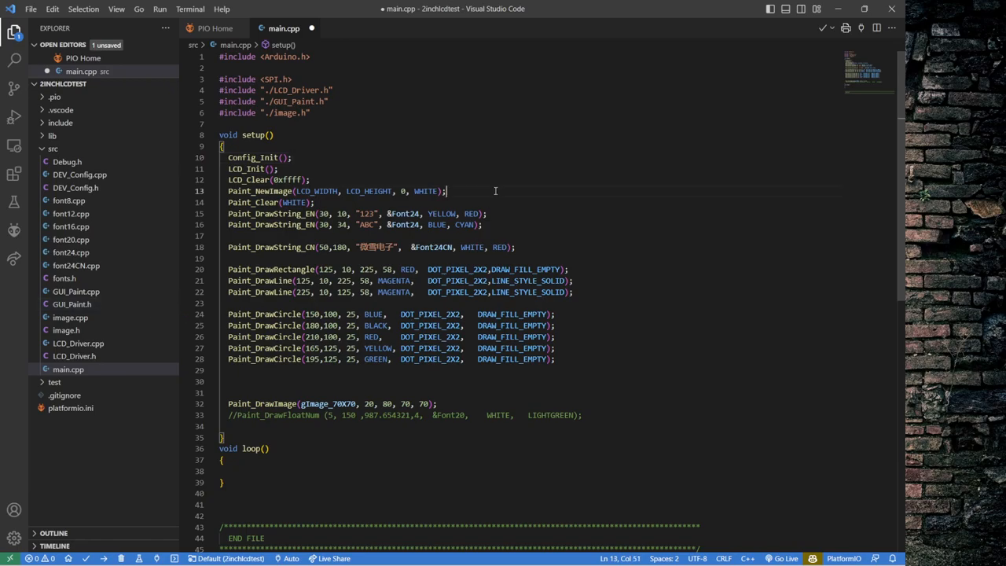
- Save the edited main.cpp
{"action": "key", "text": "ctrl+s"}
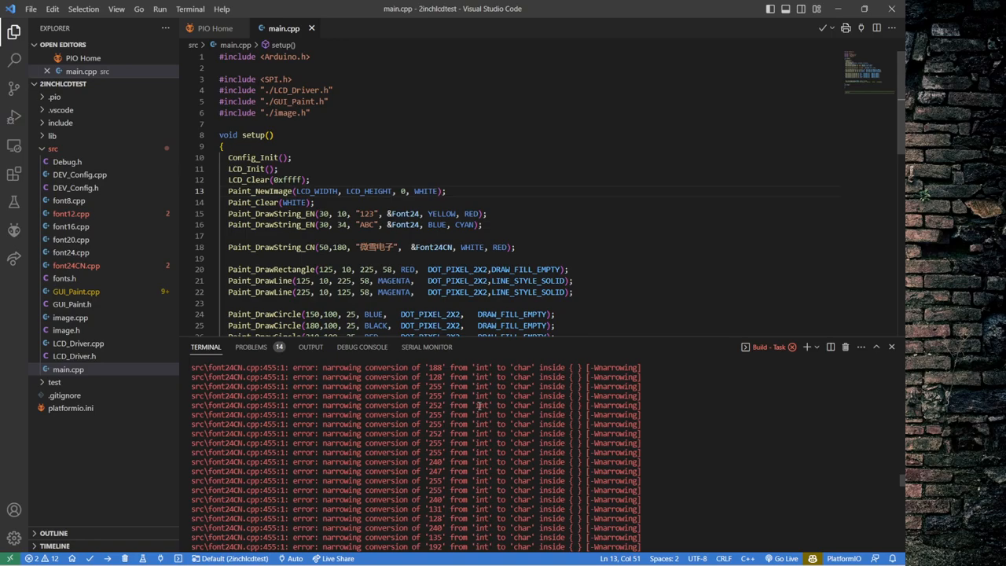
{"action": "mouse_move", "coordinate": [236, 395]}
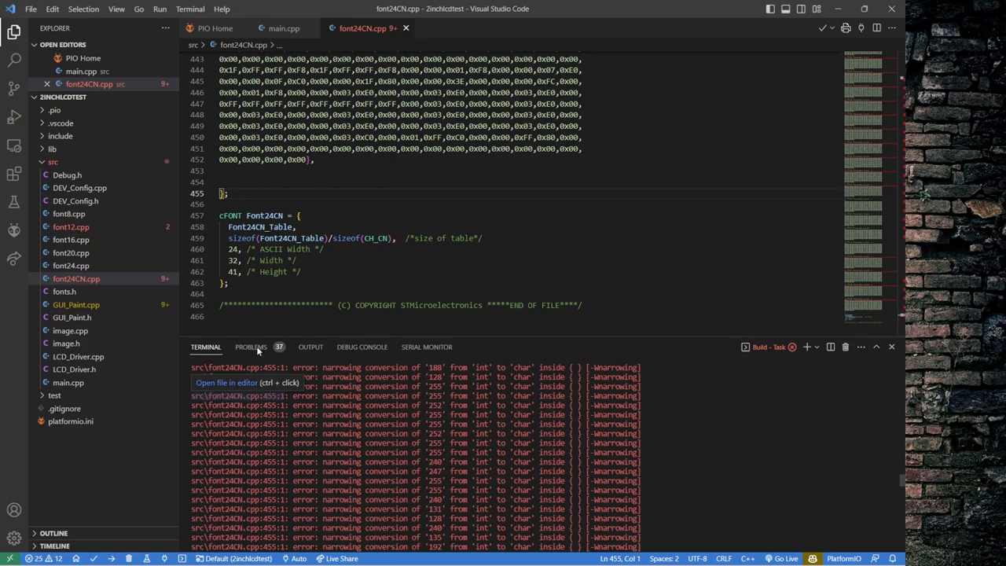
{"action": "mouse_move", "coordinate": [327, 202]}
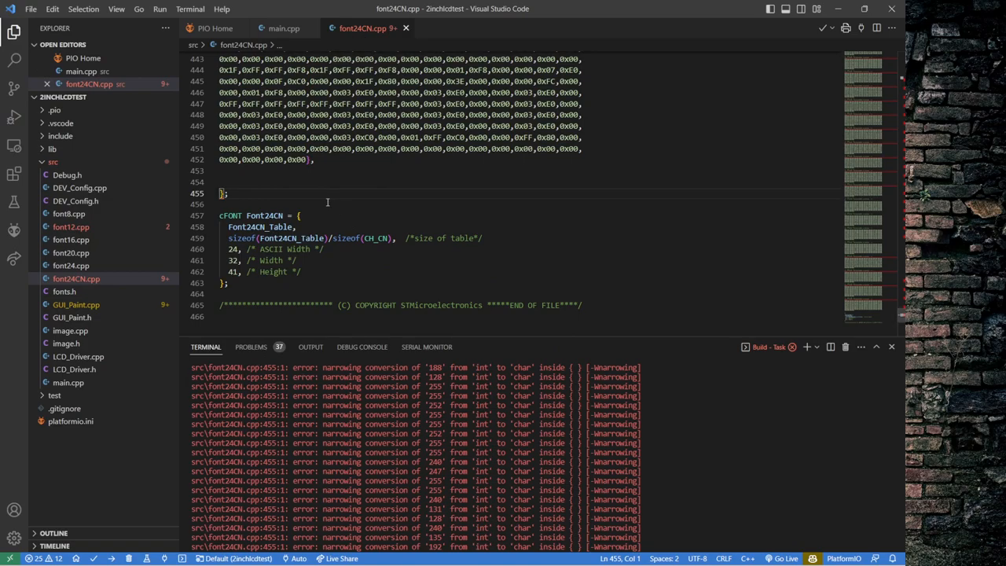
{"action": "scroll", "scroll_direction": "up", "scroll_amount": 3}
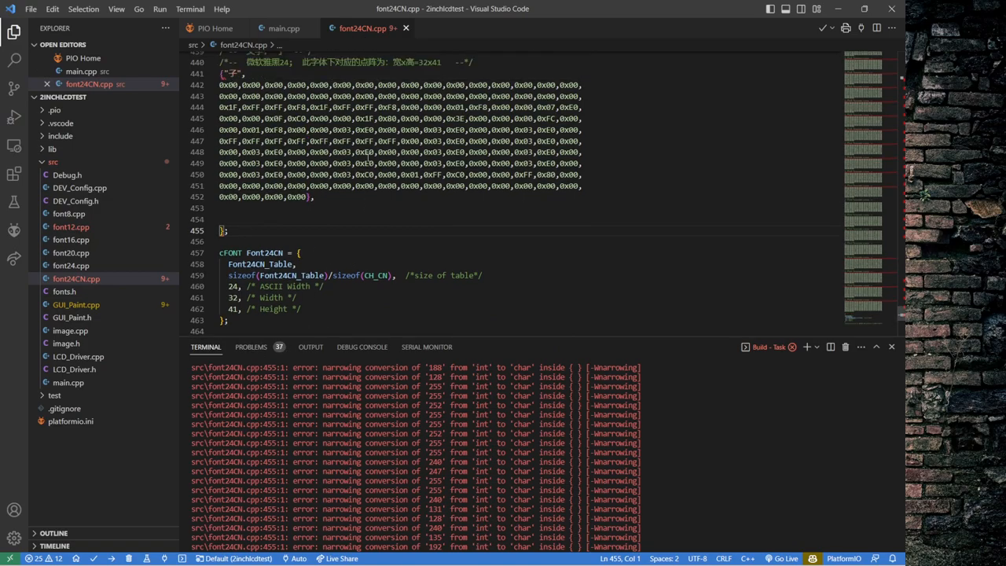
{"action": "scroll", "scroll_direction": "up", "scroll_amount": 3}
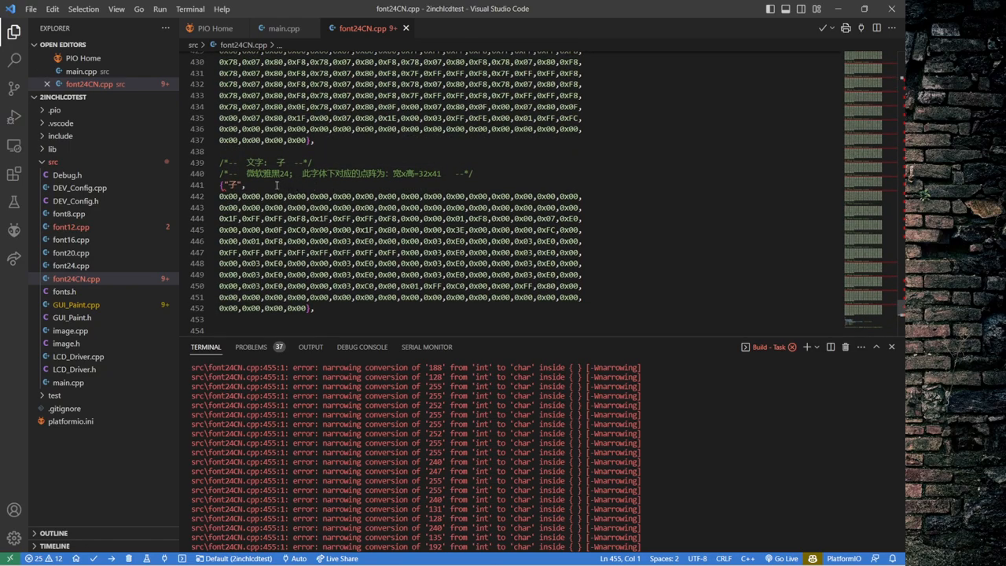
{"action": "scroll", "scroll_direction": "up", "scroll_amount": 3}
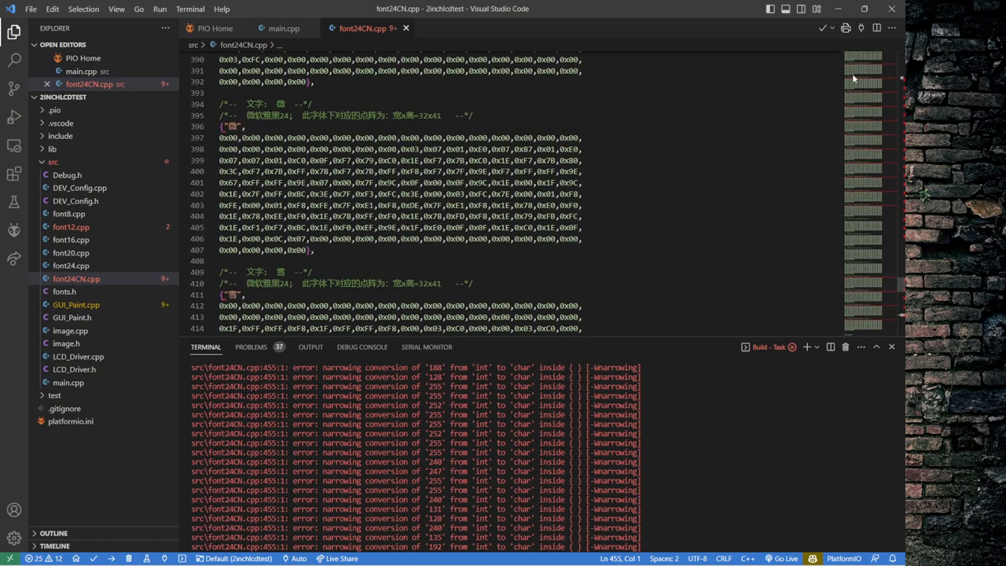
{"action": "scroll", "scroll_direction": "down", "scroll_amount": 3}
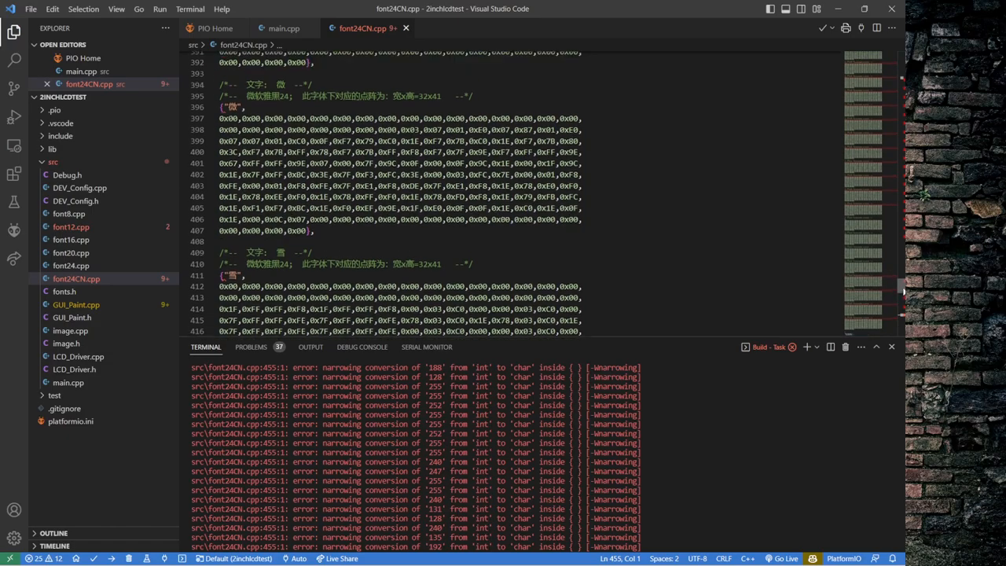
{"action": "scroll", "scroll_direction": "up", "scroll_amount": 3}
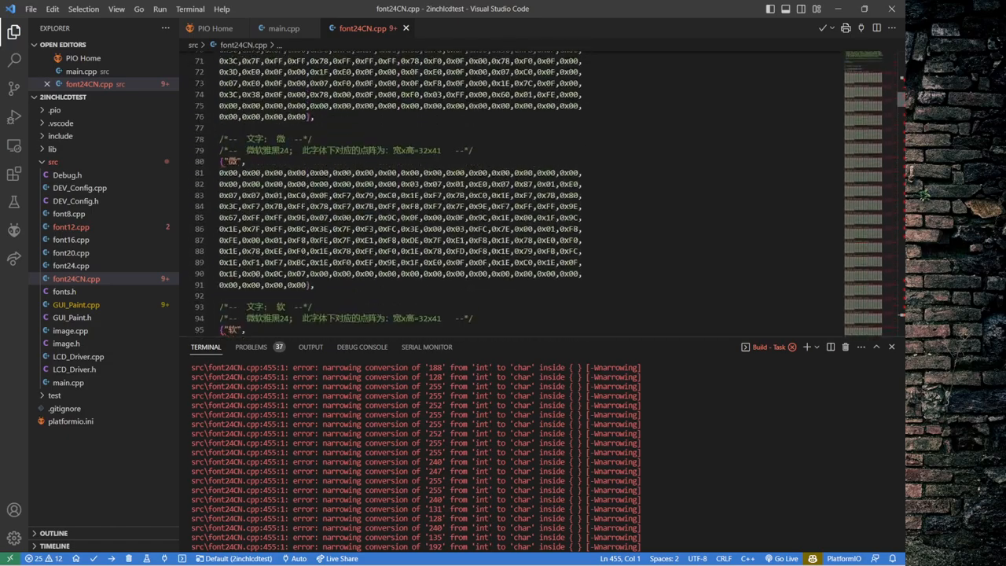
{"action": "scroll", "scroll_direction": "up", "scroll_amount": 3}
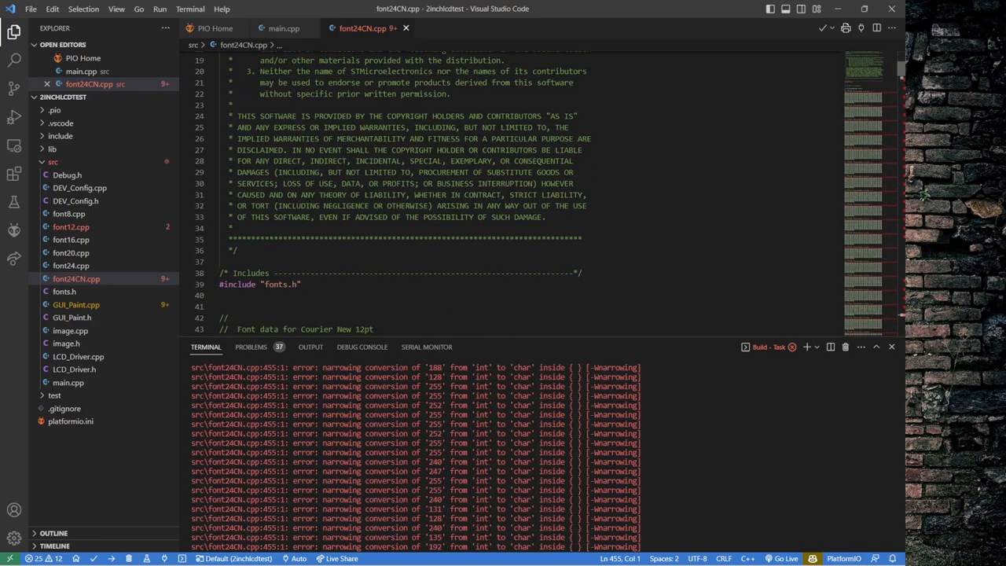
{"action": "scroll", "scroll_direction": "up", "scroll_amount": 3}
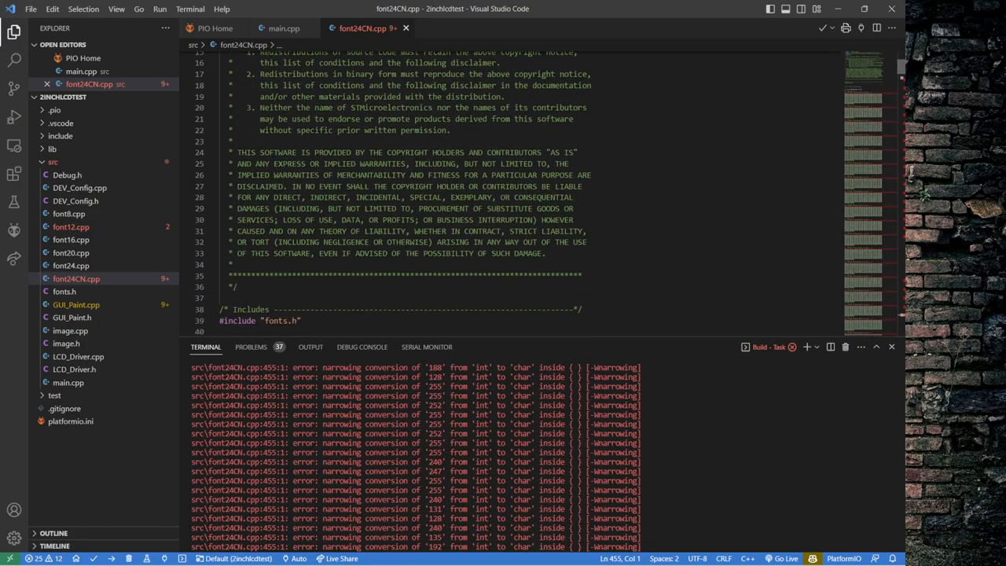
{"action": "scroll", "scroll_direction": "down", "scroll_amount": 3}
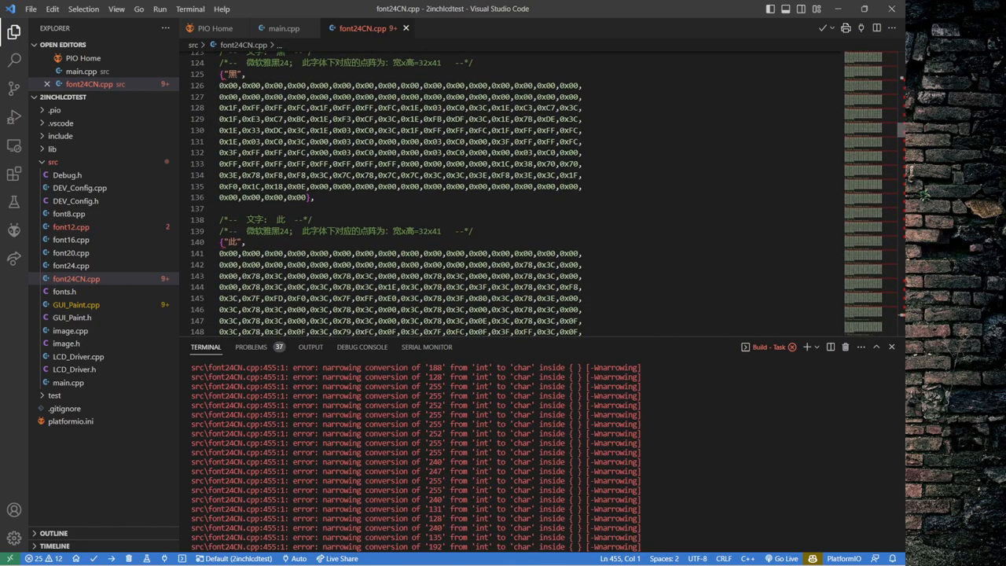
{"action": "scroll", "scroll_direction": "down", "scroll_amount": 3}
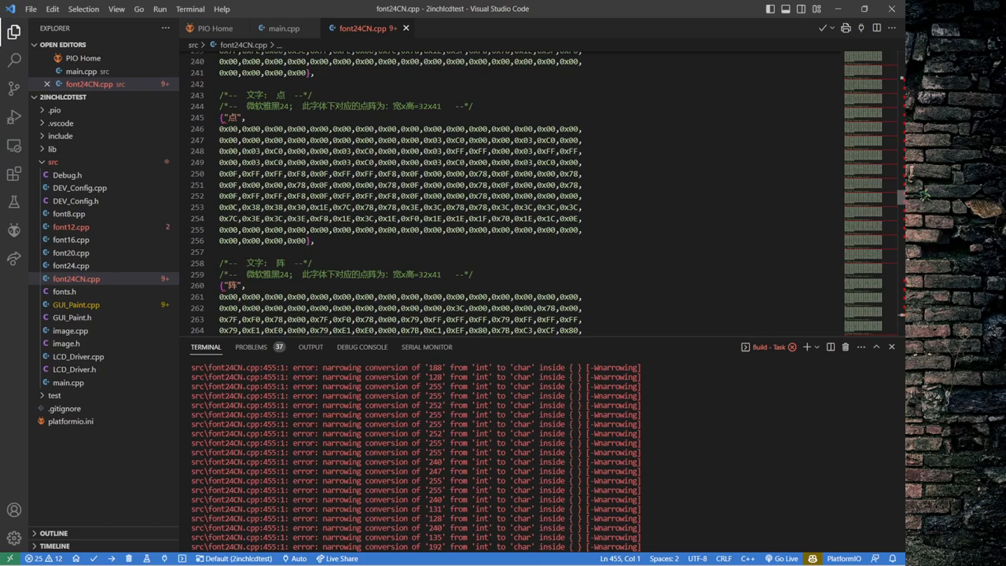
{"action": "scroll", "scroll_direction": "up", "scroll_amount": 3}
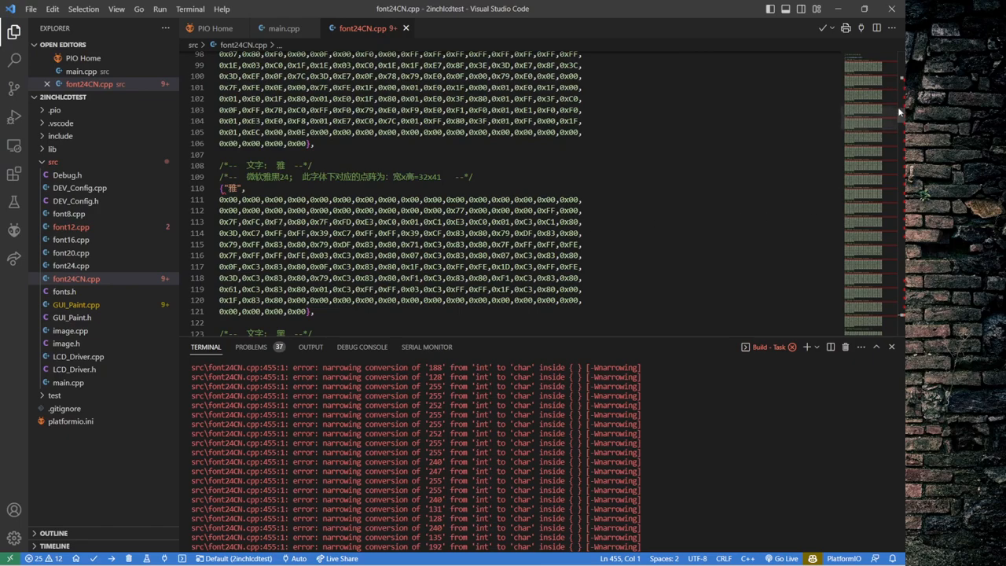
{"action": "scroll", "scroll_direction": "up", "scroll_amount": 3}
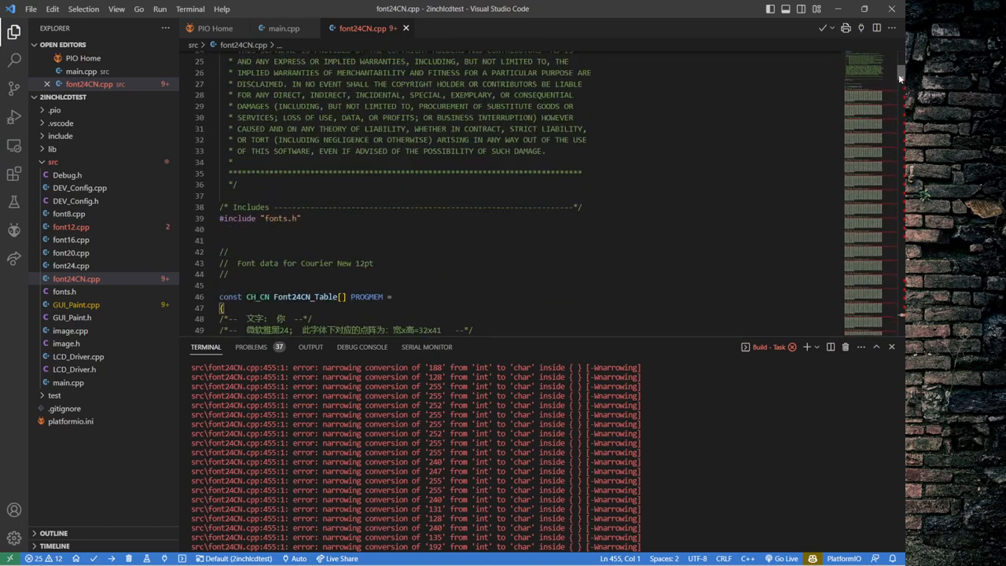
{"action": "scroll", "scroll_direction": "down", "scroll_amount": 3}
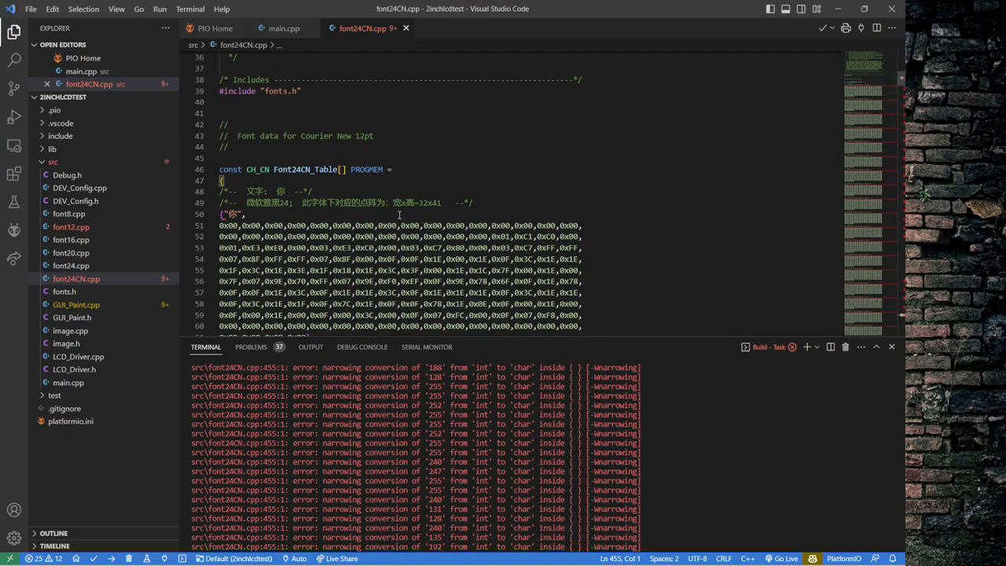
{"action": "left_click", "coordinate": [374, 60]}
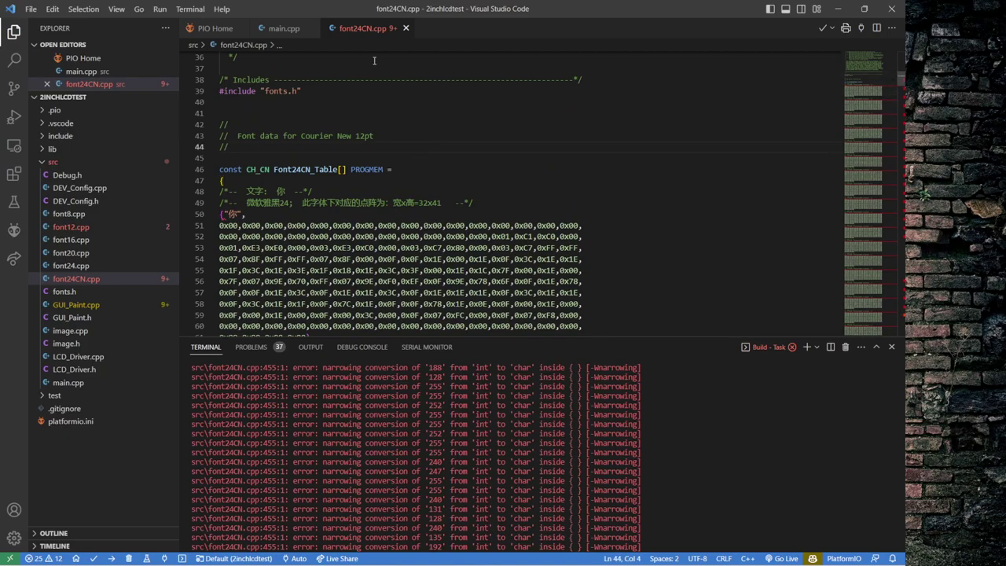
{"action": "mouse_move", "coordinate": [364, 28]}
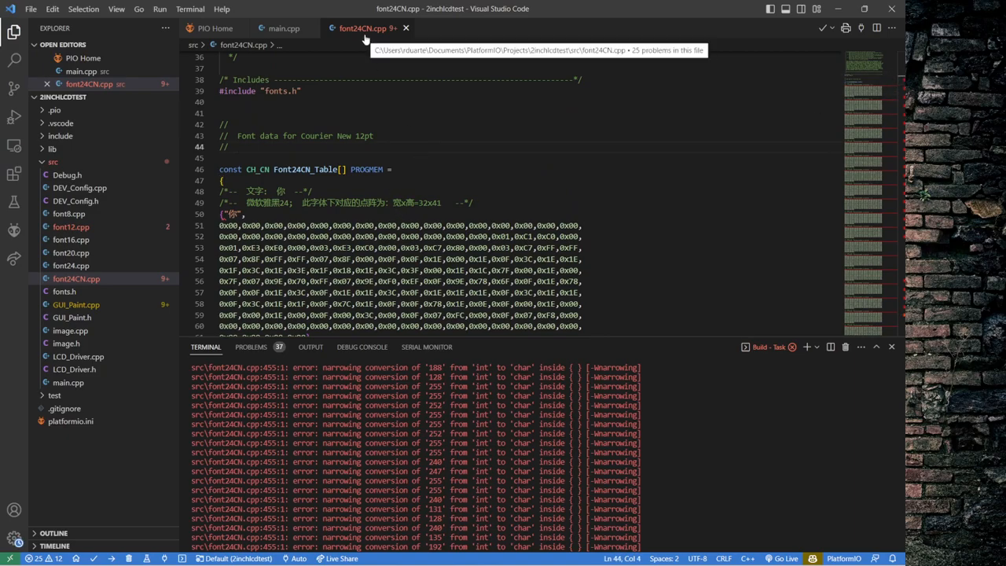
{"action": "mouse_move", "coordinate": [365, 38]}
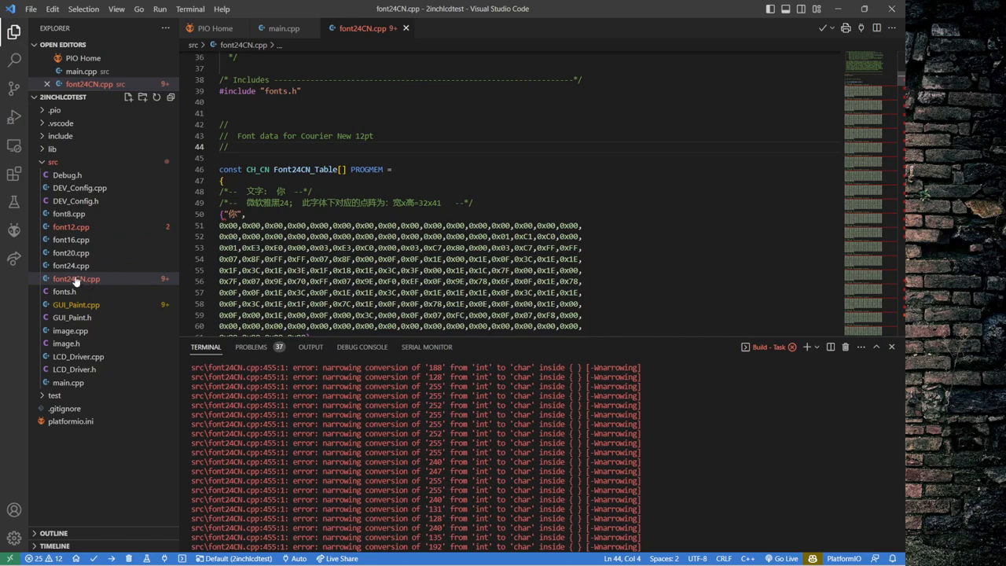
{"action": "mouse_move", "coordinate": [76, 269]}
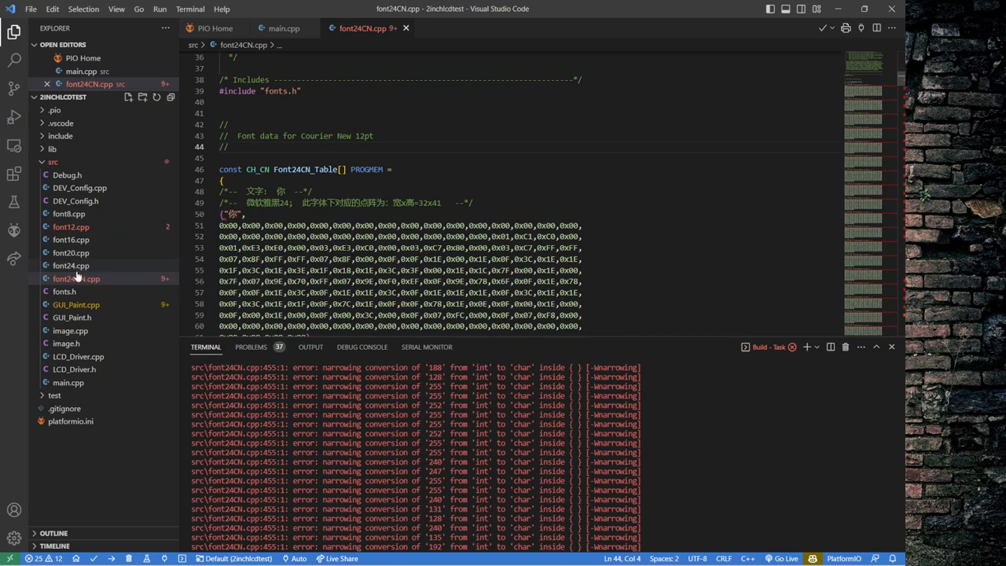
- Delete font24CN.cpp from the 2inchlcdtest src folder through its Explorer context menu
{"action": "right_click", "coordinate": [76, 278]}
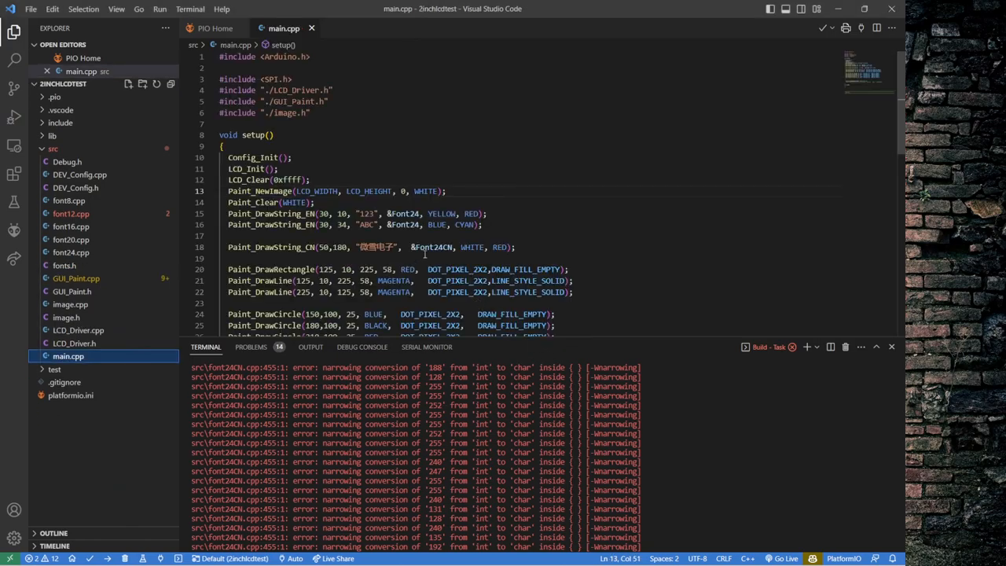
{"action": "mouse_move", "coordinate": [746, 363]}
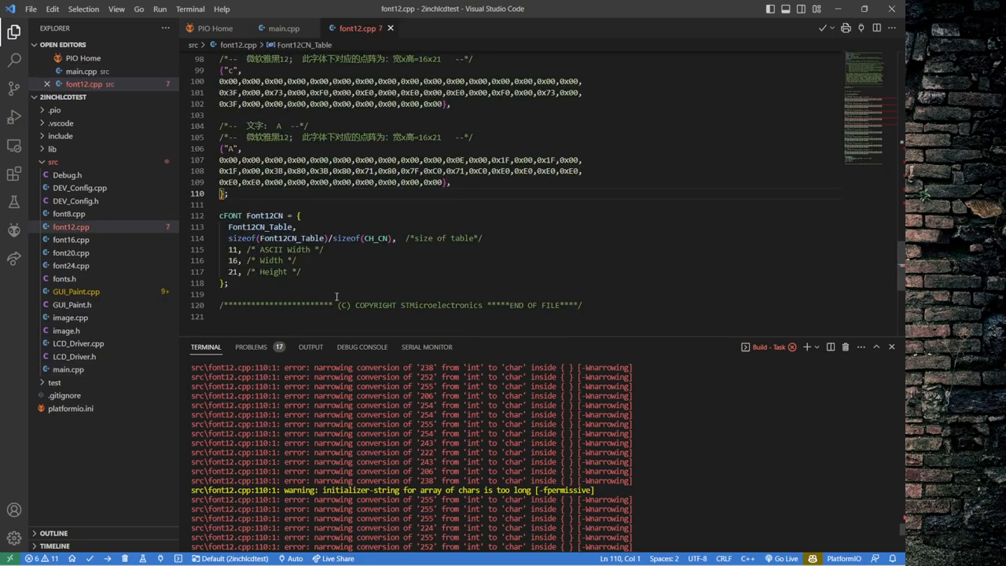
- Review font12.cpp's Font12CN table, then delete font12.cpp from the src folder
{"action": "scroll", "scroll_direction": "up", "scroll_amount": 3}
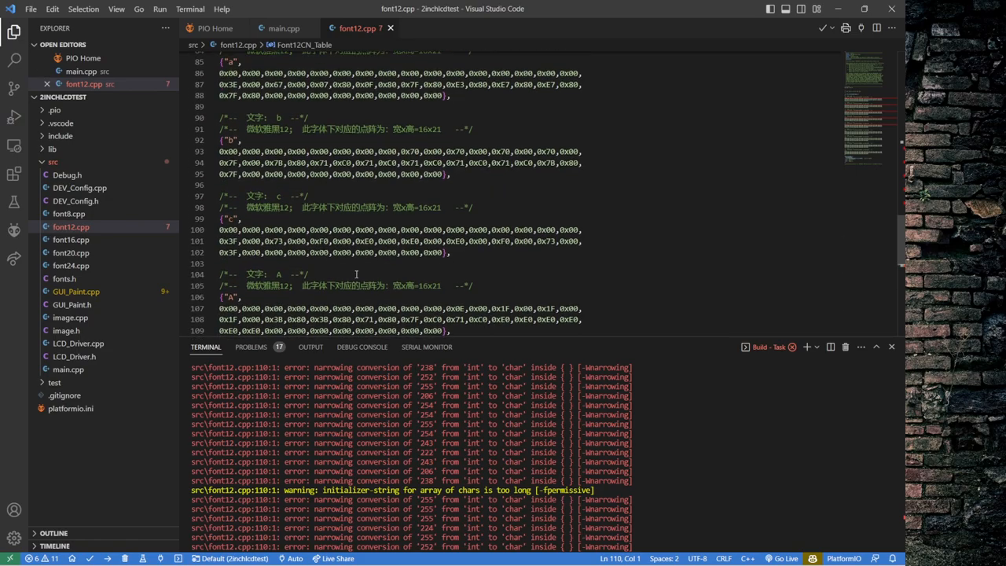
{"action": "scroll", "scroll_direction": "down", "scroll_amount": 3}
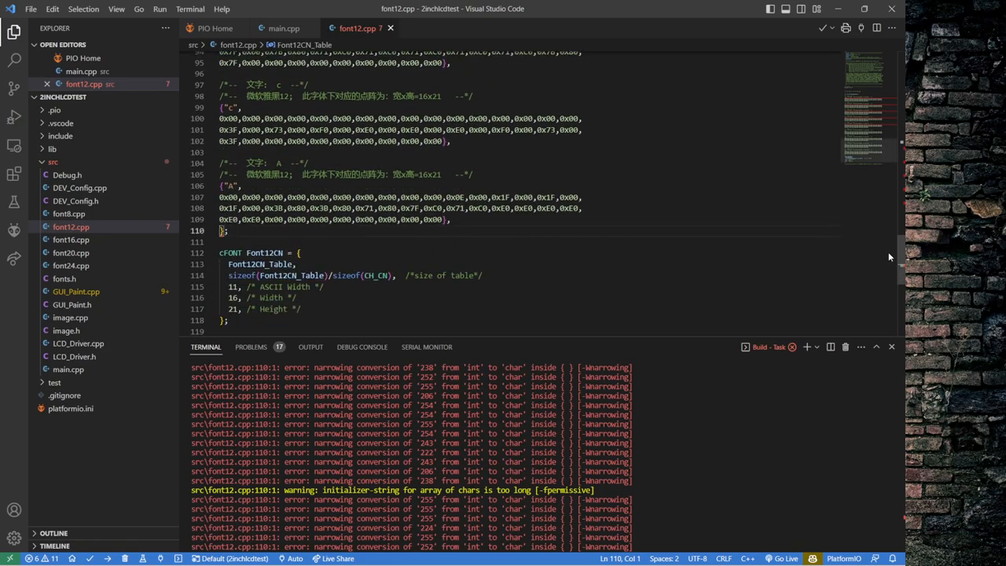
{"action": "scroll", "scroll_direction": "down", "scroll_amount": 3}
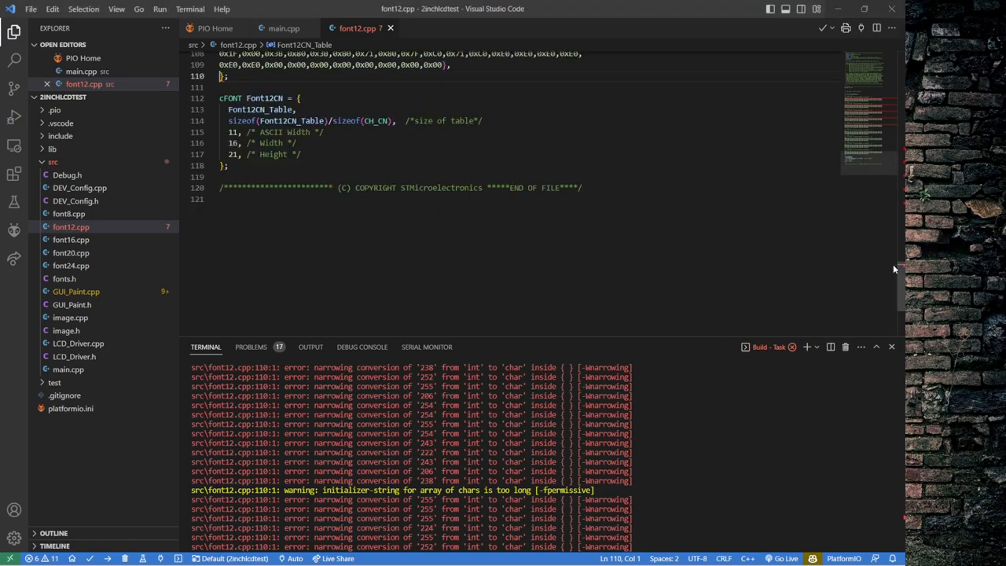
{"action": "scroll", "scroll_direction": "up", "scroll_amount": 3}
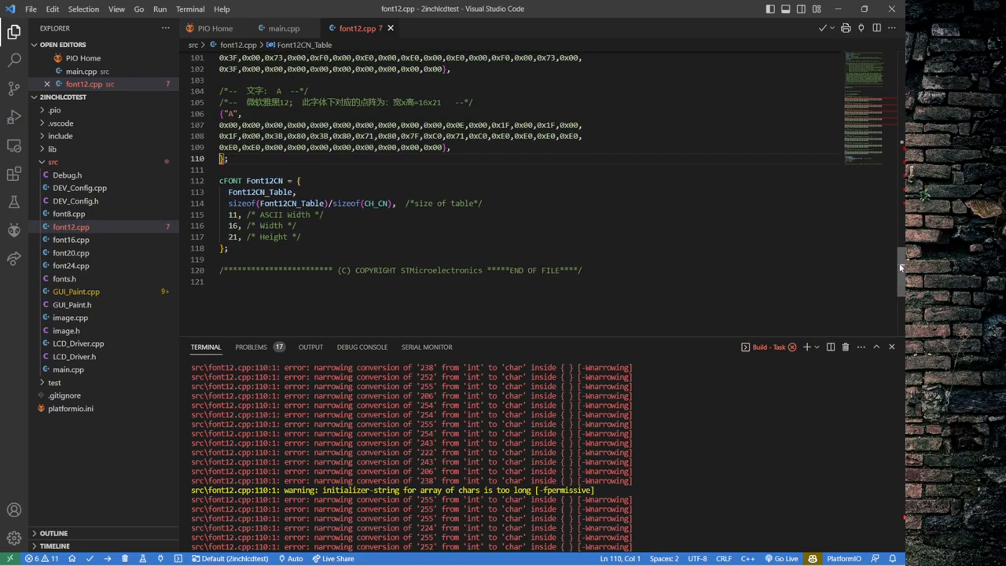
{"action": "scroll", "scroll_direction": "up", "scroll_amount": 3}
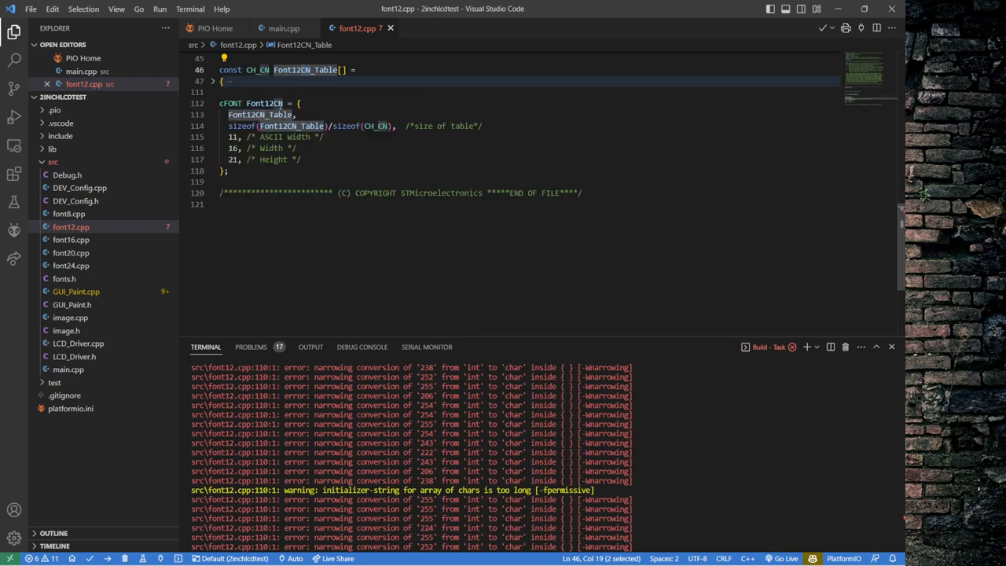
{"action": "left_click", "coordinate": [212, 103]}
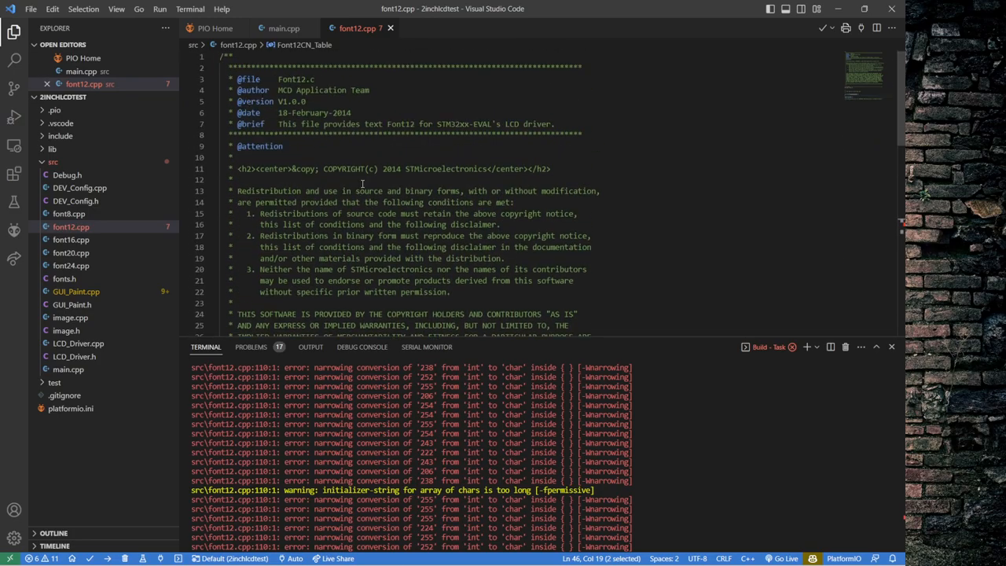
{"action": "right_click", "coordinate": [71, 226]}
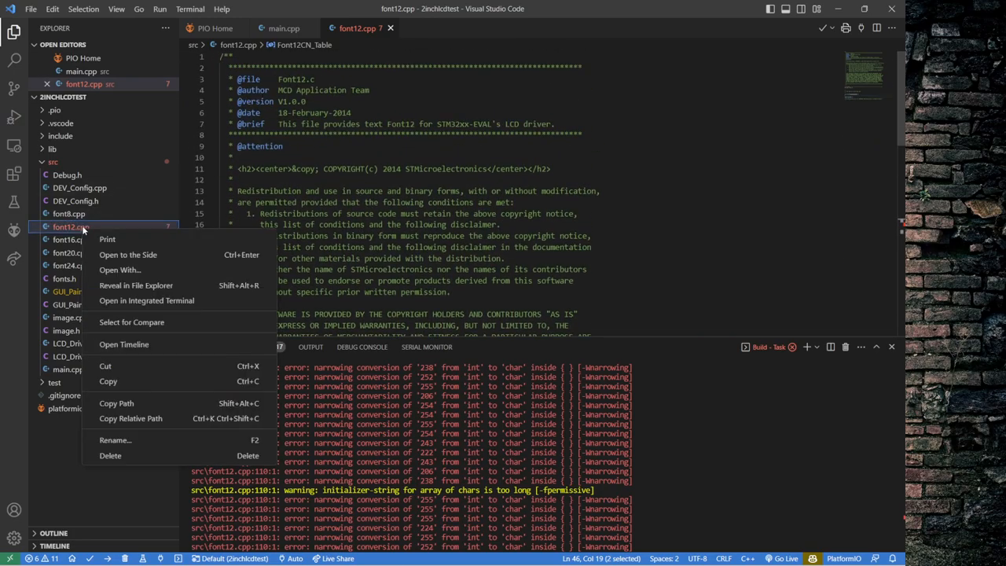
{"action": "mouse_move", "coordinate": [115, 439]}
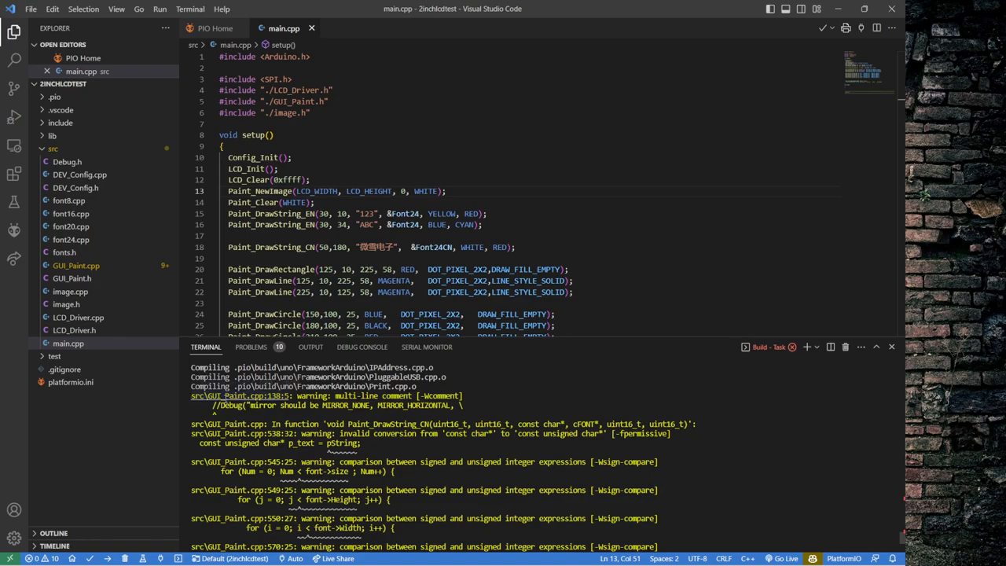
{"action": "mouse_move", "coordinate": [228, 383]}
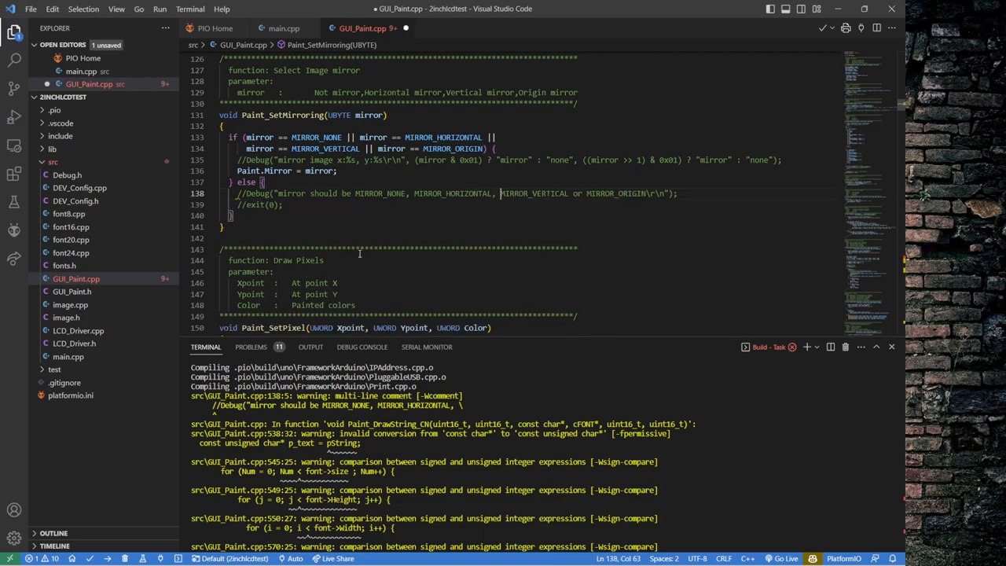
{"action": "mouse_move", "coordinate": [514, 207]}
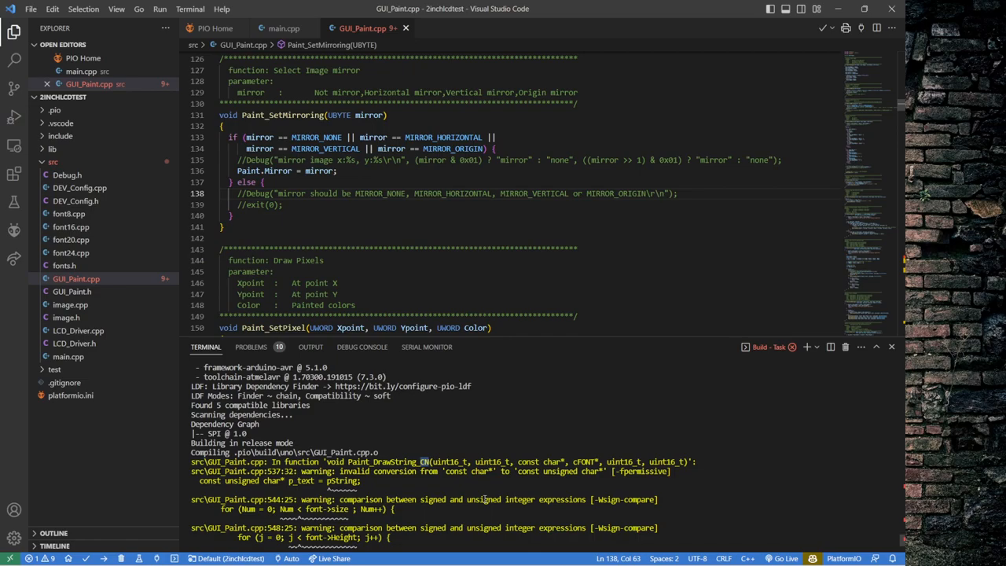
{"action": "mouse_move", "coordinate": [483, 484]}
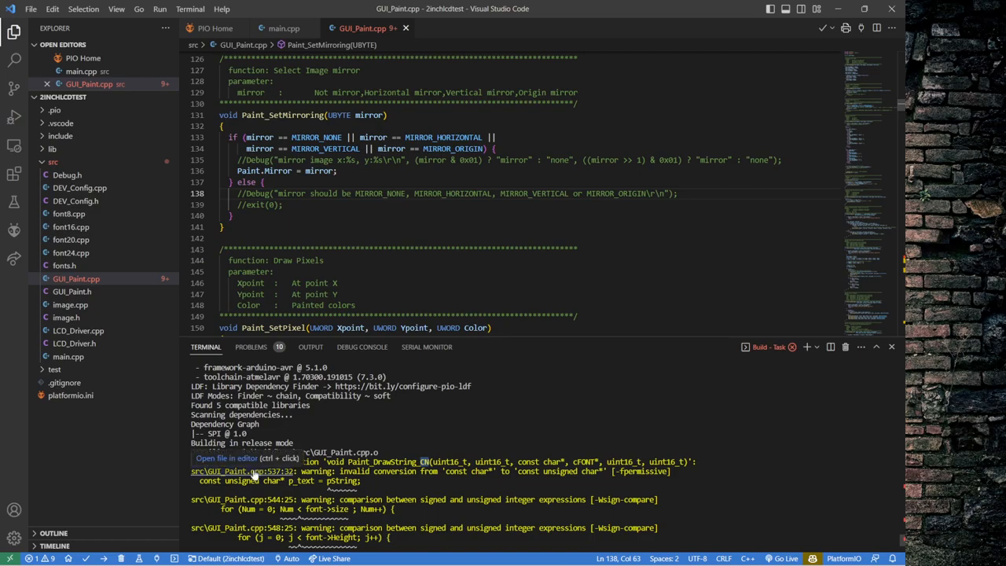
- Jump to the GUI_Paint.cpp line 537 warning and fold the Paint_DrawString_CN function
{"action": "left_click", "coordinate": [240, 471]}
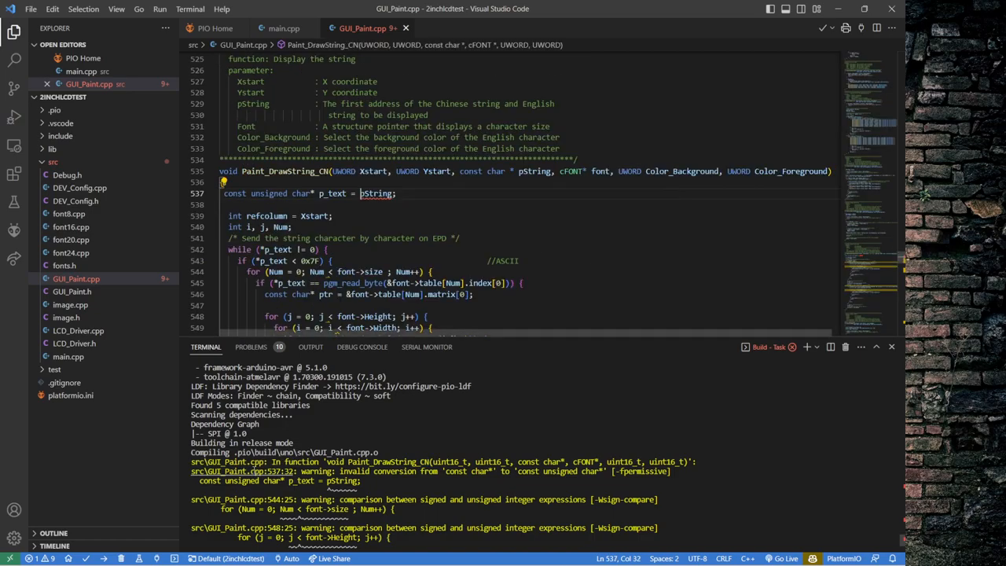
{"action": "scroll", "scroll_direction": "up", "scroll_amount": 3}
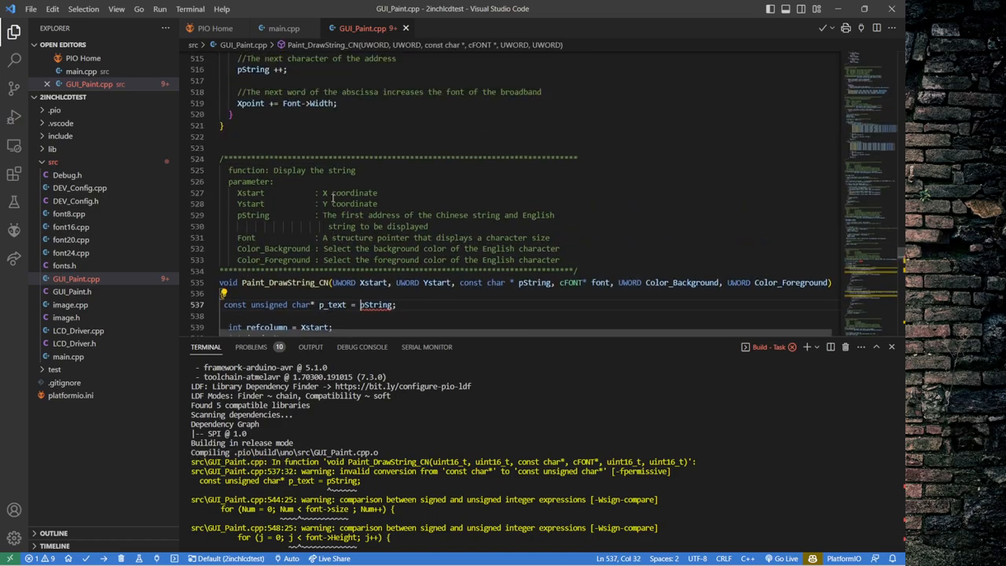
{"action": "scroll", "scroll_direction": "up", "scroll_amount": 3}
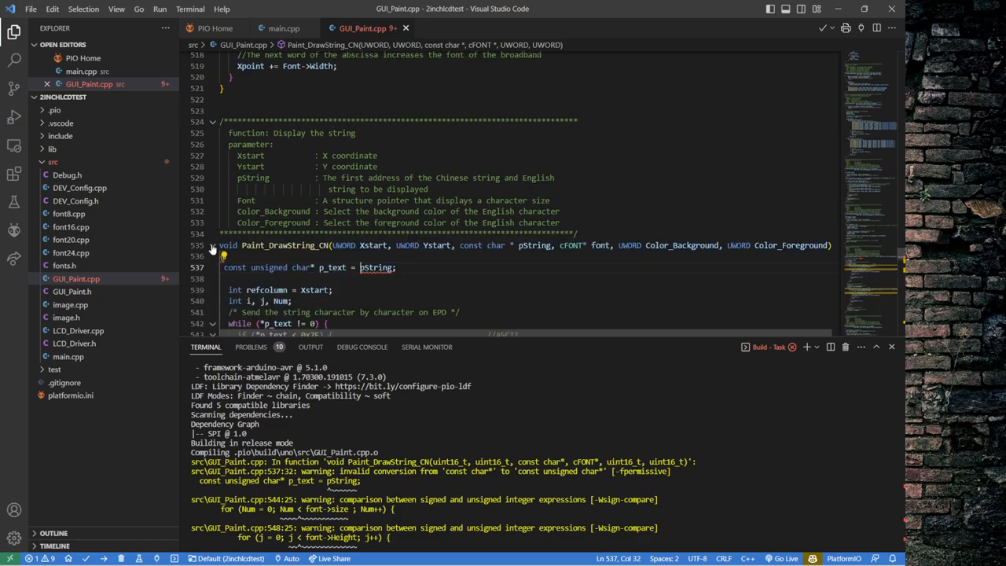
{"action": "left_click", "coordinate": [212, 245]}
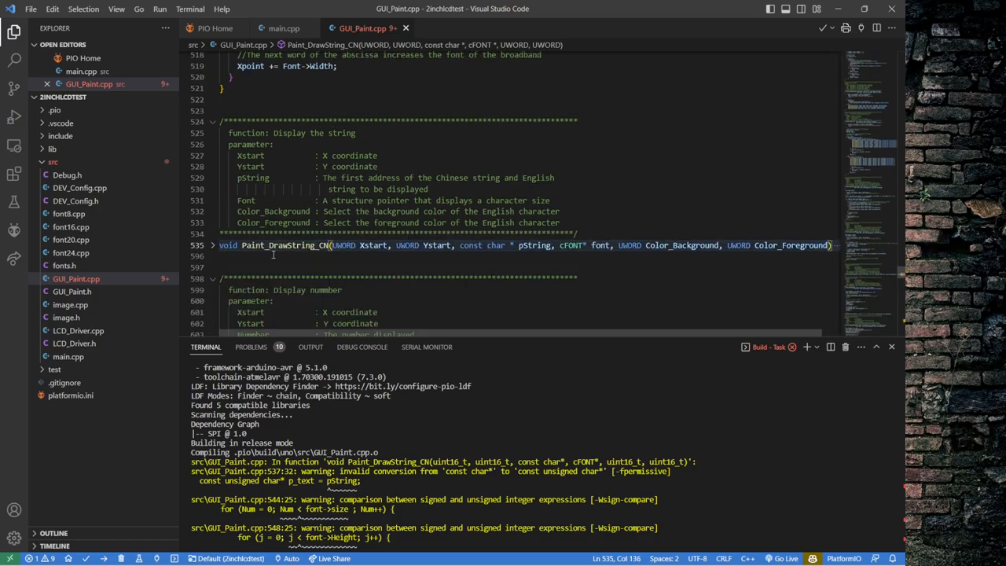
{"action": "scroll", "scroll_direction": "down", "scroll_amount": 3}
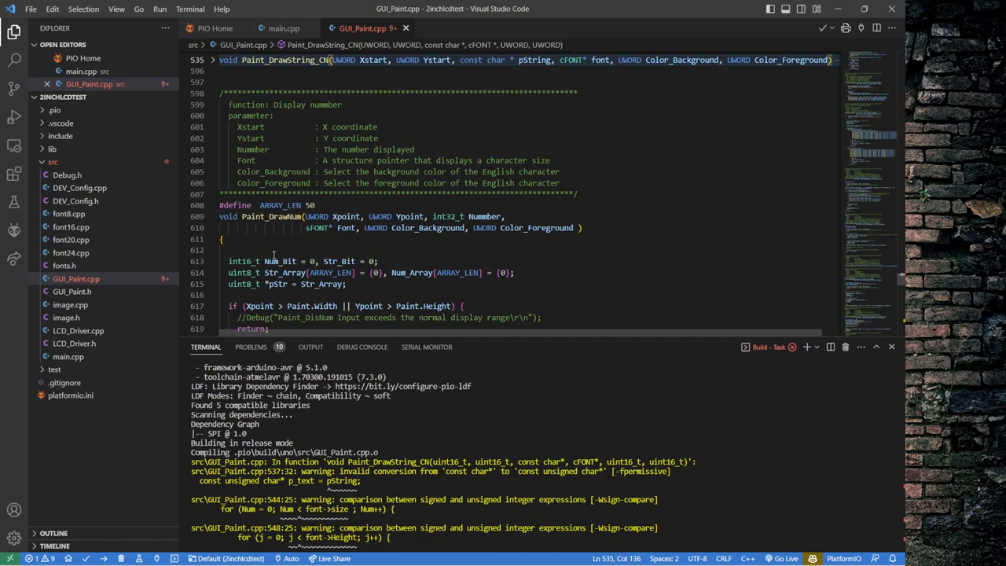
{"action": "scroll", "scroll_direction": "up", "scroll_amount": 3}
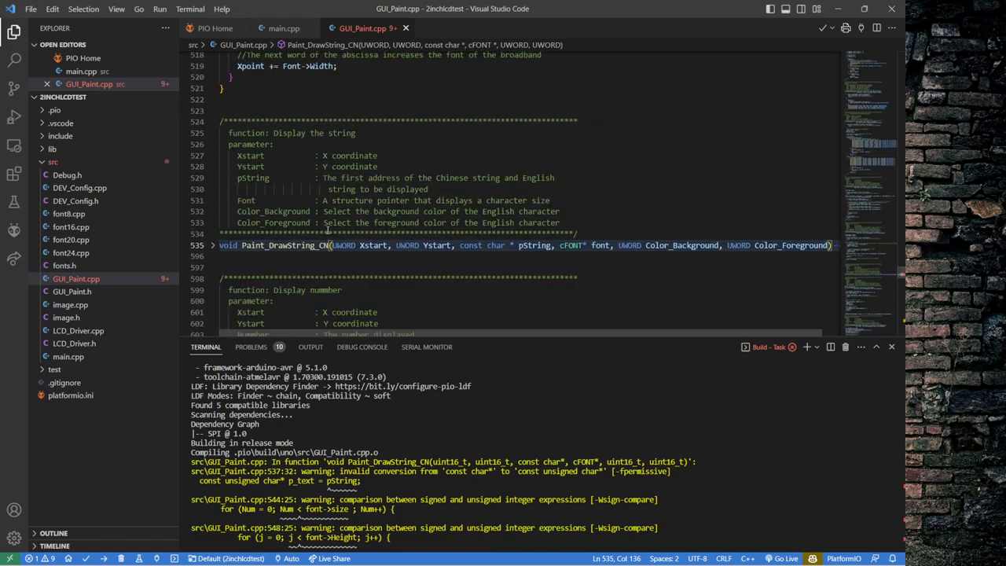
- Delete the folded Paint_DrawString_CN function from GUI_Paint.cpp, save, and rebuild
{"action": "left_click", "coordinate": [315, 103]}
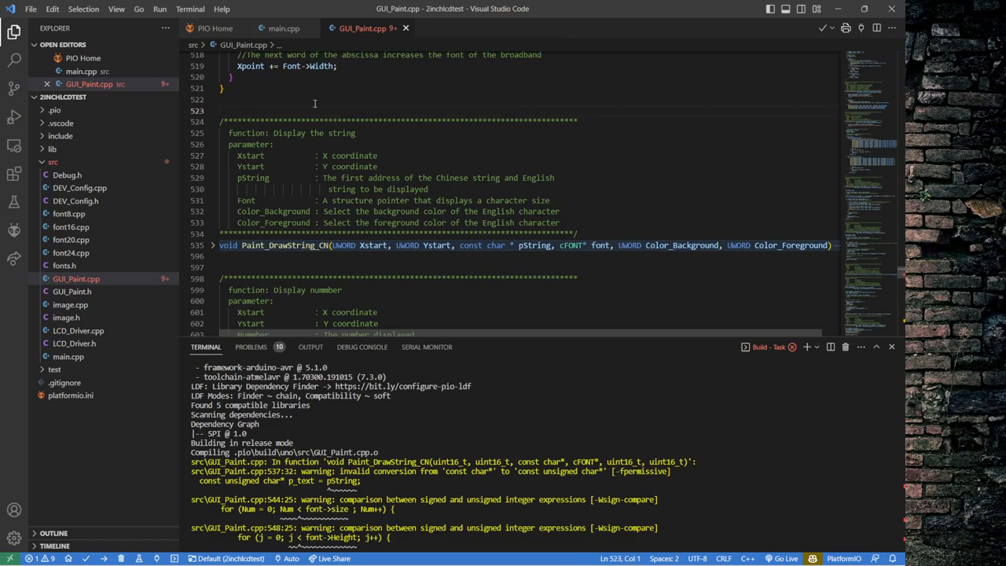
{"action": "double_click", "coordinate": [226, 245]}
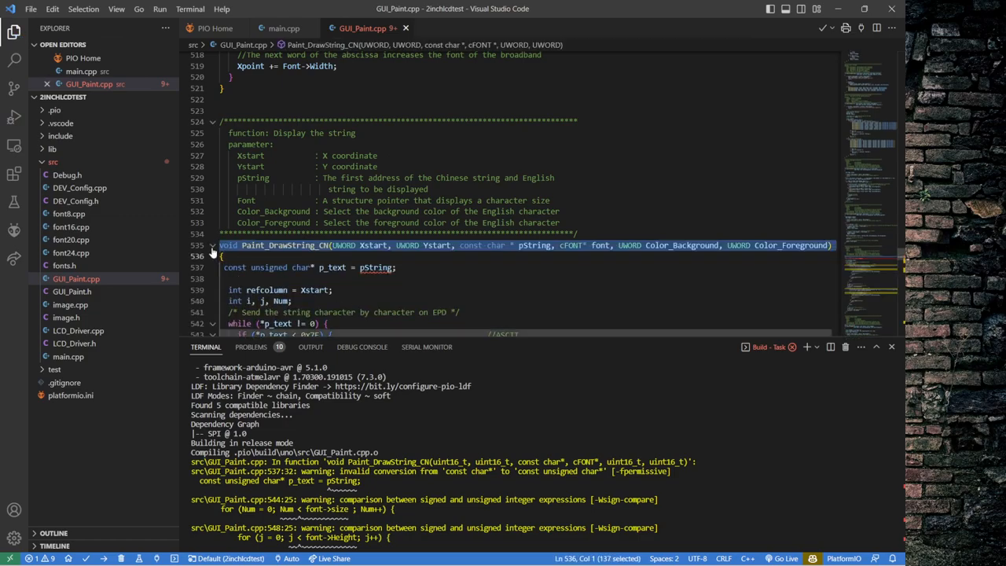
{"action": "left_click", "coordinate": [212, 245]}
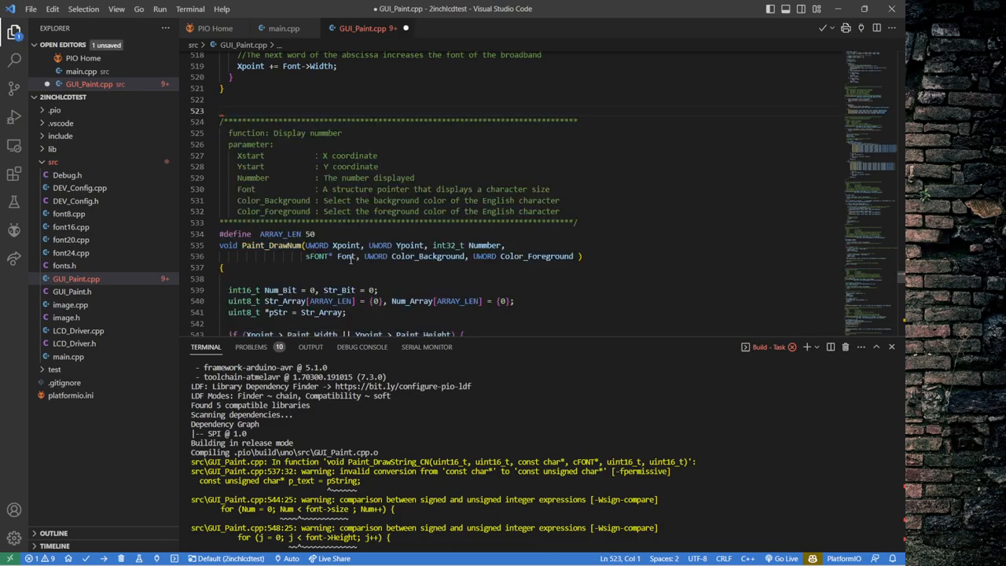
{"action": "scroll", "scroll_direction": "up", "scroll_amount": 3}
{"action": "type", "text": "_CN"}
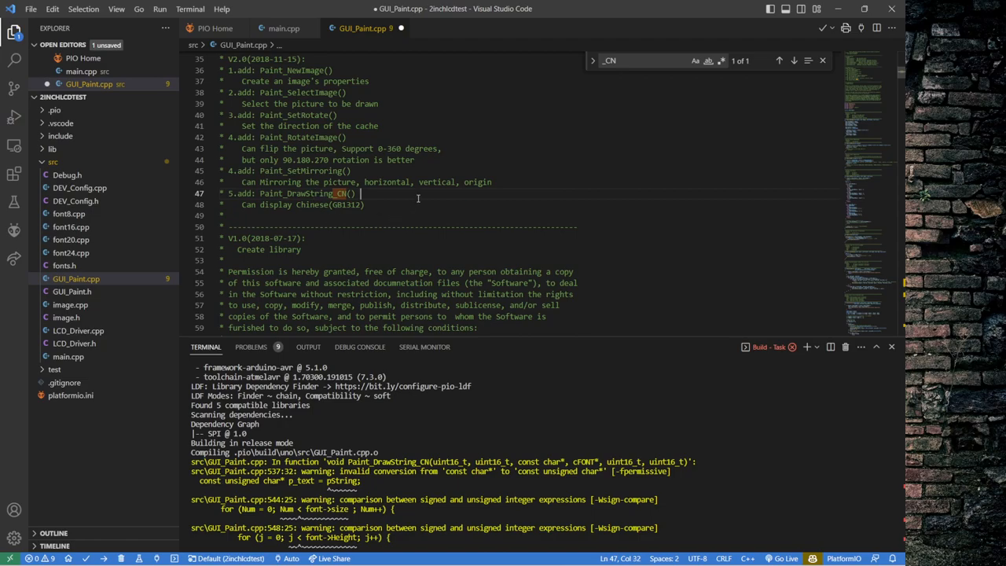
{"action": "key", "text": "ctrl+s"}
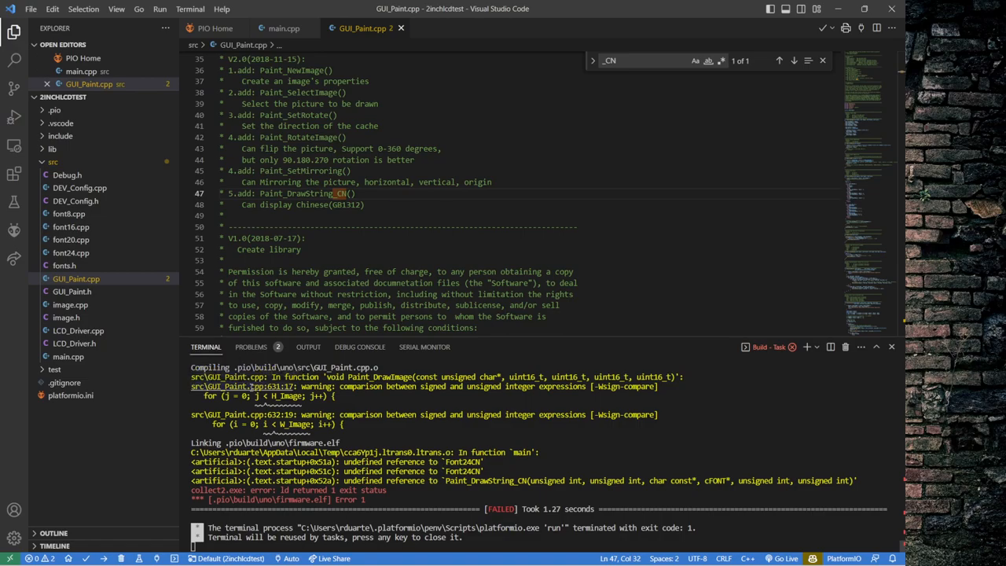
{"action": "mouse_move", "coordinate": [244, 376]}
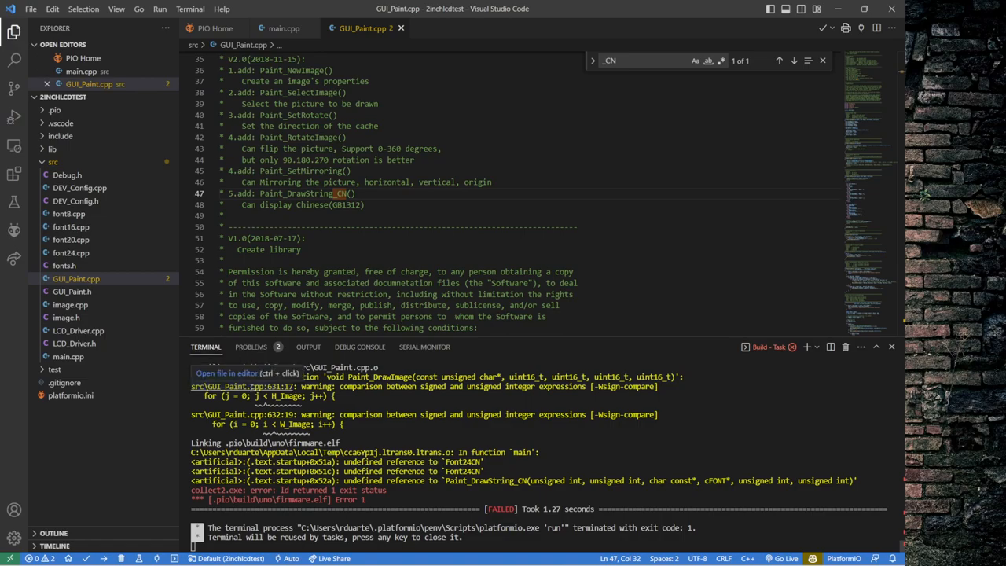
{"action": "mouse_move", "coordinate": [262, 388]}
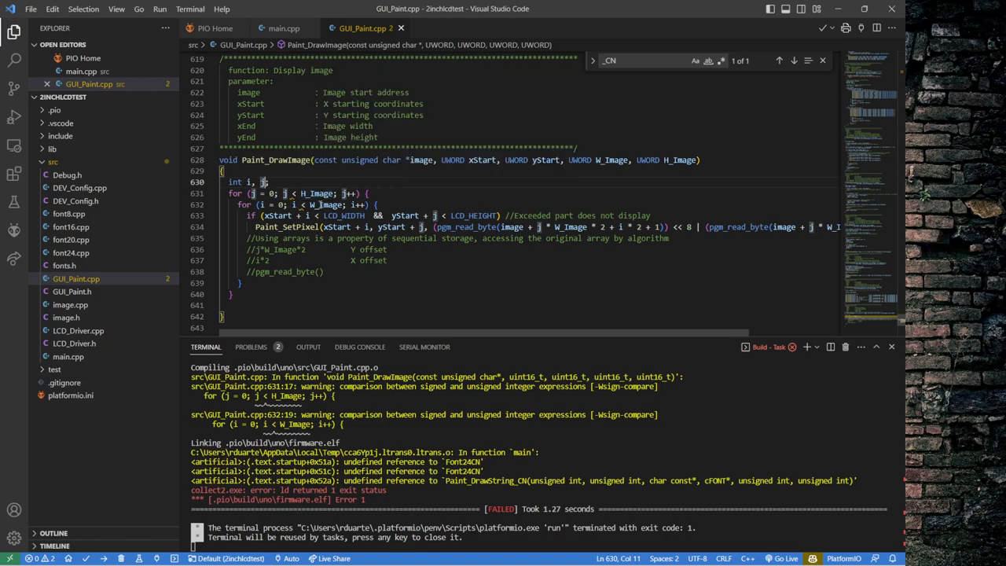
{"action": "mouse_move", "coordinate": [644, 159]}
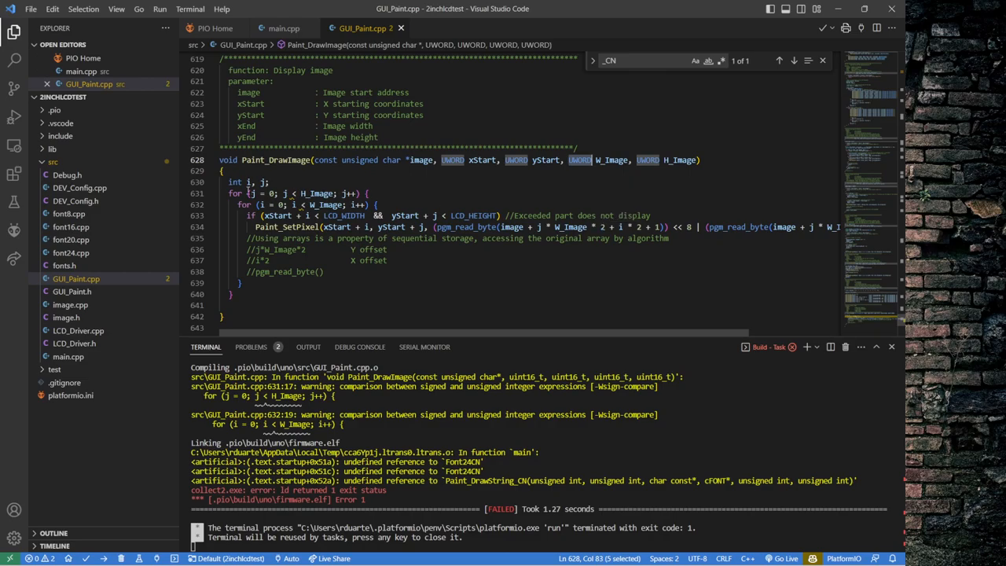
- Change Paint_DrawImage's i and j loop counters from int to UWORD
{"action": "type", "text": "UWORD"}
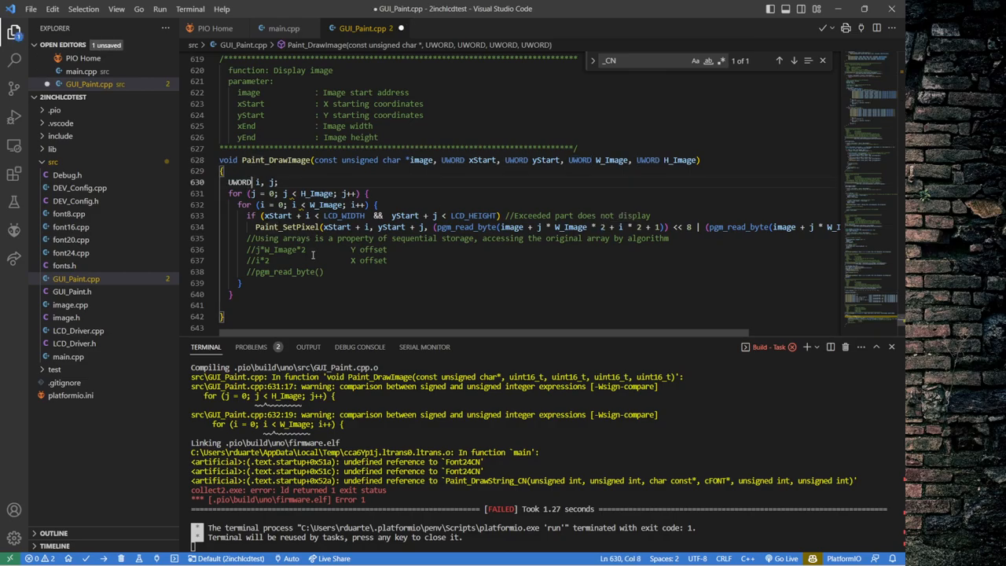
{"action": "mouse_move", "coordinate": [385, 227]}
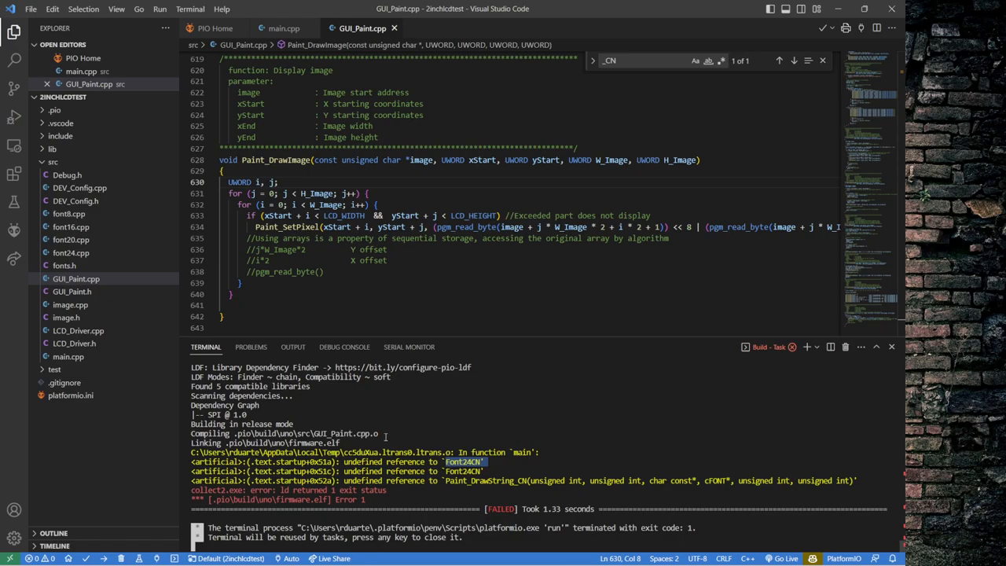
{"action": "scroll", "scroll_direction": "up", "scroll_amount": 3}
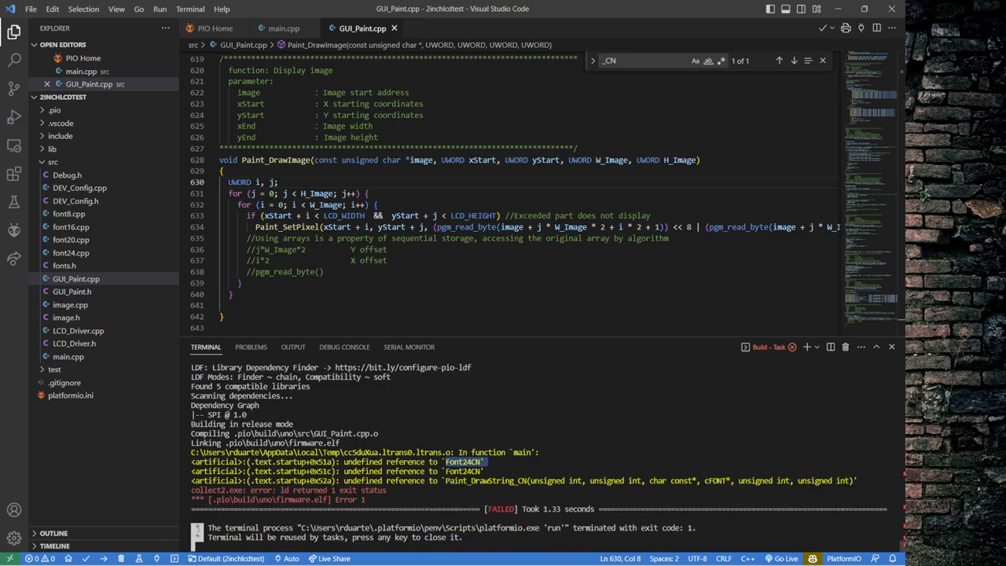
{"action": "mouse_move", "coordinate": [161, 558]}
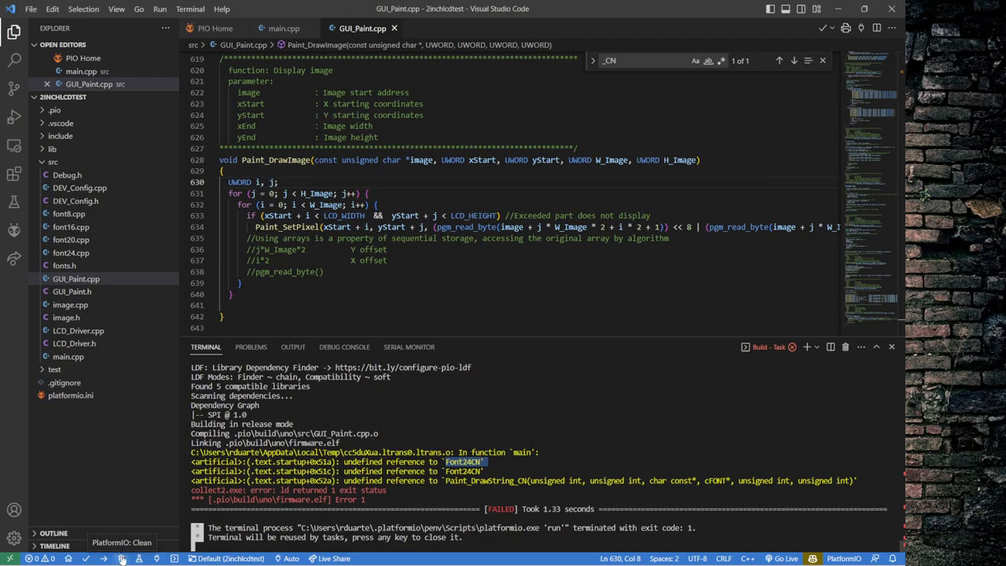
- Run PlatformIO Clean, then a full rebuild of 2inchlcdtest
{"action": "left_click", "coordinate": [122, 558]}
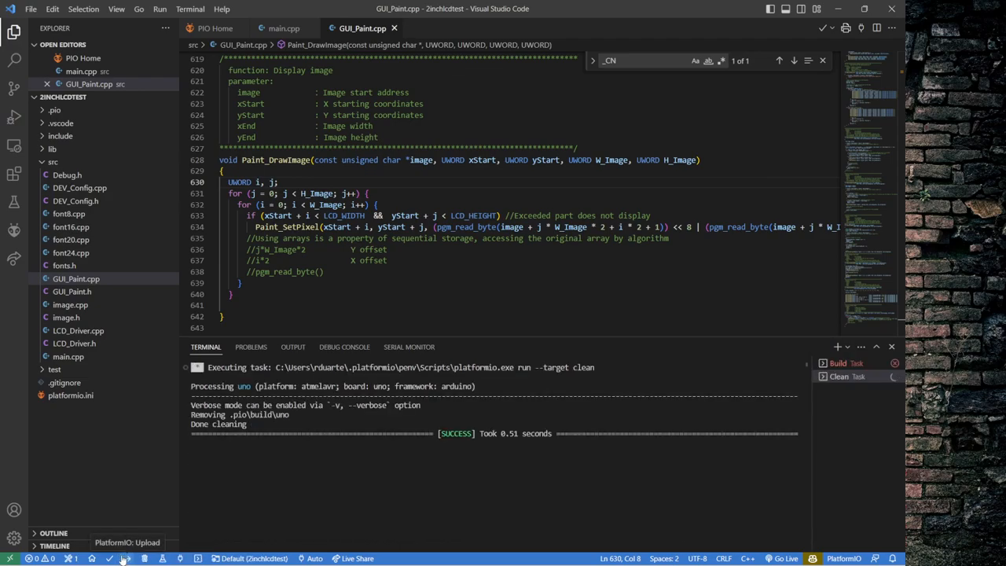
{"action": "left_click", "coordinate": [89, 558]}
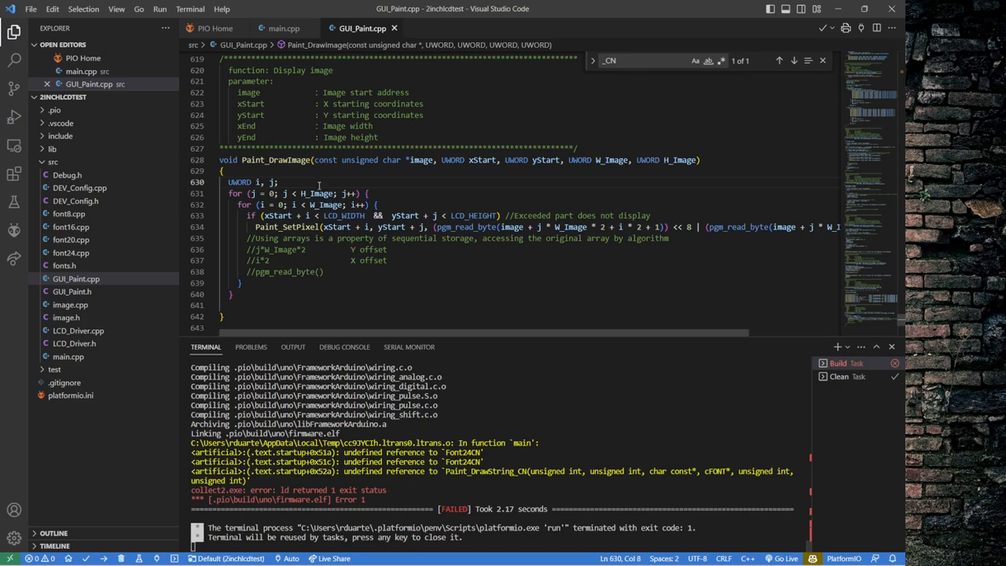
- Remove the Paint_DrawString_CN call on main.cpp line 18 and rebuild successfully
{"action": "left_click", "coordinate": [284, 29]}
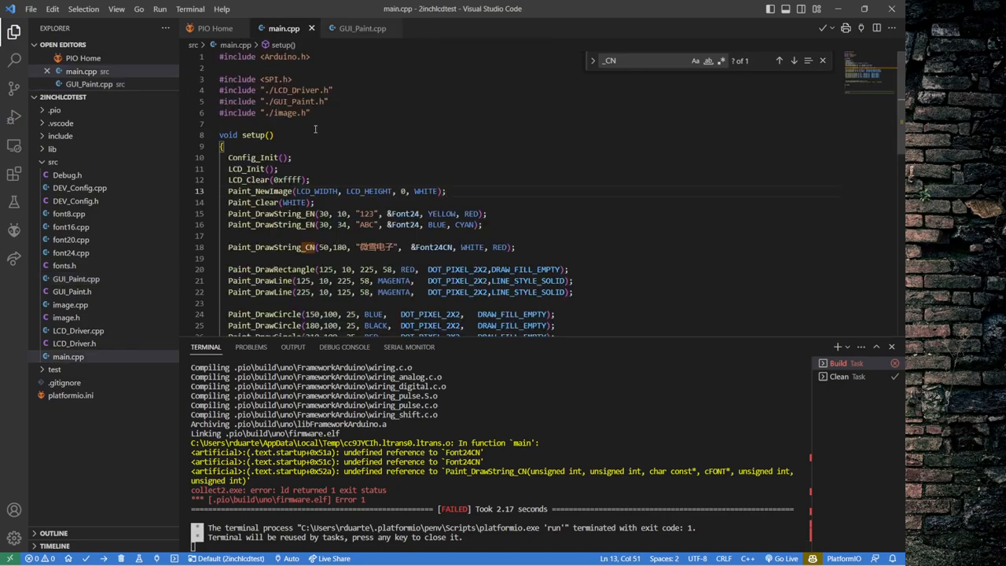
{"action": "mouse_move", "coordinate": [332, 135]}
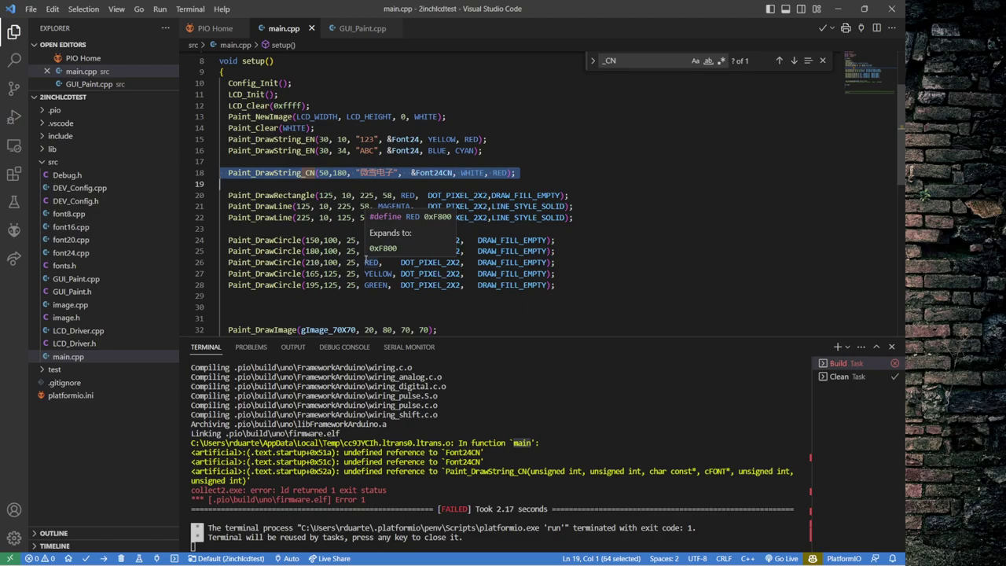
{"action": "key", "text": "Delete"}
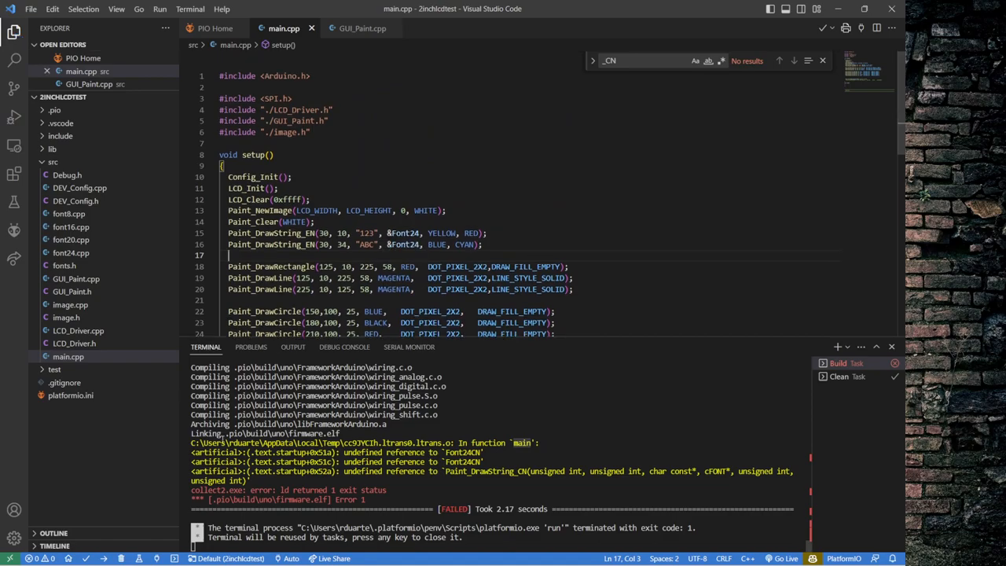
{"action": "left_click", "coordinate": [92, 558]}
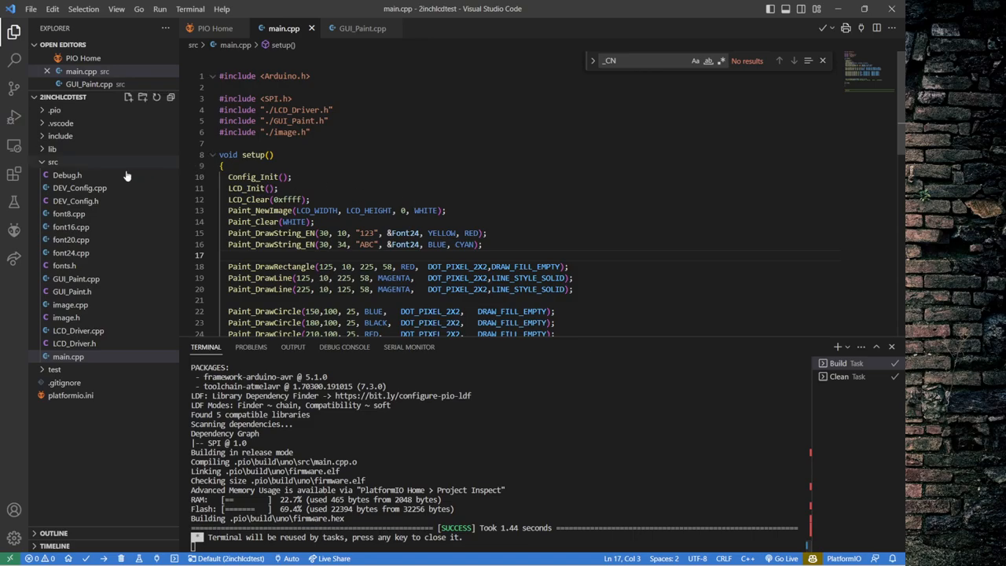
{"action": "mouse_move", "coordinate": [81, 234]}
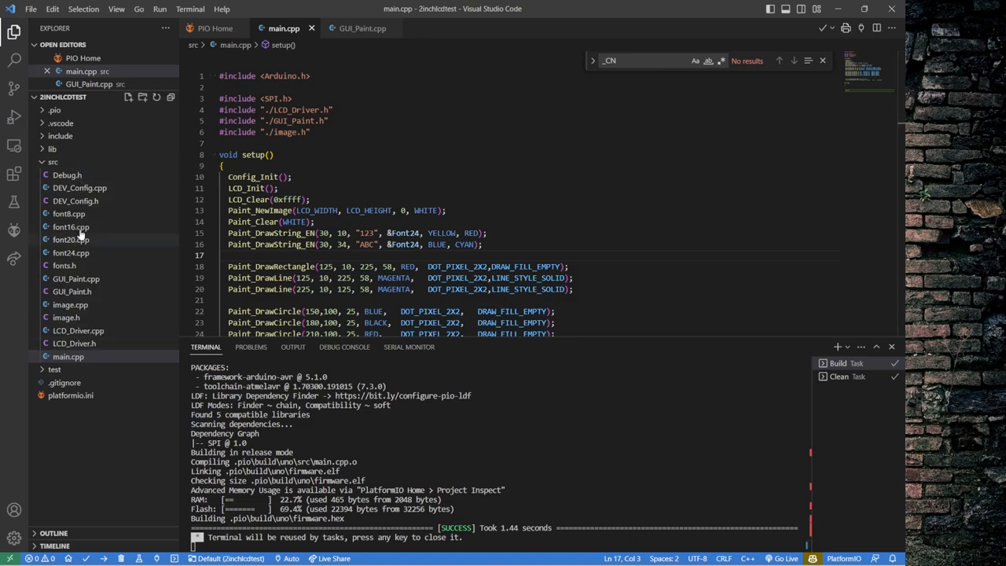
{"action": "mouse_move", "coordinate": [86, 267]}
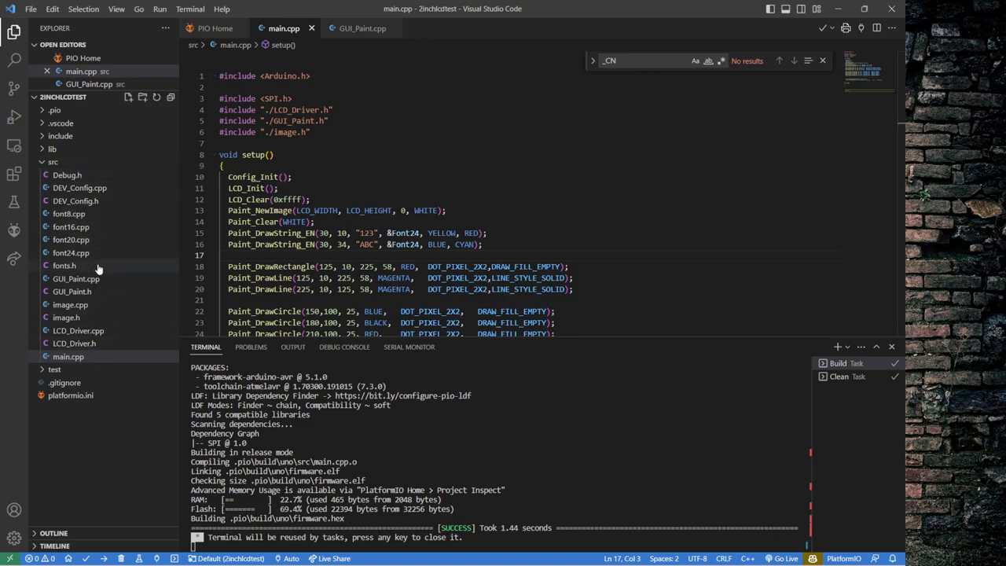
{"action": "mouse_move", "coordinate": [113, 351]}
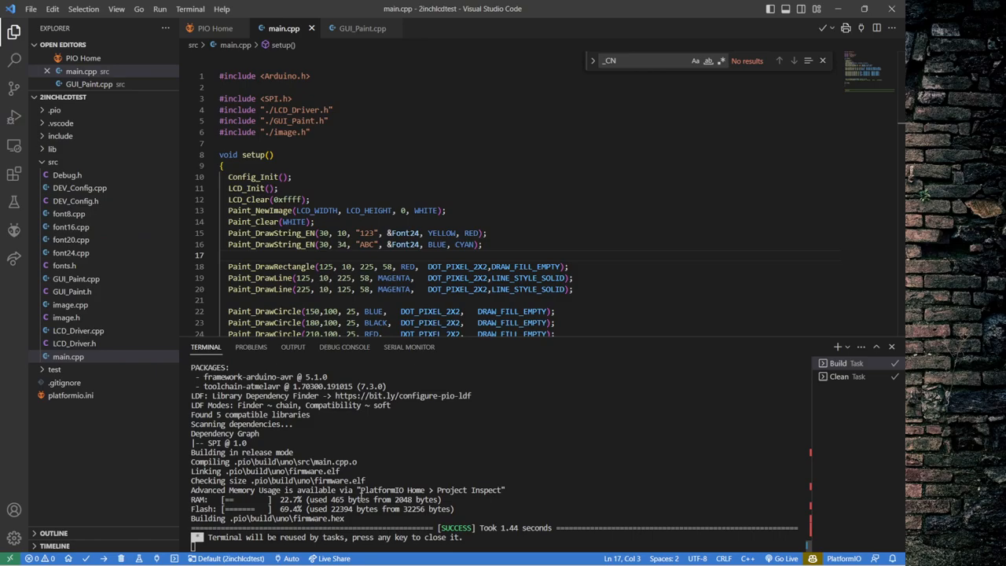
{"action": "mouse_move", "coordinate": [374, 432]}
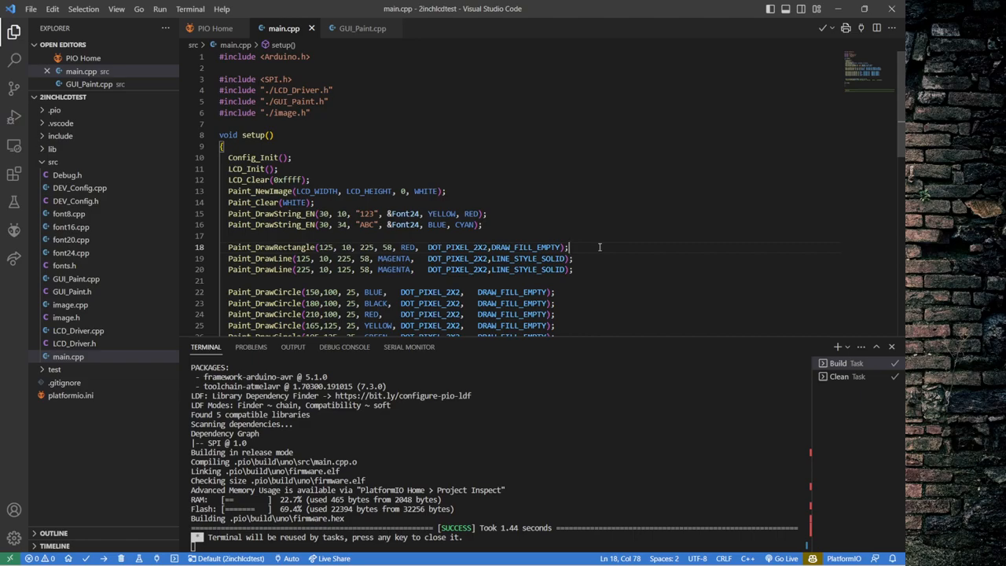
{"action": "mouse_move", "coordinate": [496, 159]}
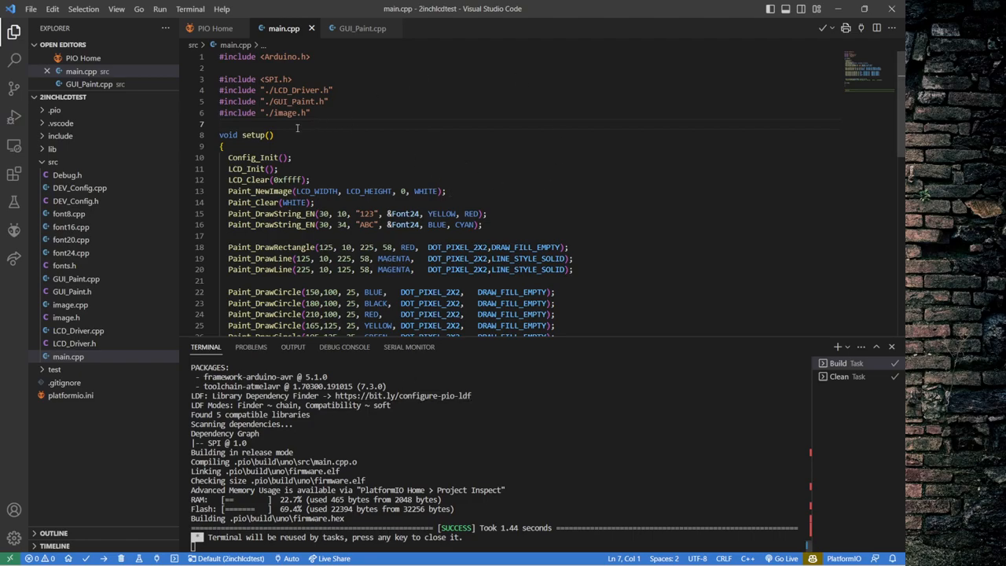
{"action": "mouse_move", "coordinate": [402, 163]}
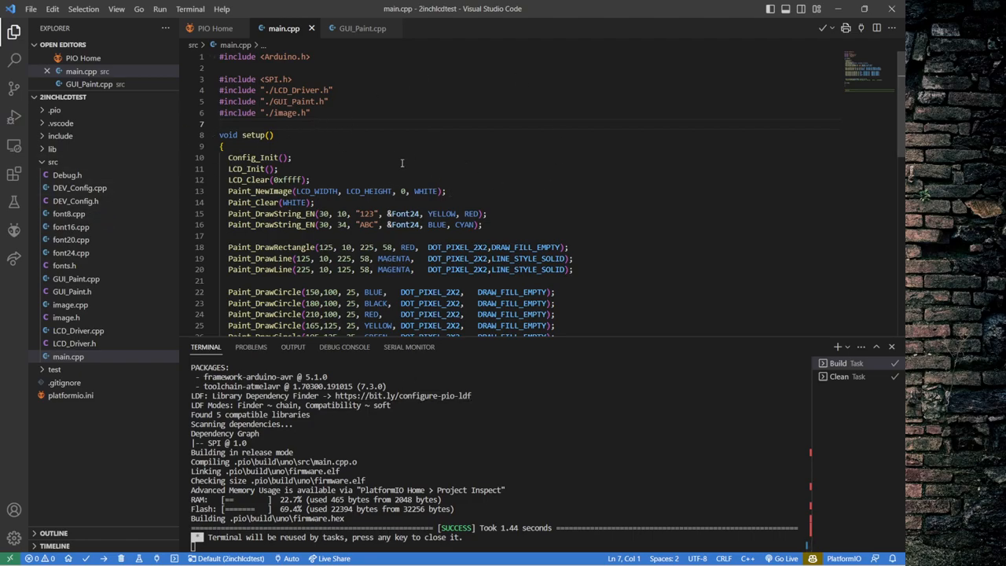
{"action": "mouse_move", "coordinate": [562, 165]}
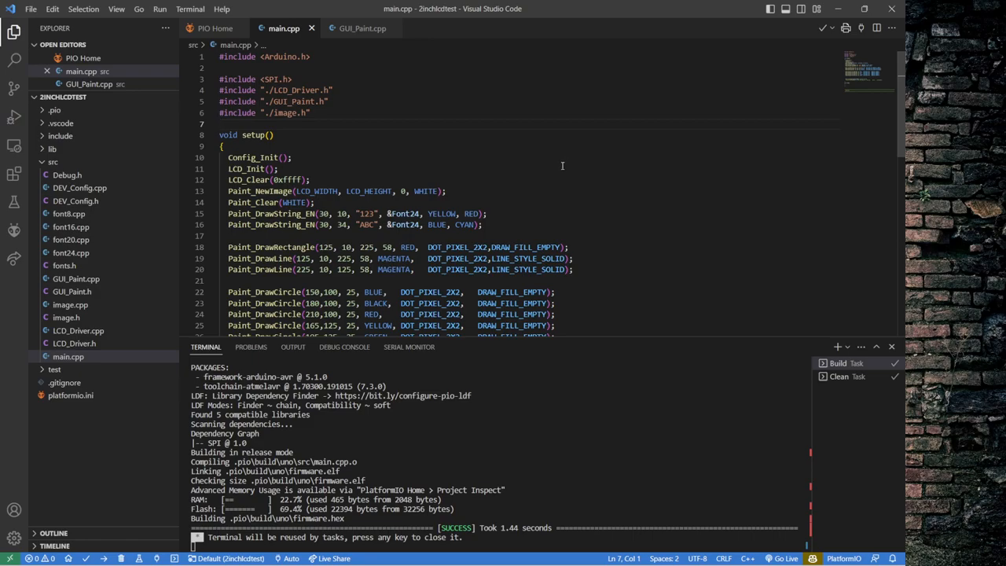